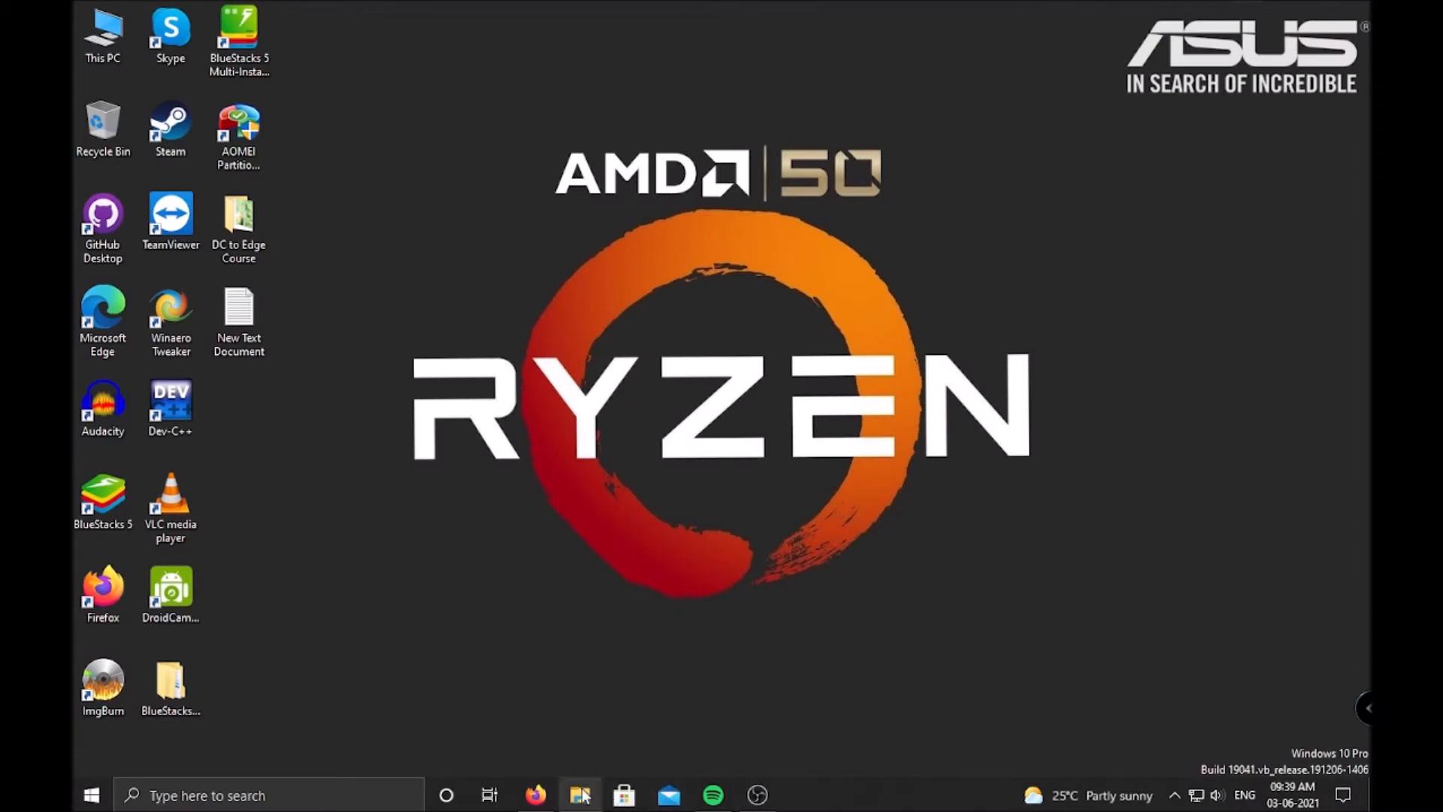
mouse_move(681, 323)
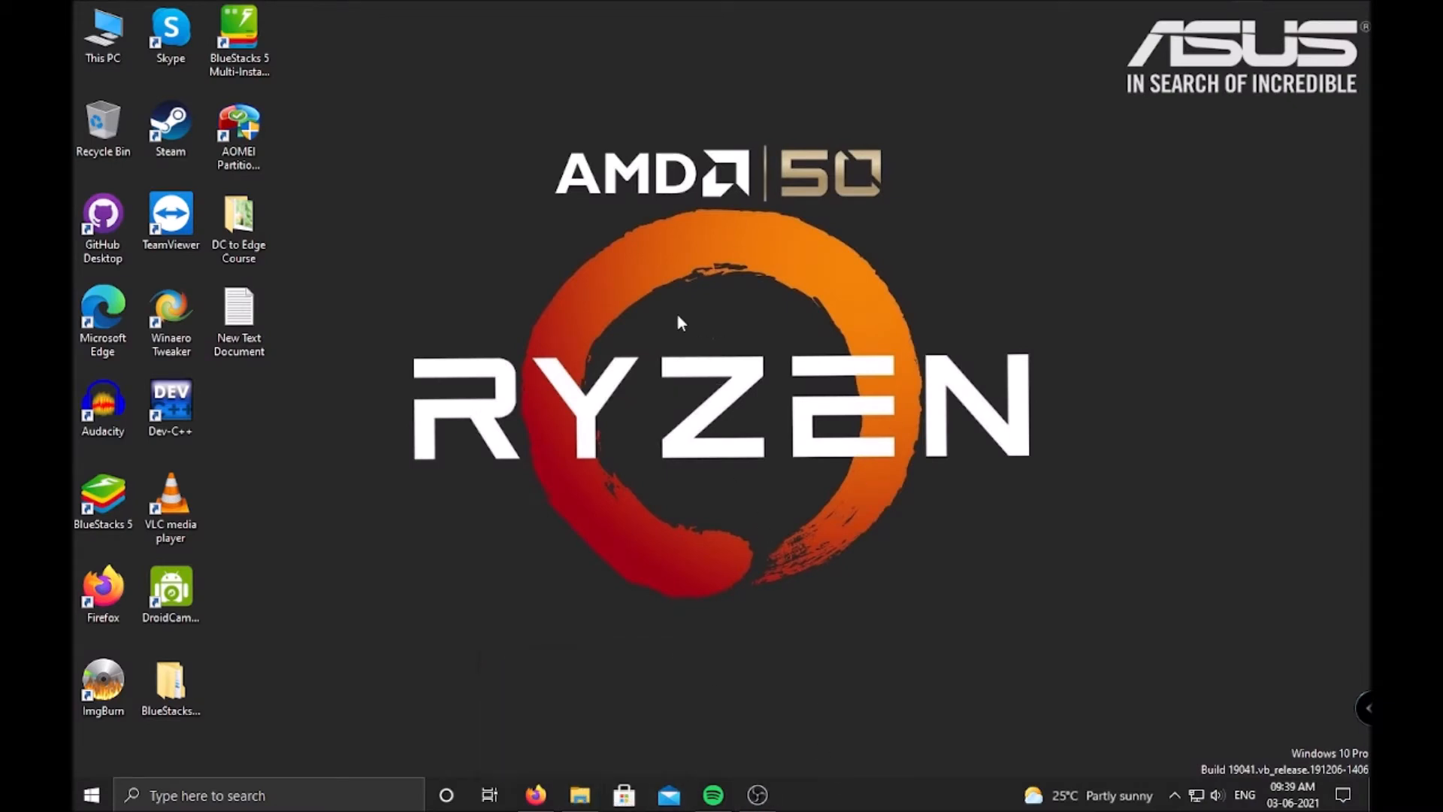
Search Bing for 'Bluestacks', open bluestacks.com, then close Firefox with both tabs.
right_click(680, 323)
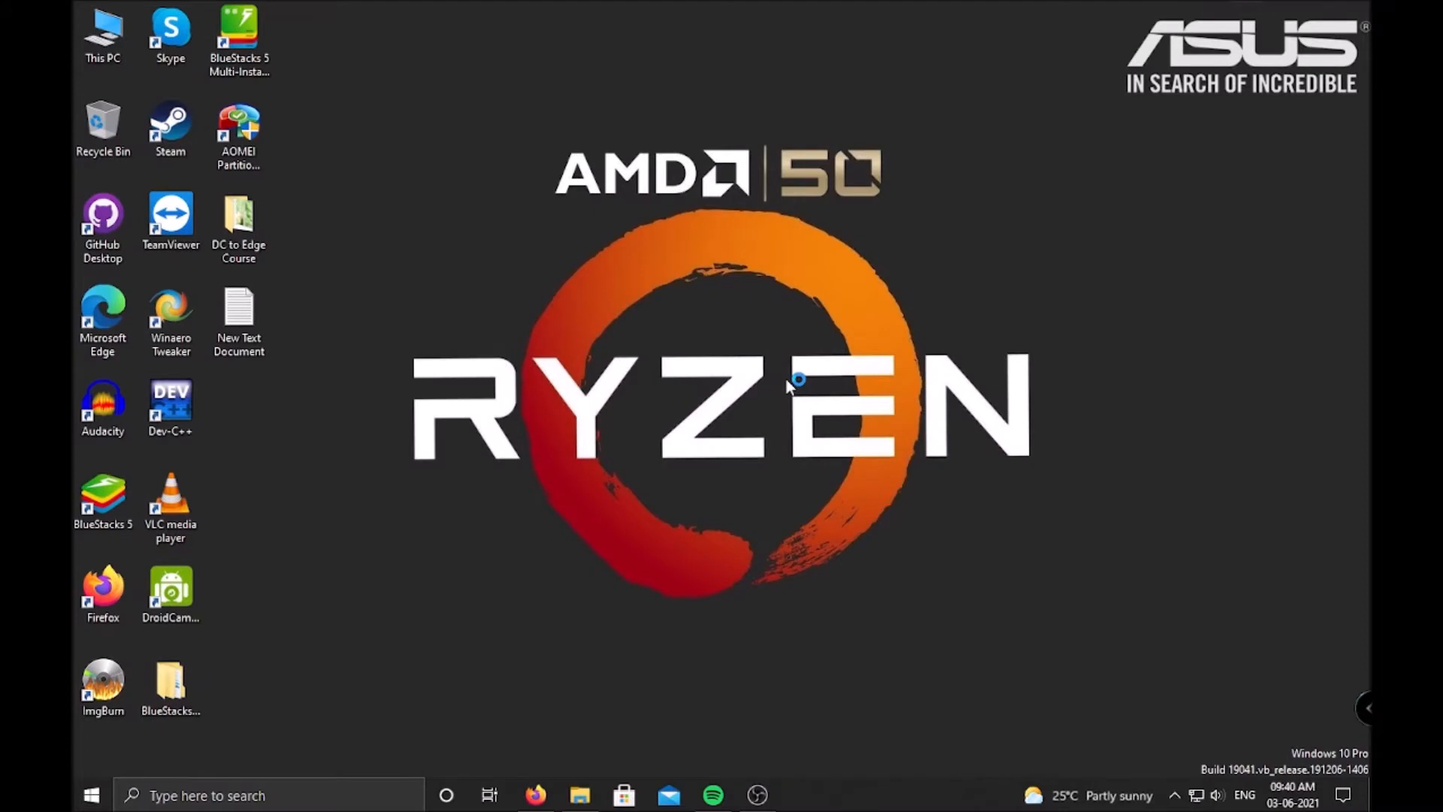
mouse_move(793, 382)
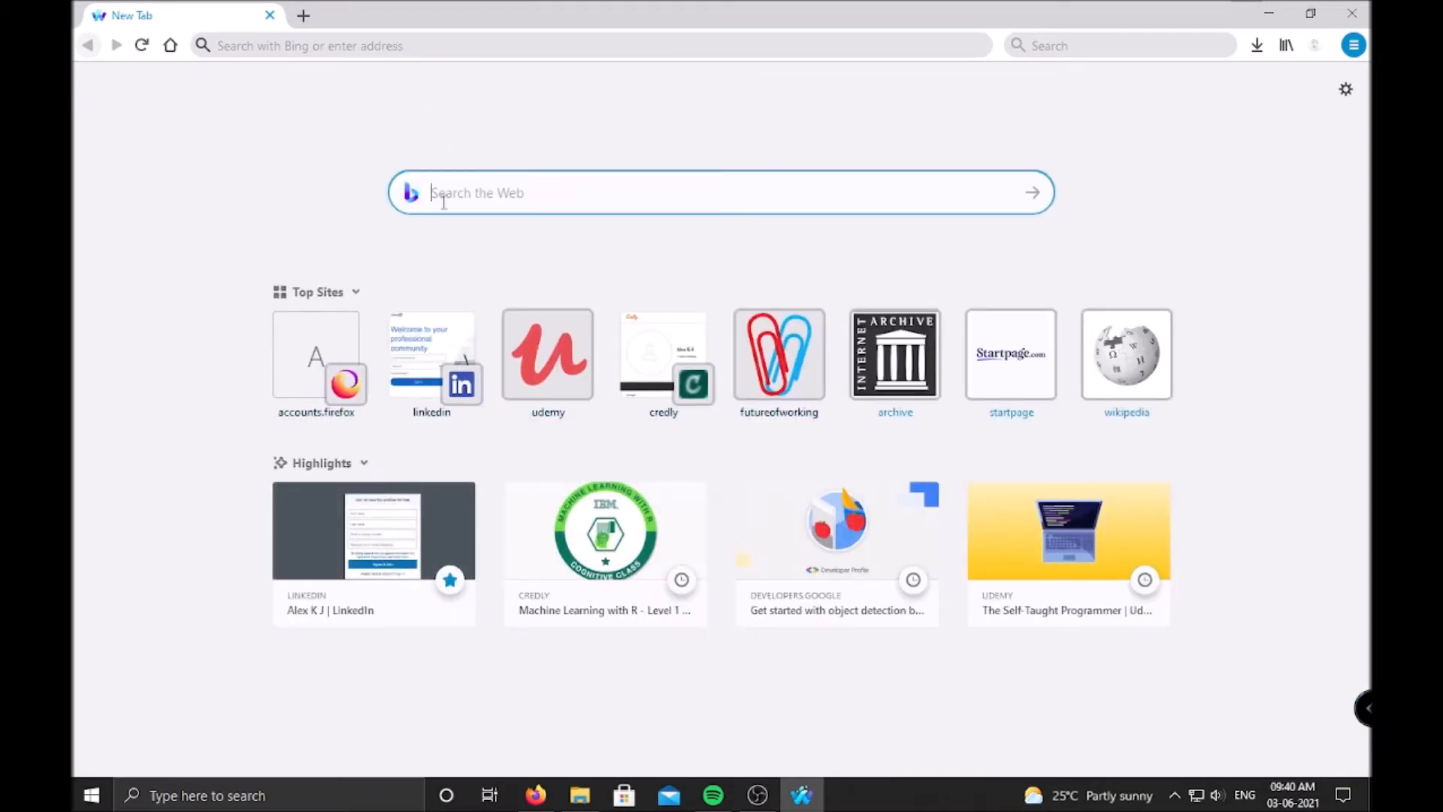
text(Bluest)
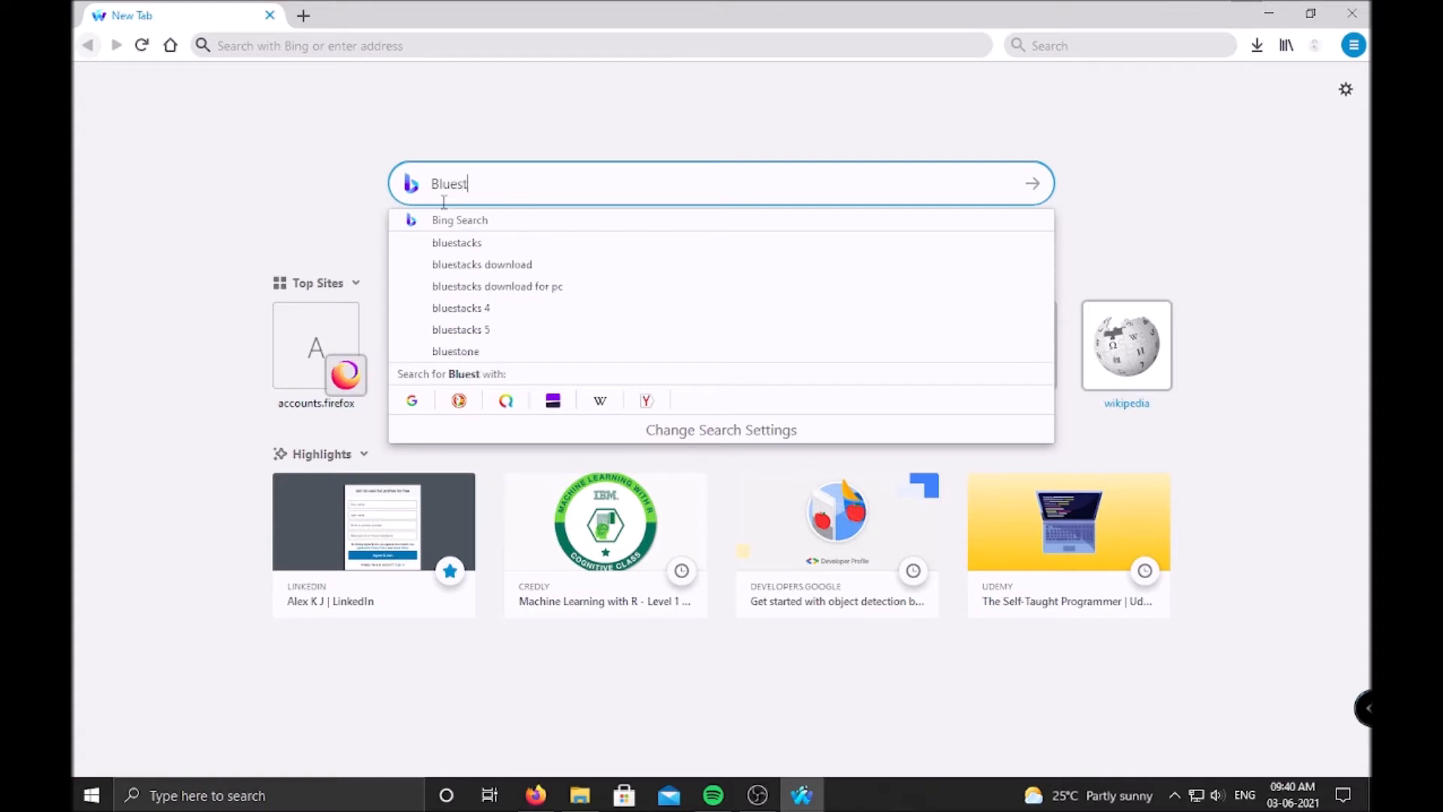
click(457, 242)
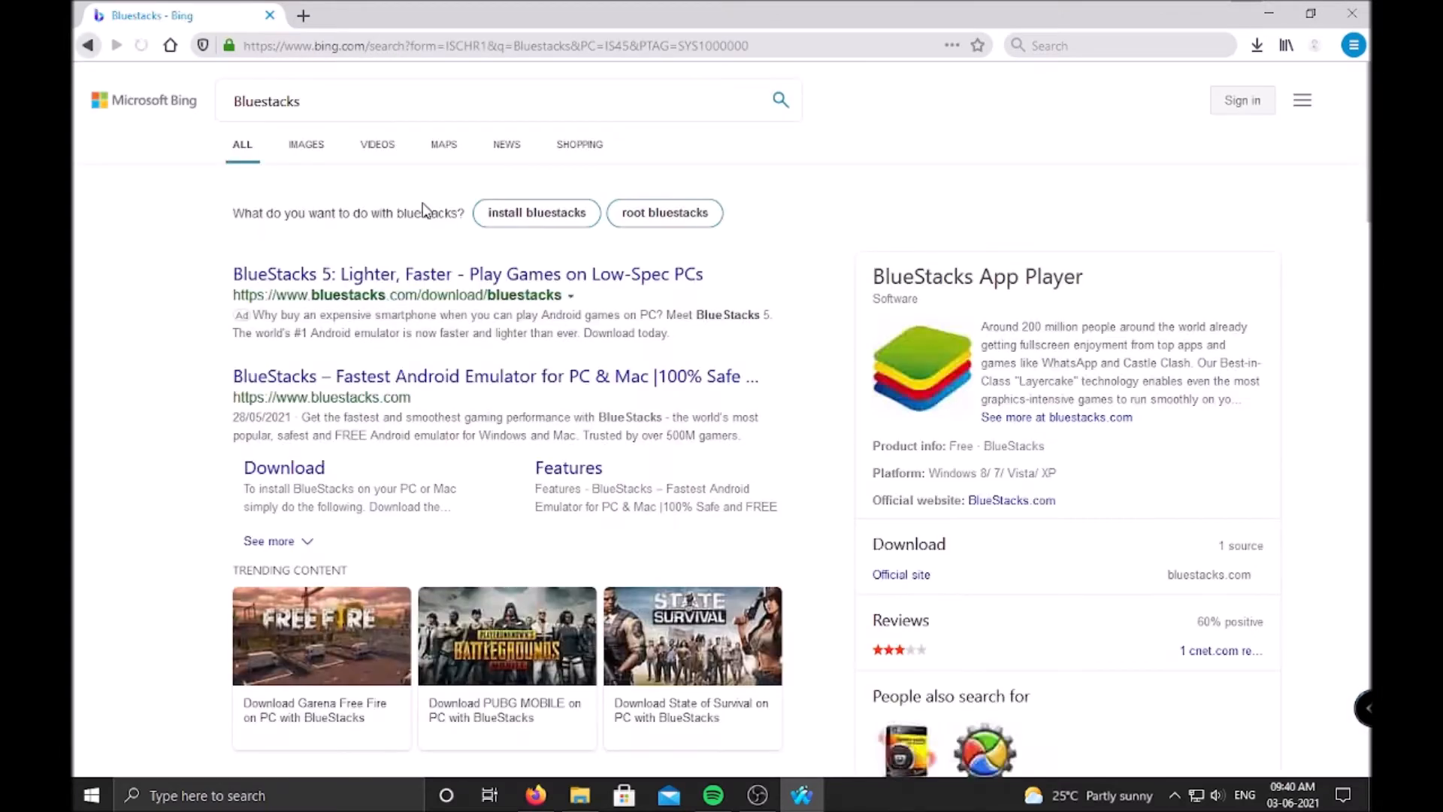
click(496, 376)
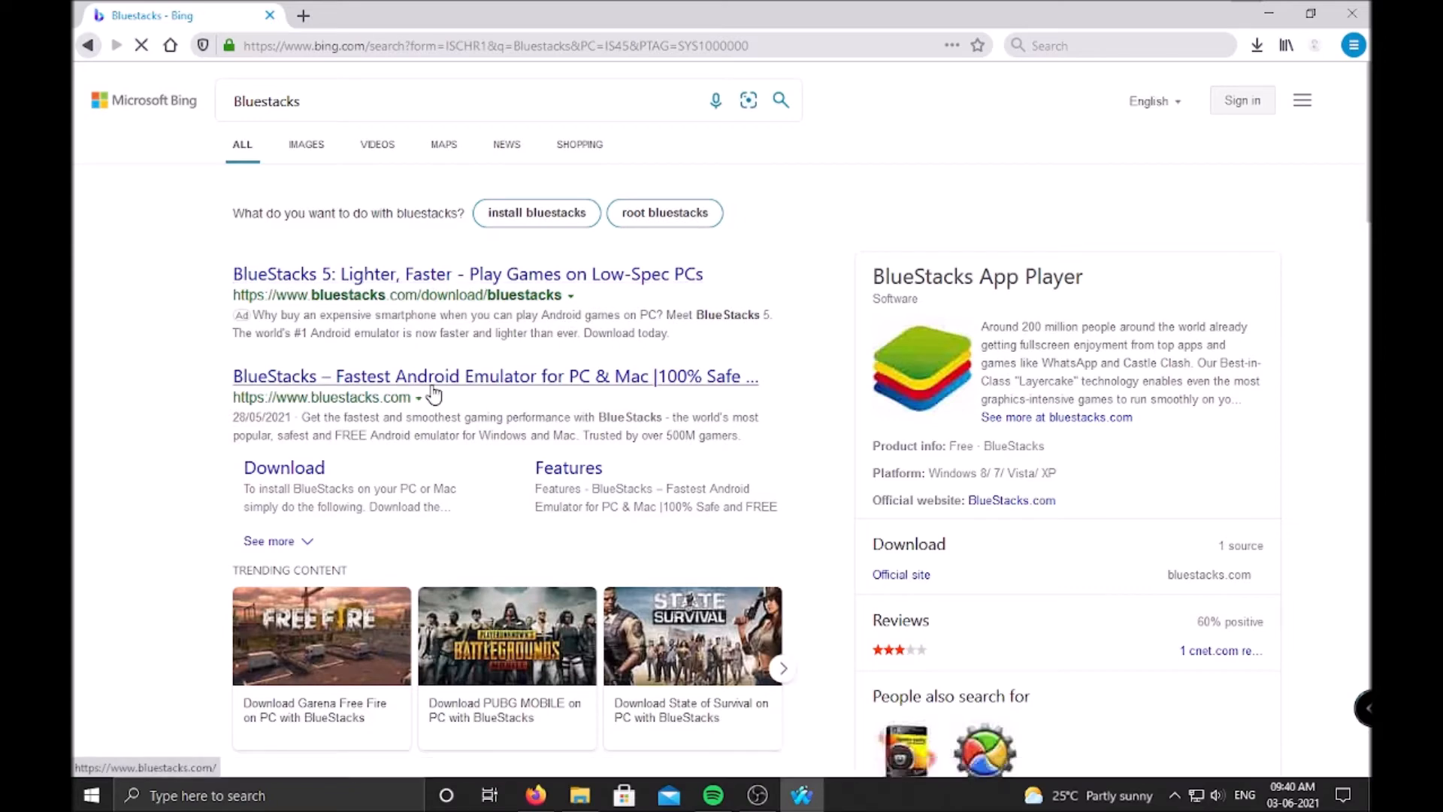
click(495, 376)
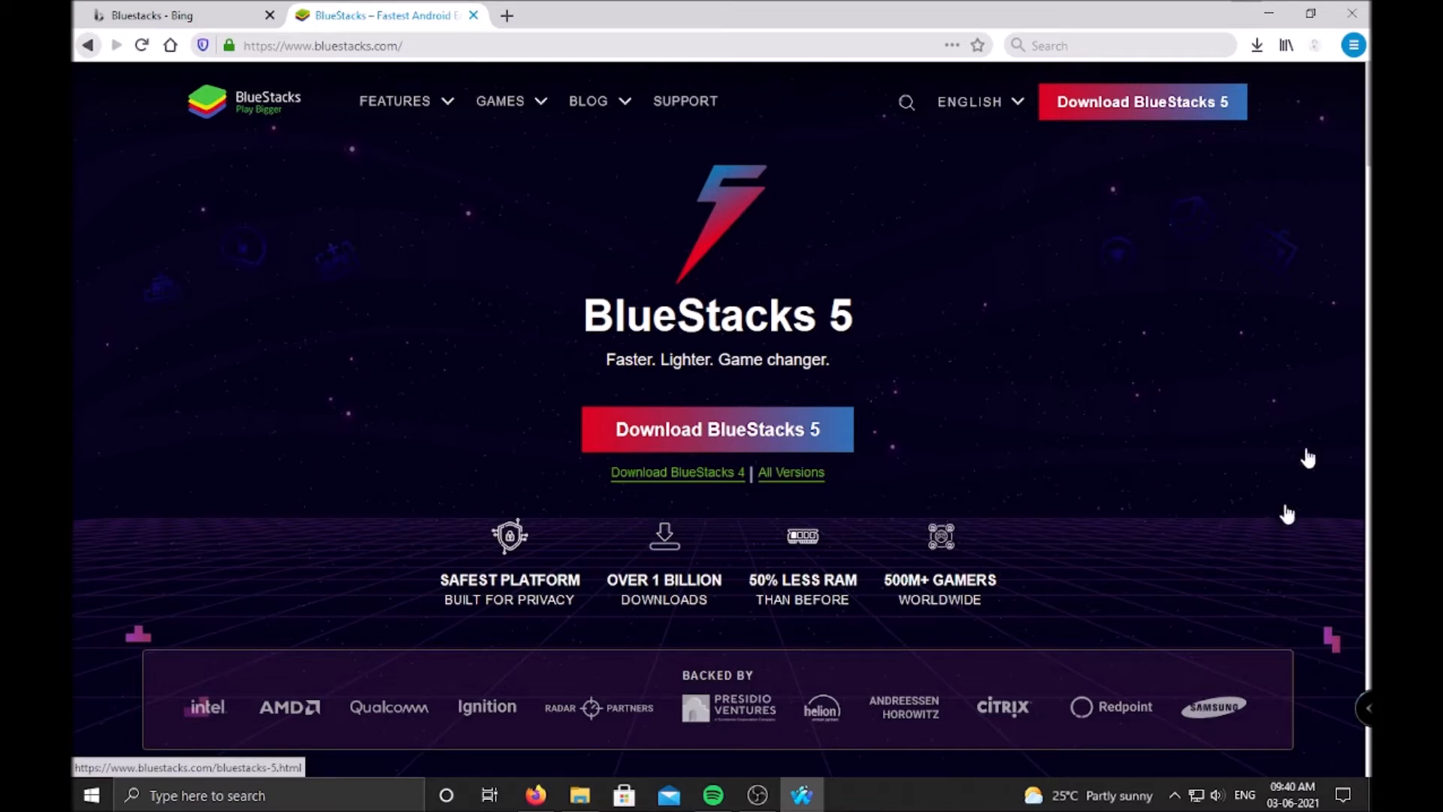
mouse_move(1352, 12)
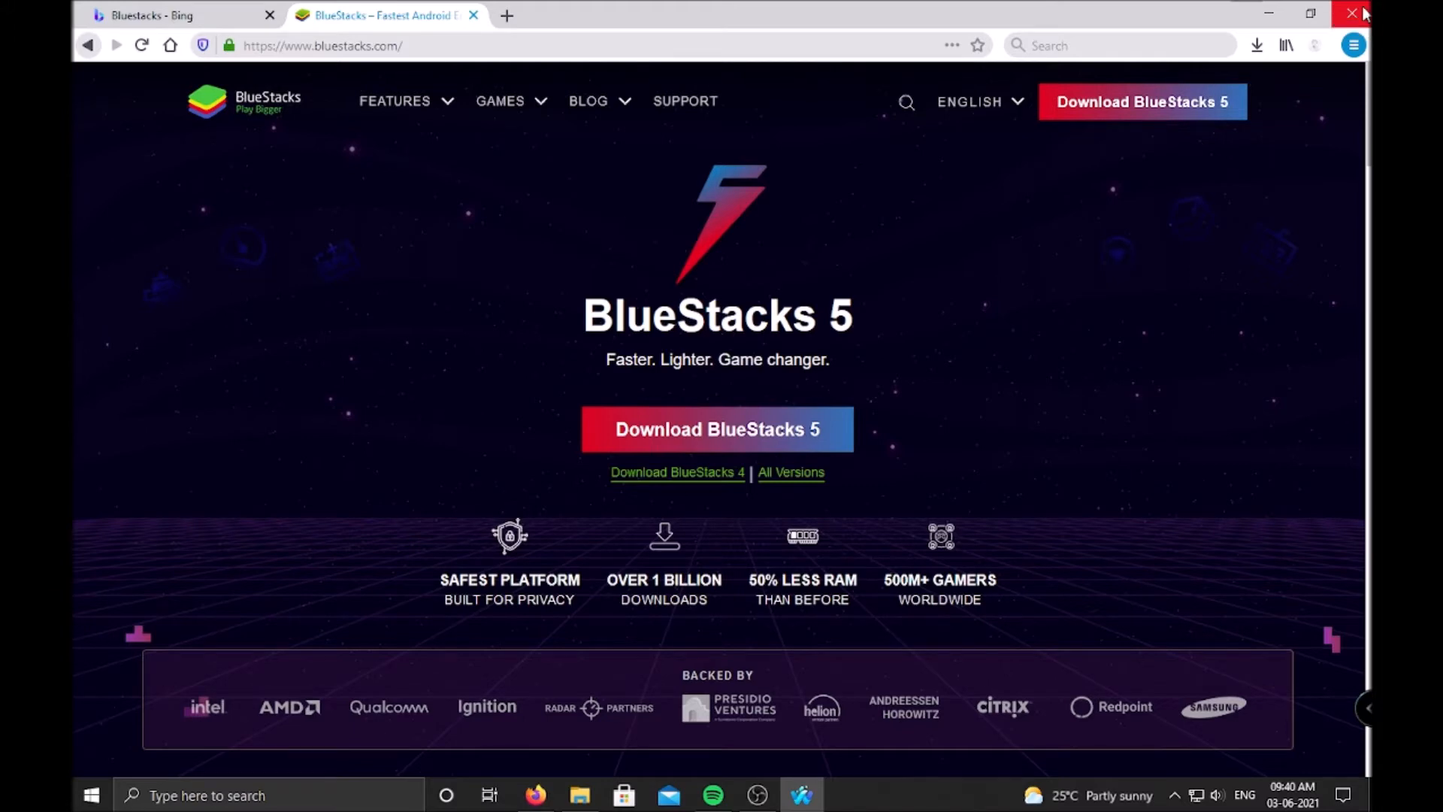
click(1353, 14)
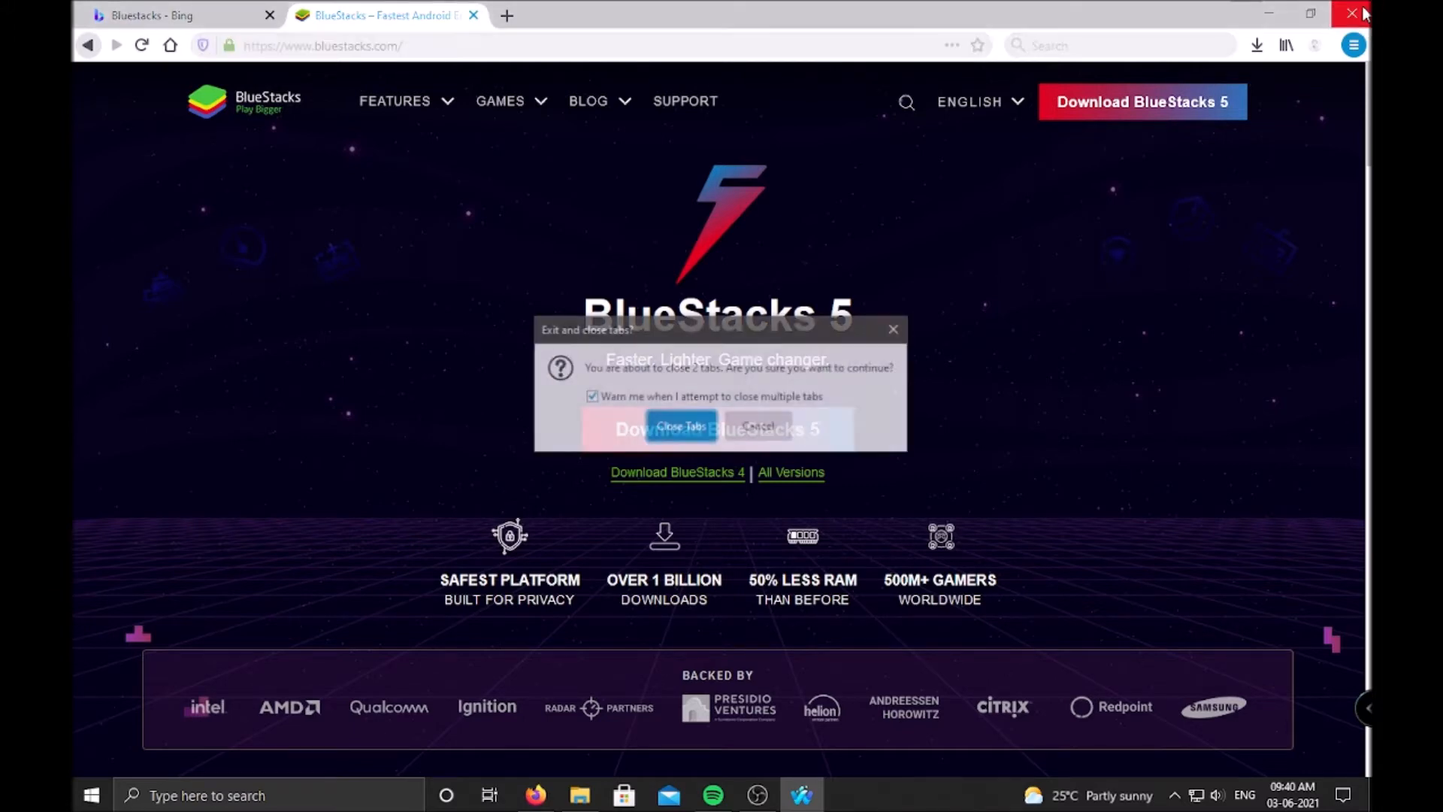
click(680, 427)
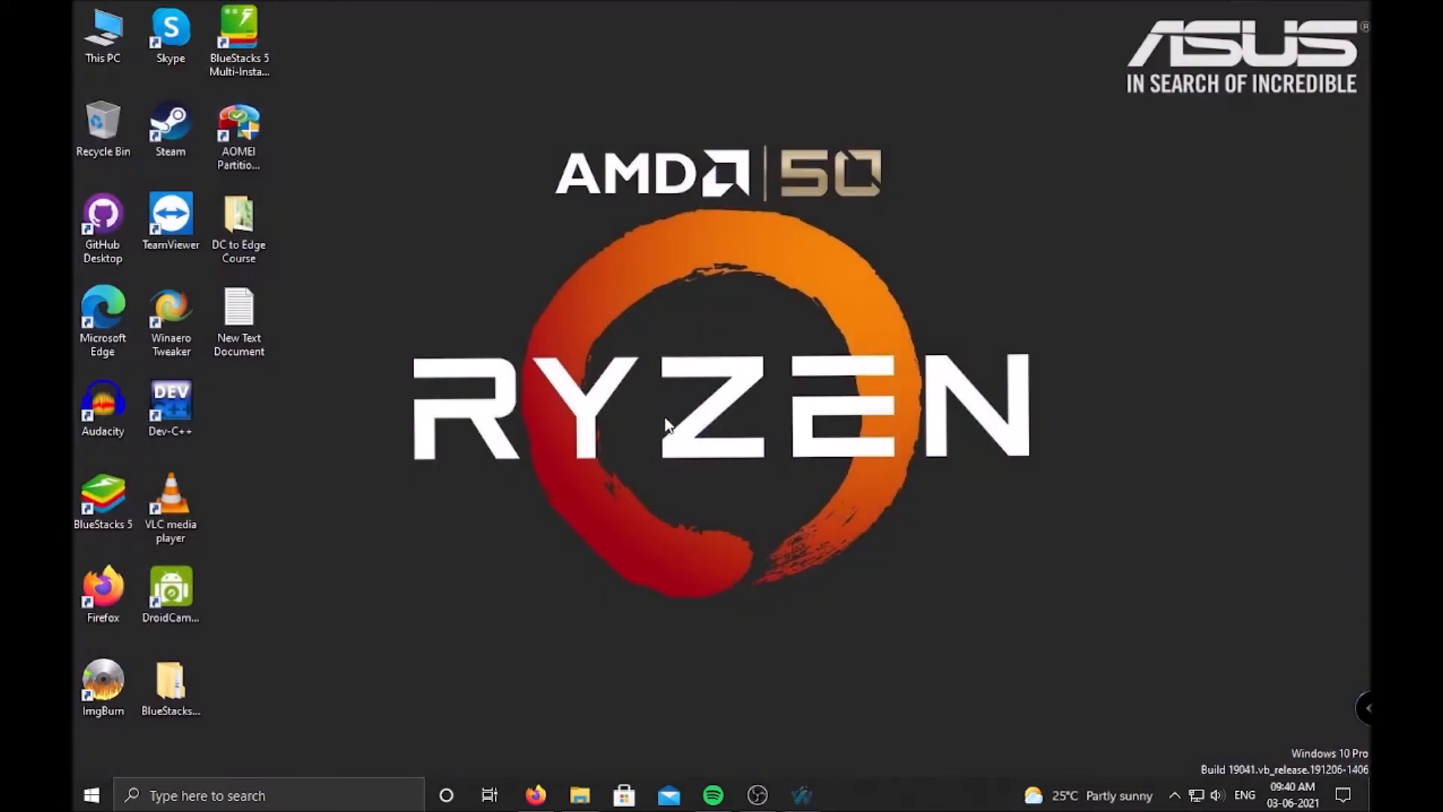
mouse_move(753, 601)
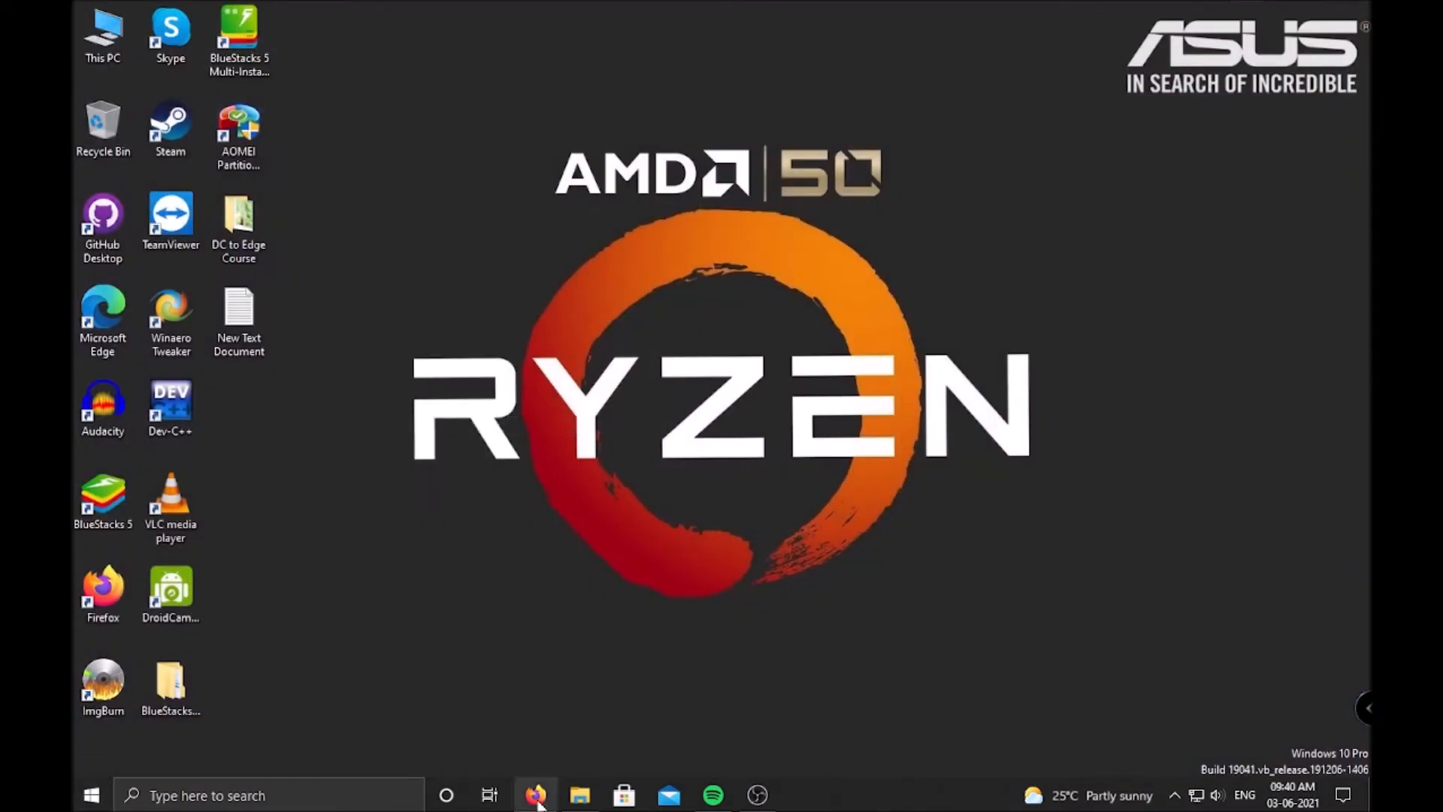
mouse_move(579, 795)
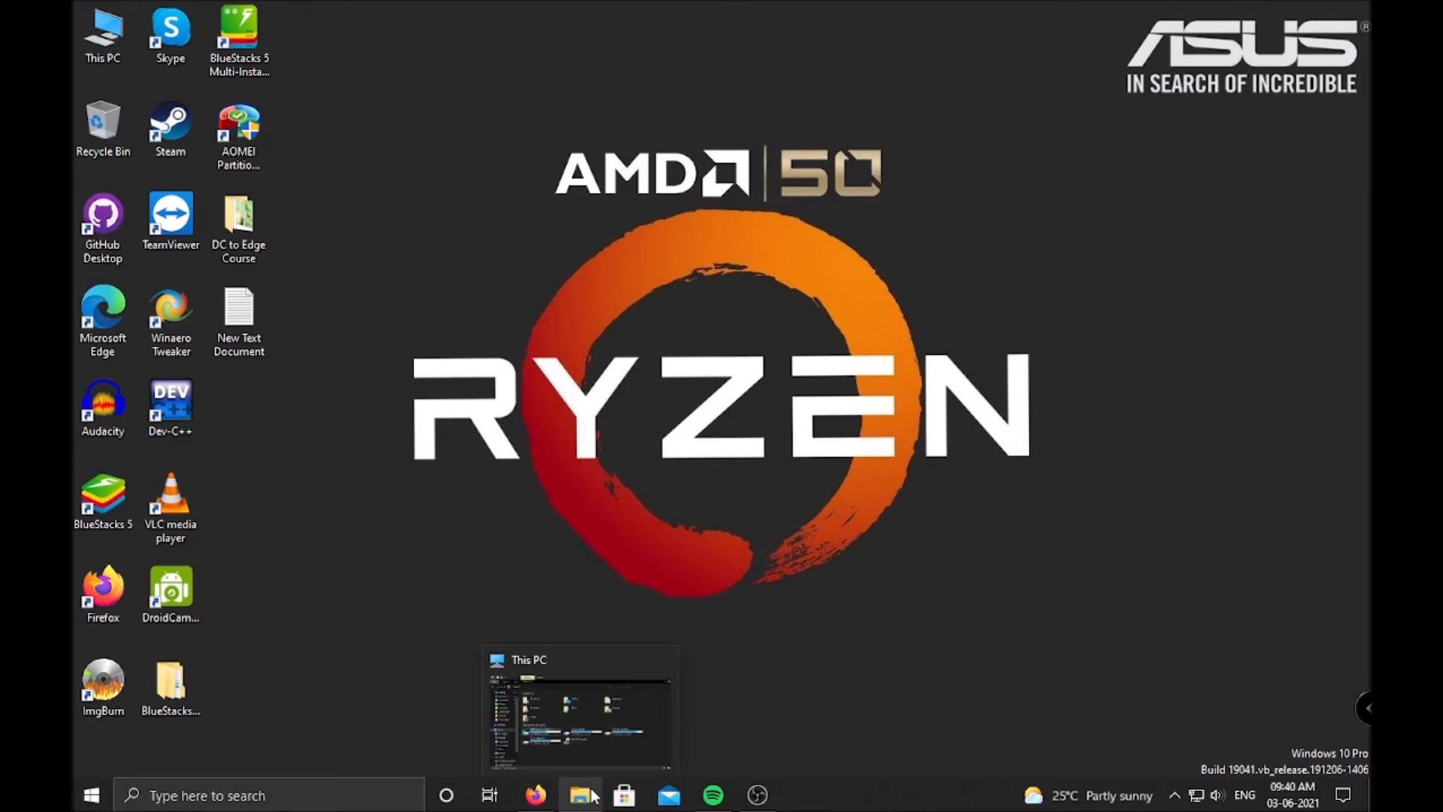
Browse from This PC through the C: drive and Users into the user's profile folder.
click(581, 794)
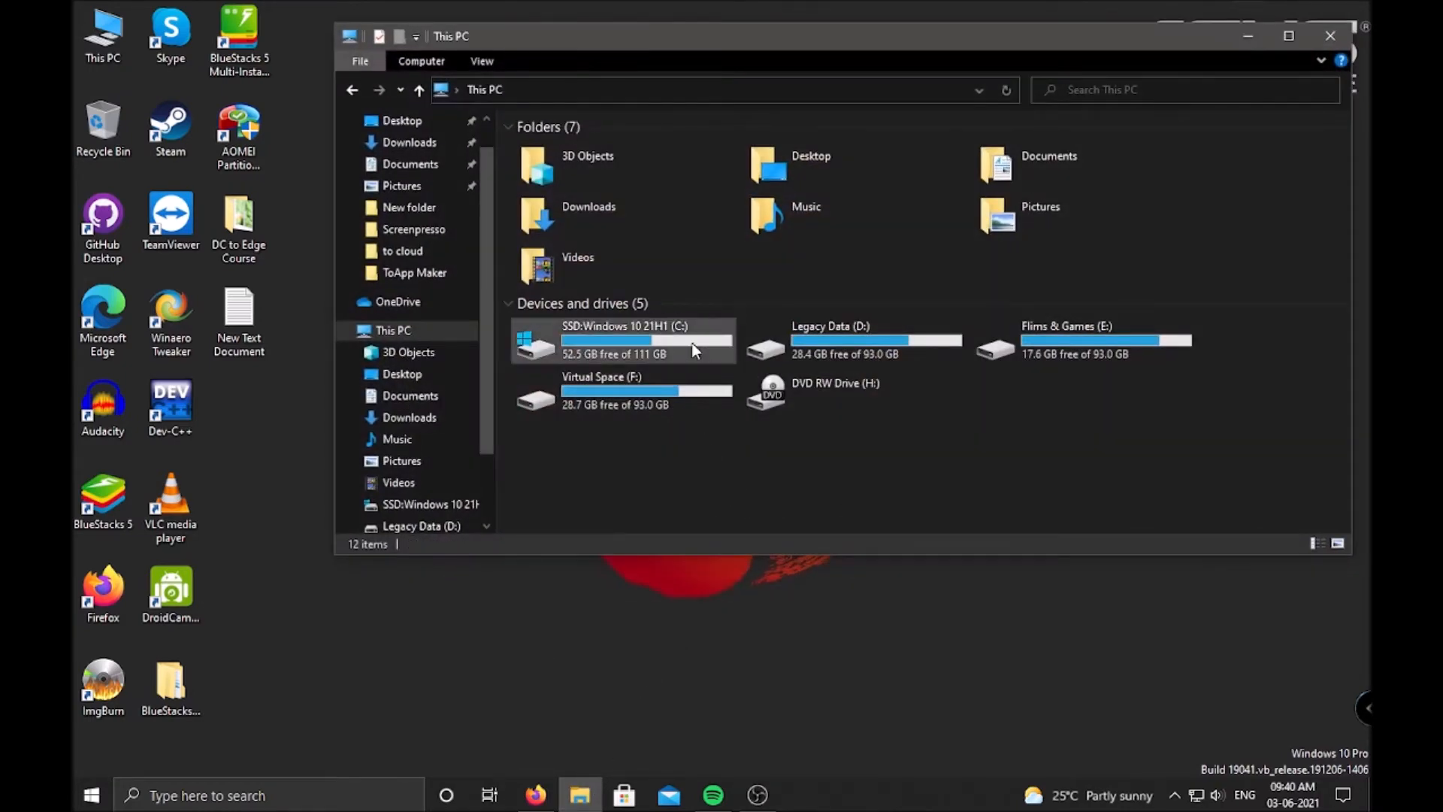
double_click(623, 341)
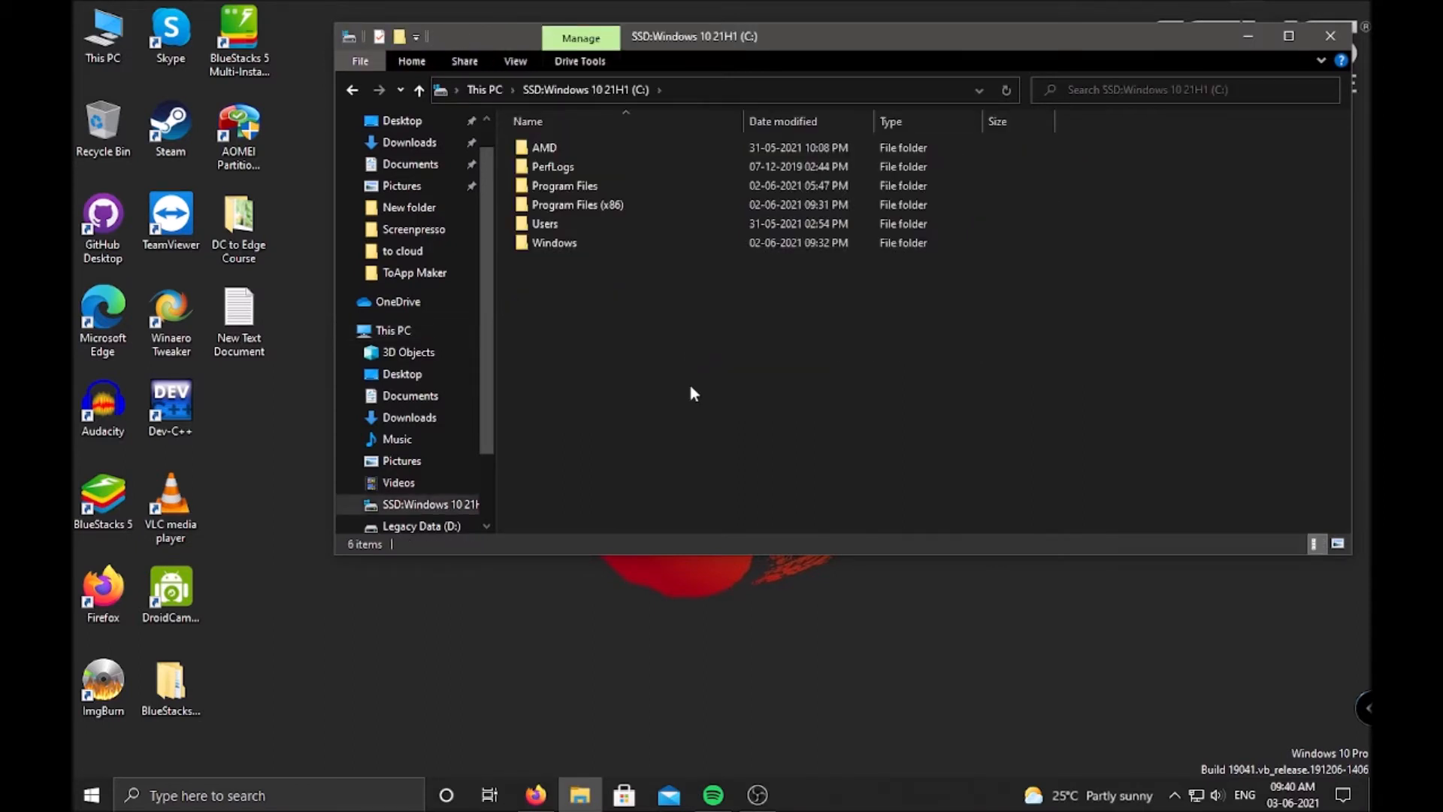
click(545, 224)
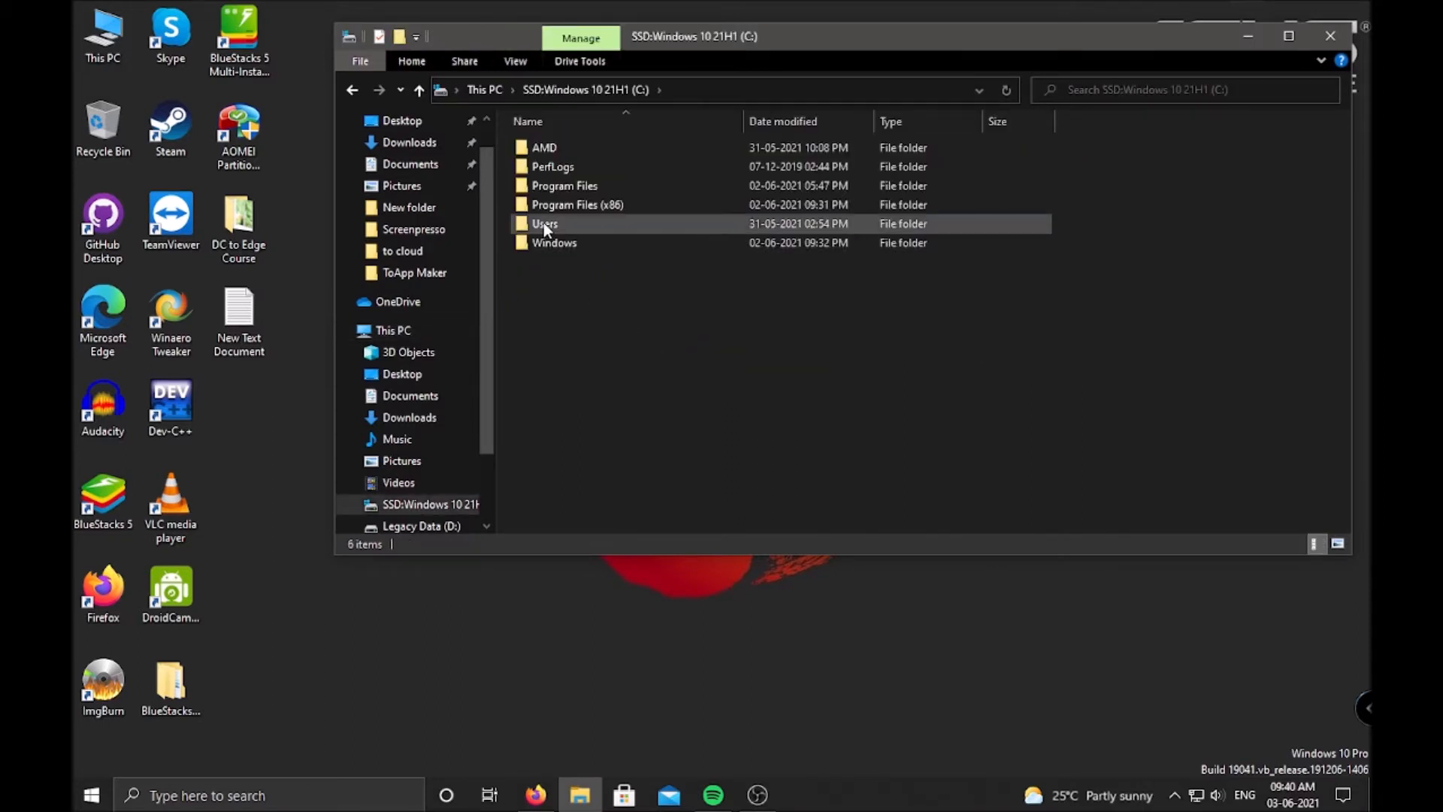
double_click(545, 224)
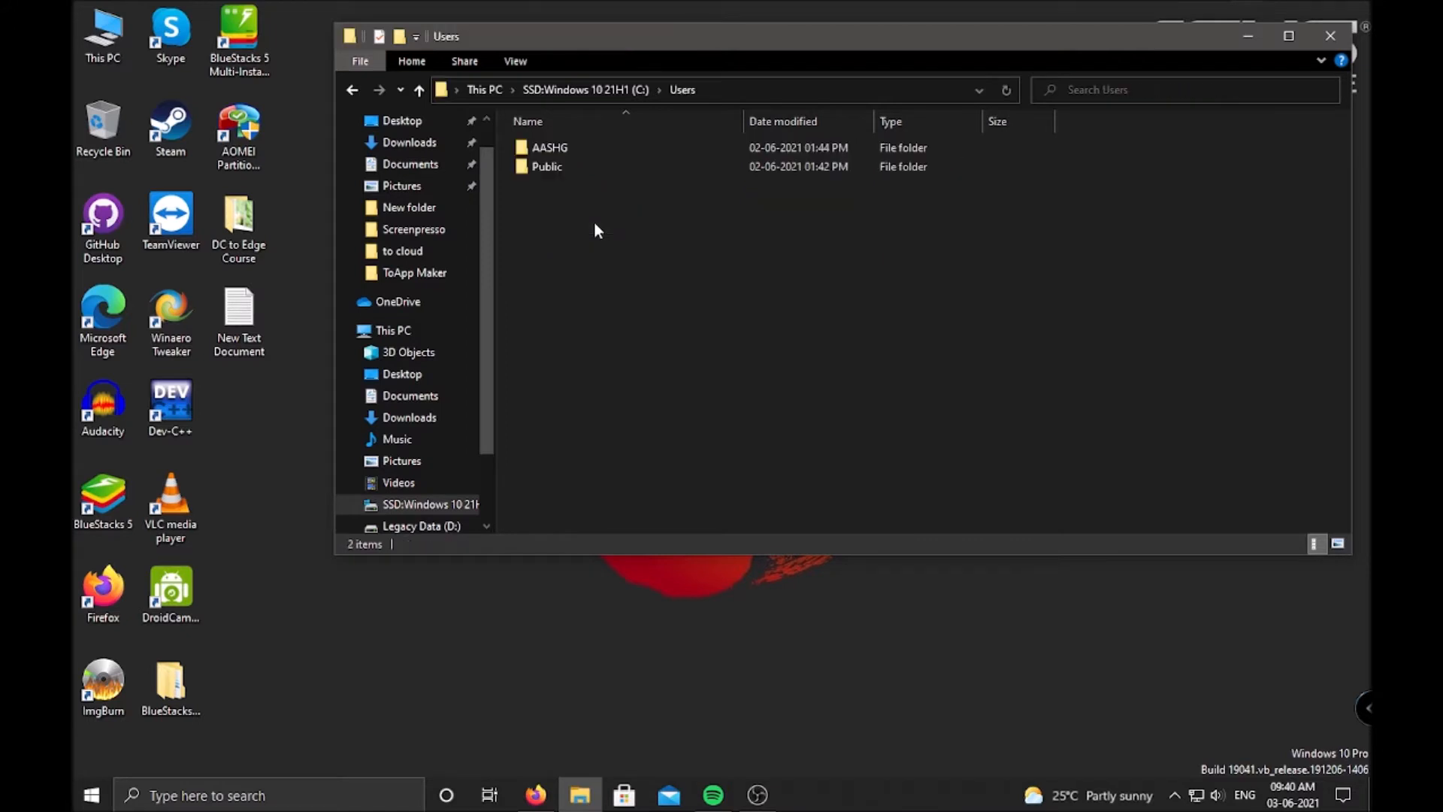
mouse_move(707, 292)
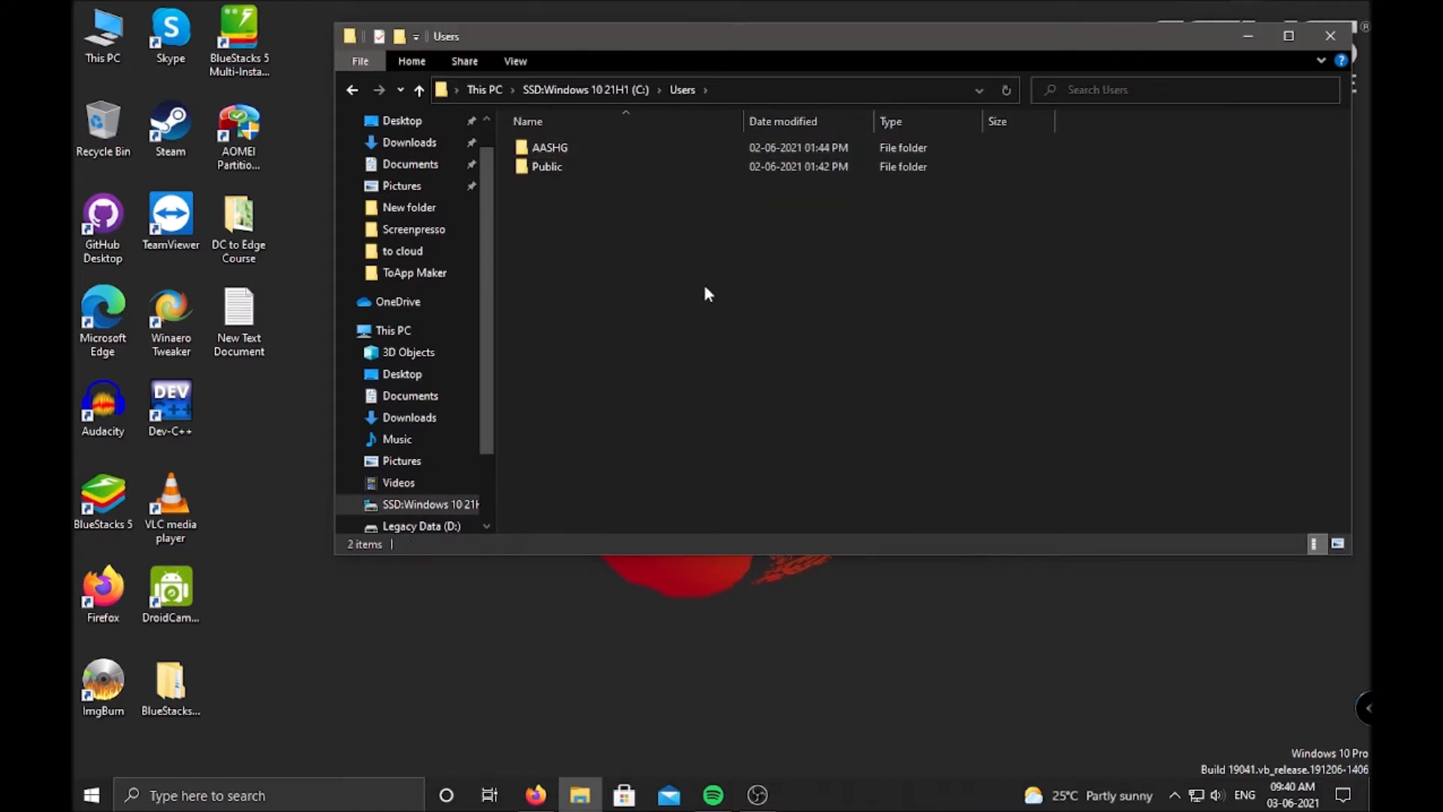
click(549, 147)
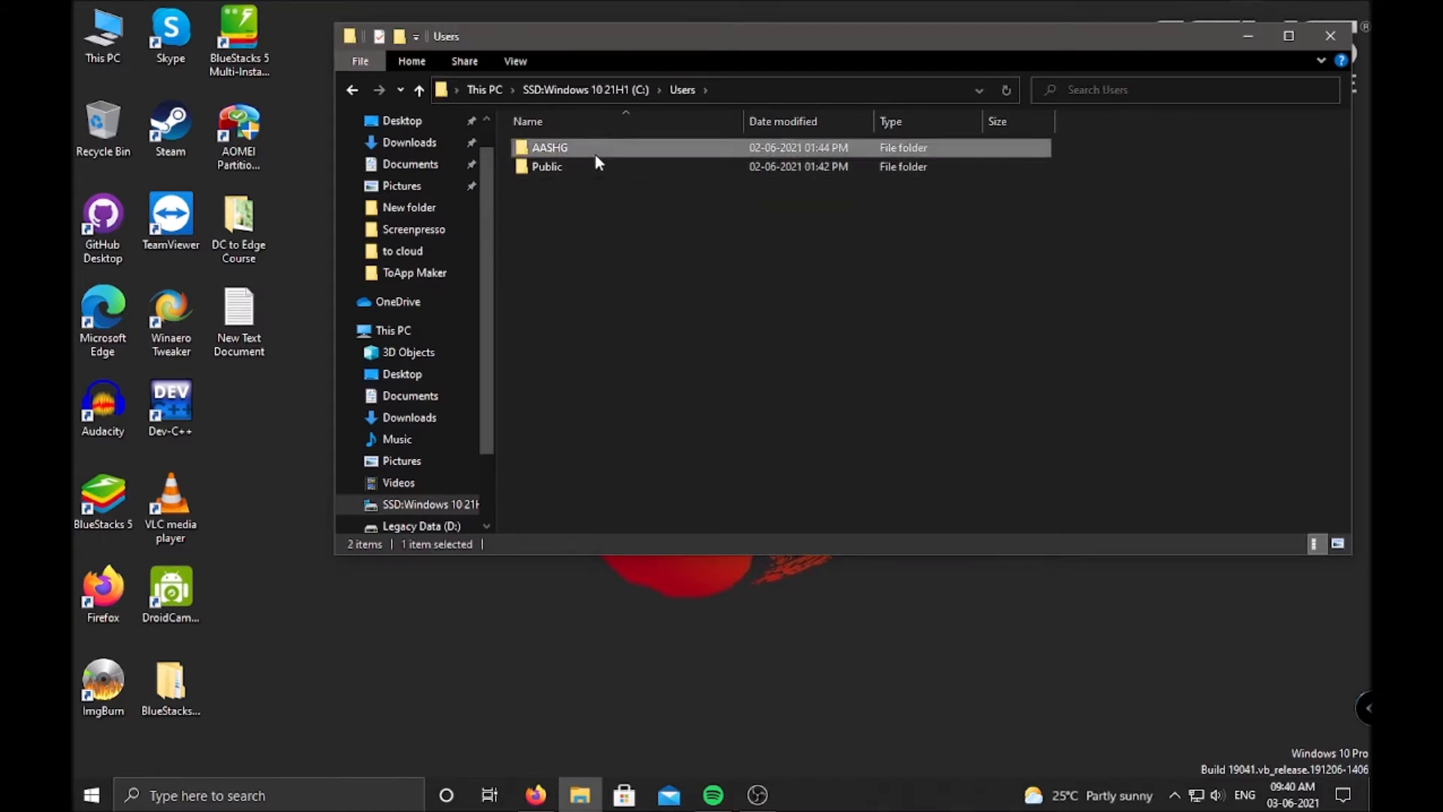
double_click(549, 148)
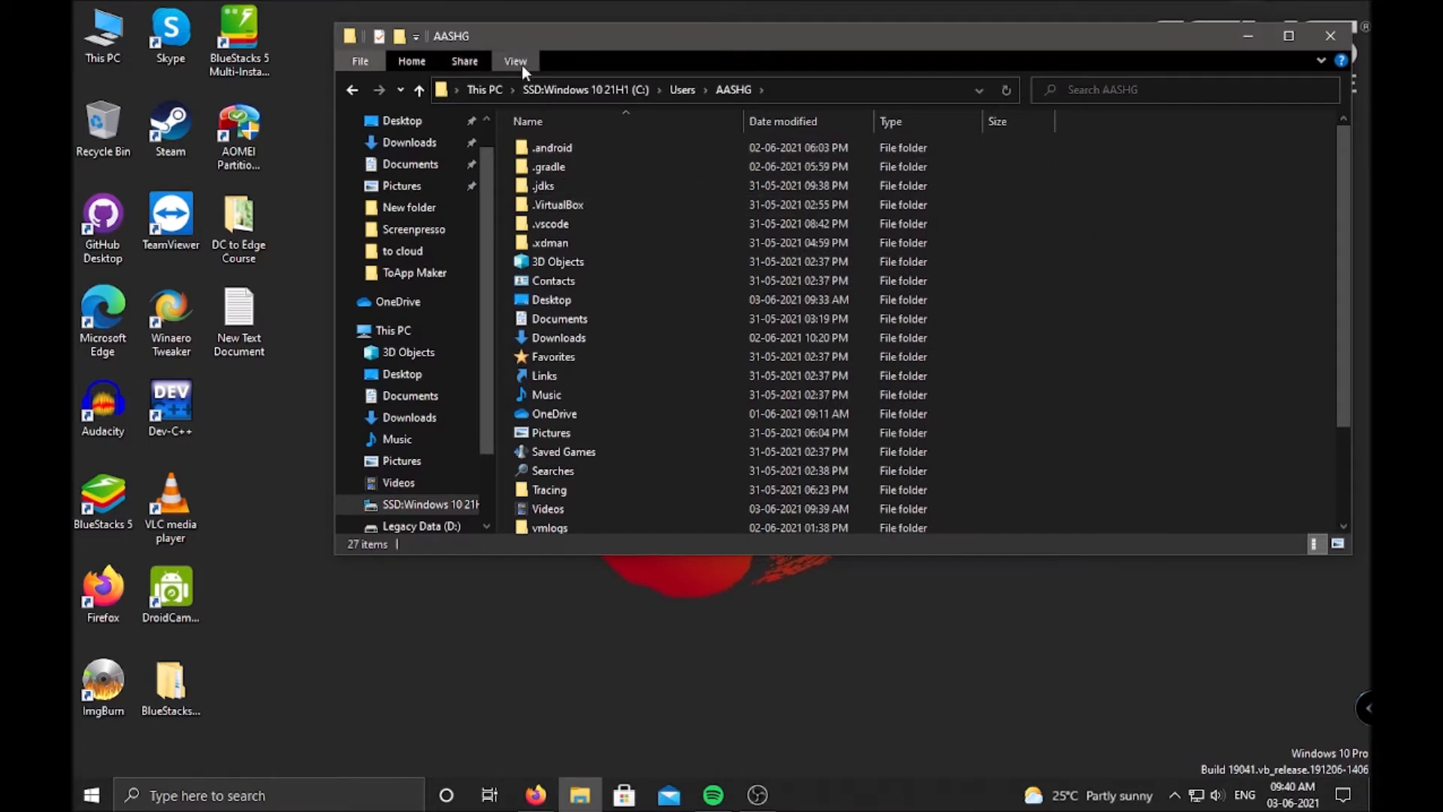
Tick Hidden items in the View tab so AppData becomes visible.
click(514, 61)
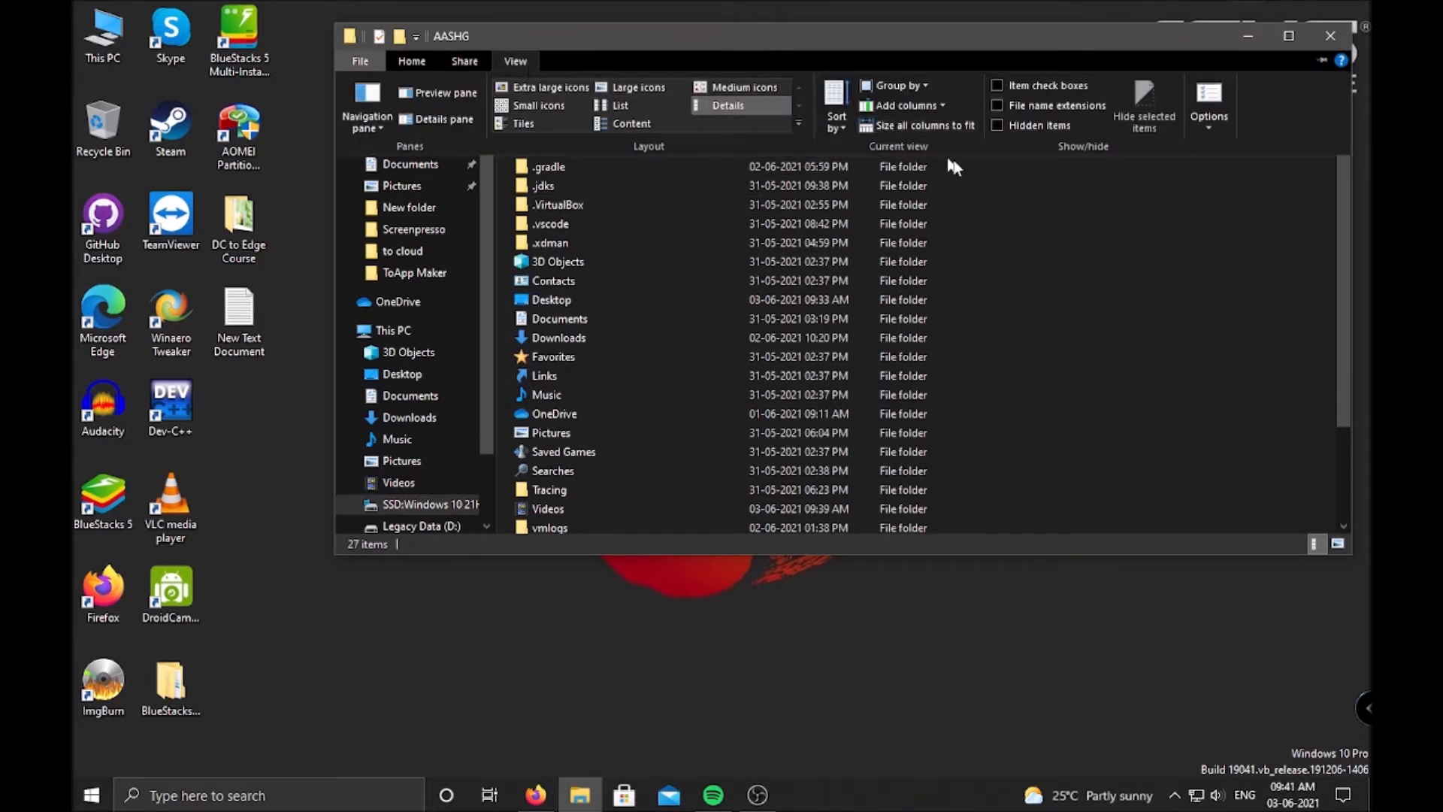
mouse_move(996, 126)
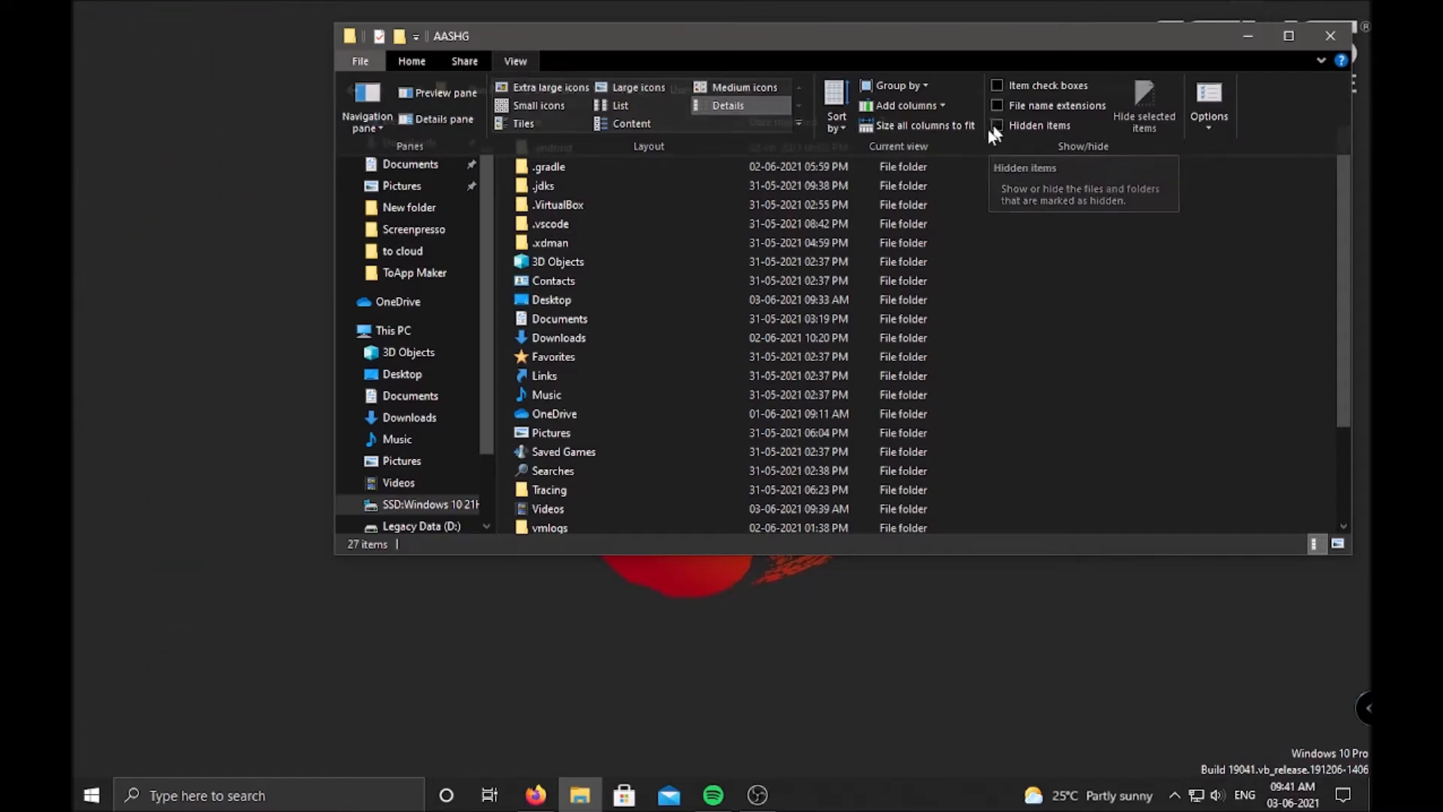
click(997, 125)
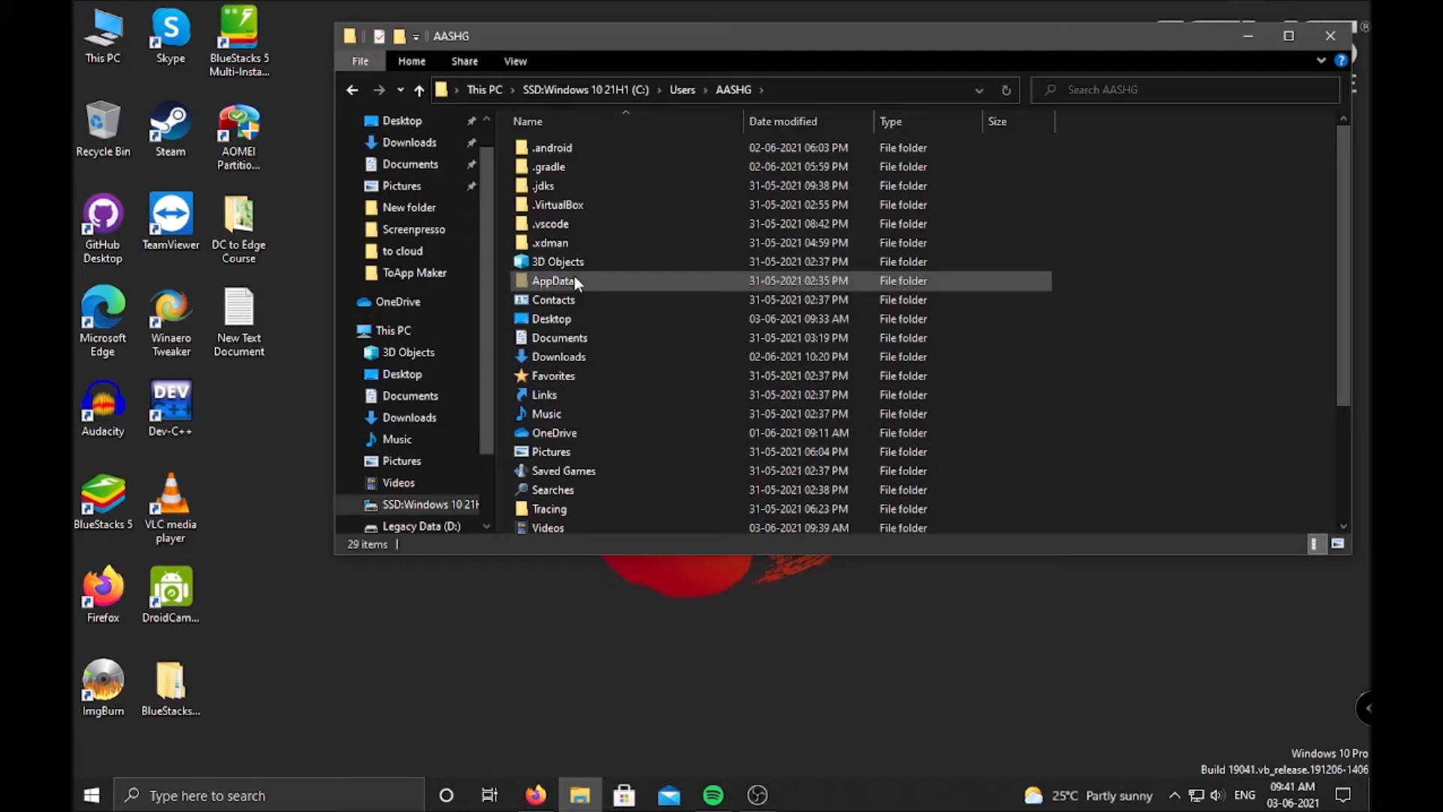
Navigate AppData > Local > Android > Sdk > platform-tools to reach adb and fastboot.
double_click(553, 280)
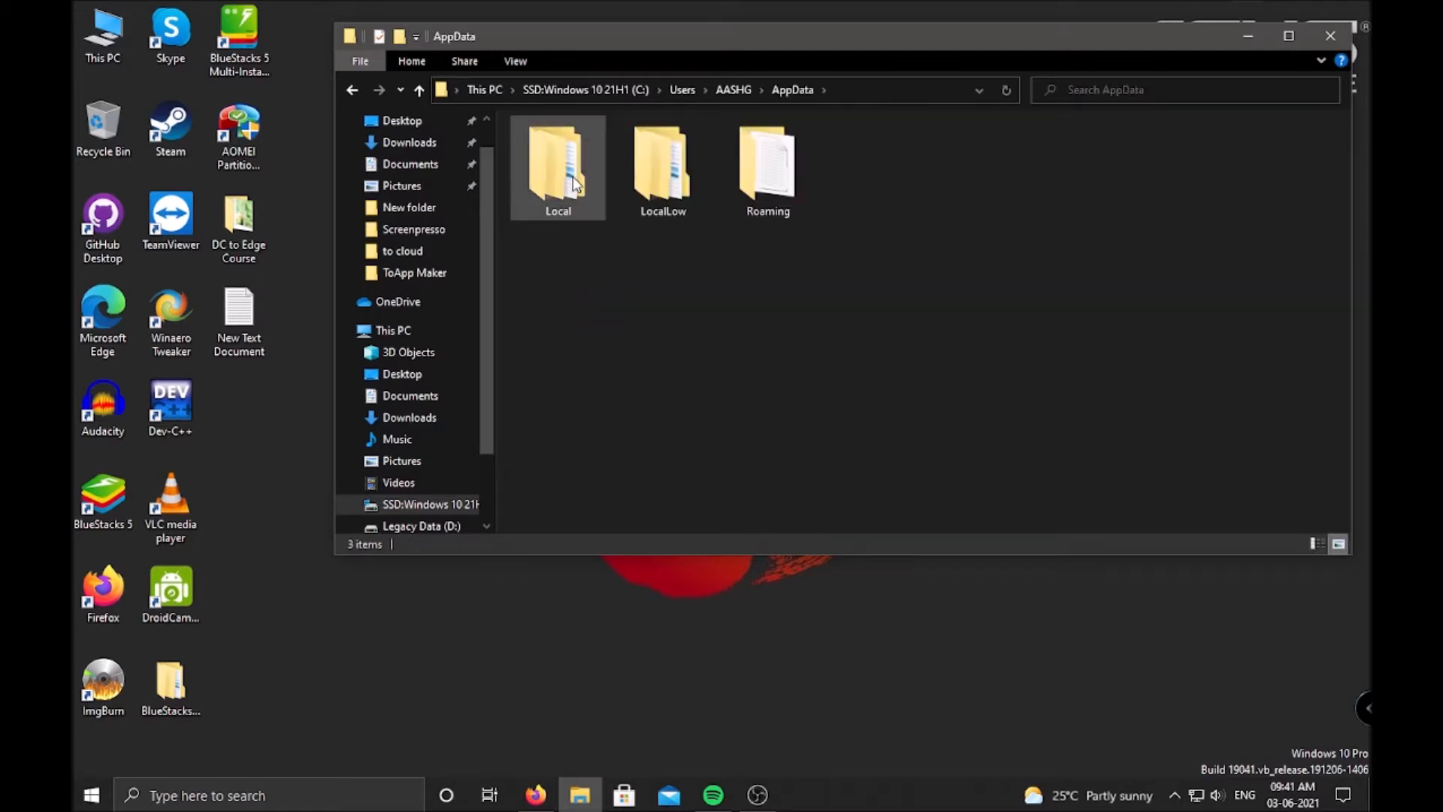
double_click(557, 166)
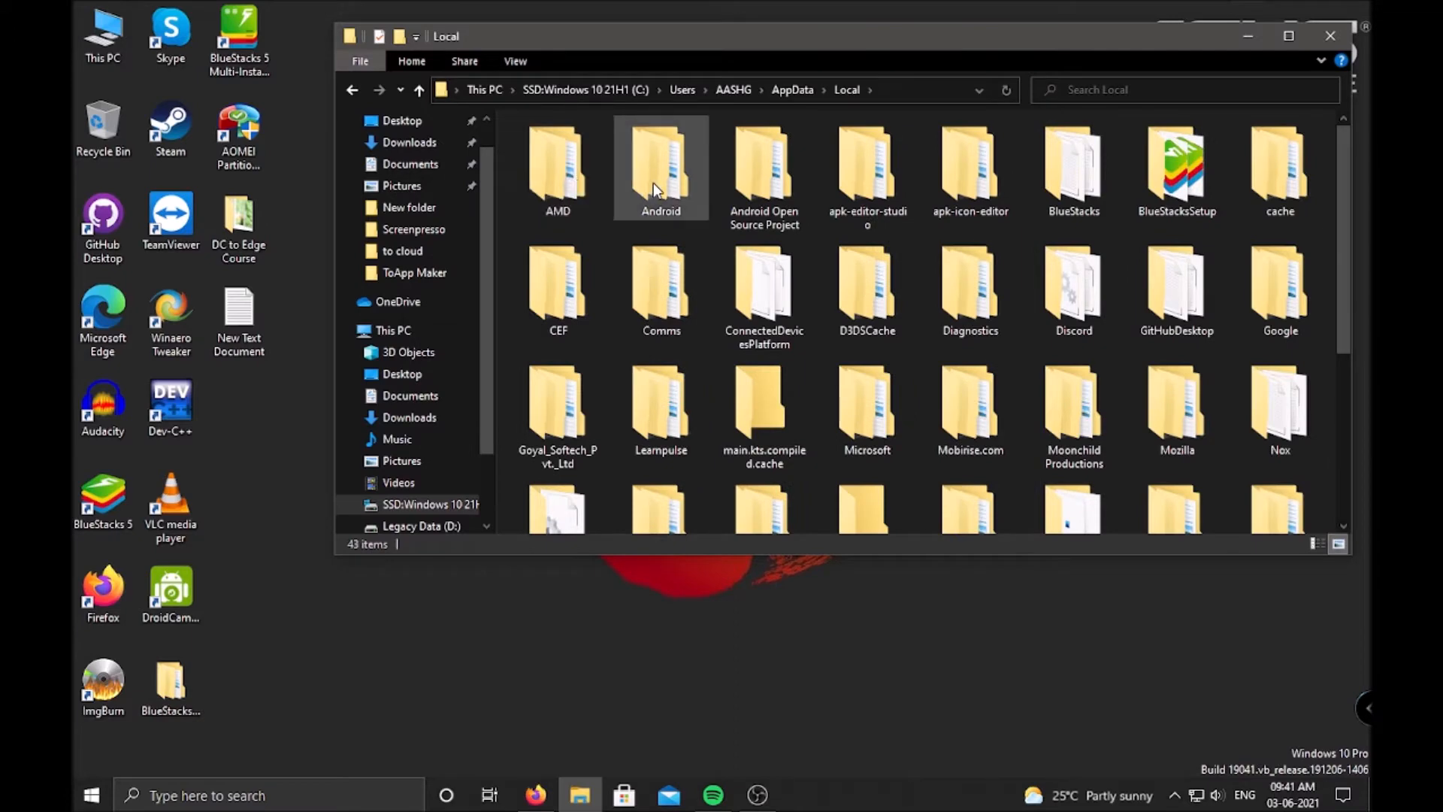
mouse_move(660, 171)
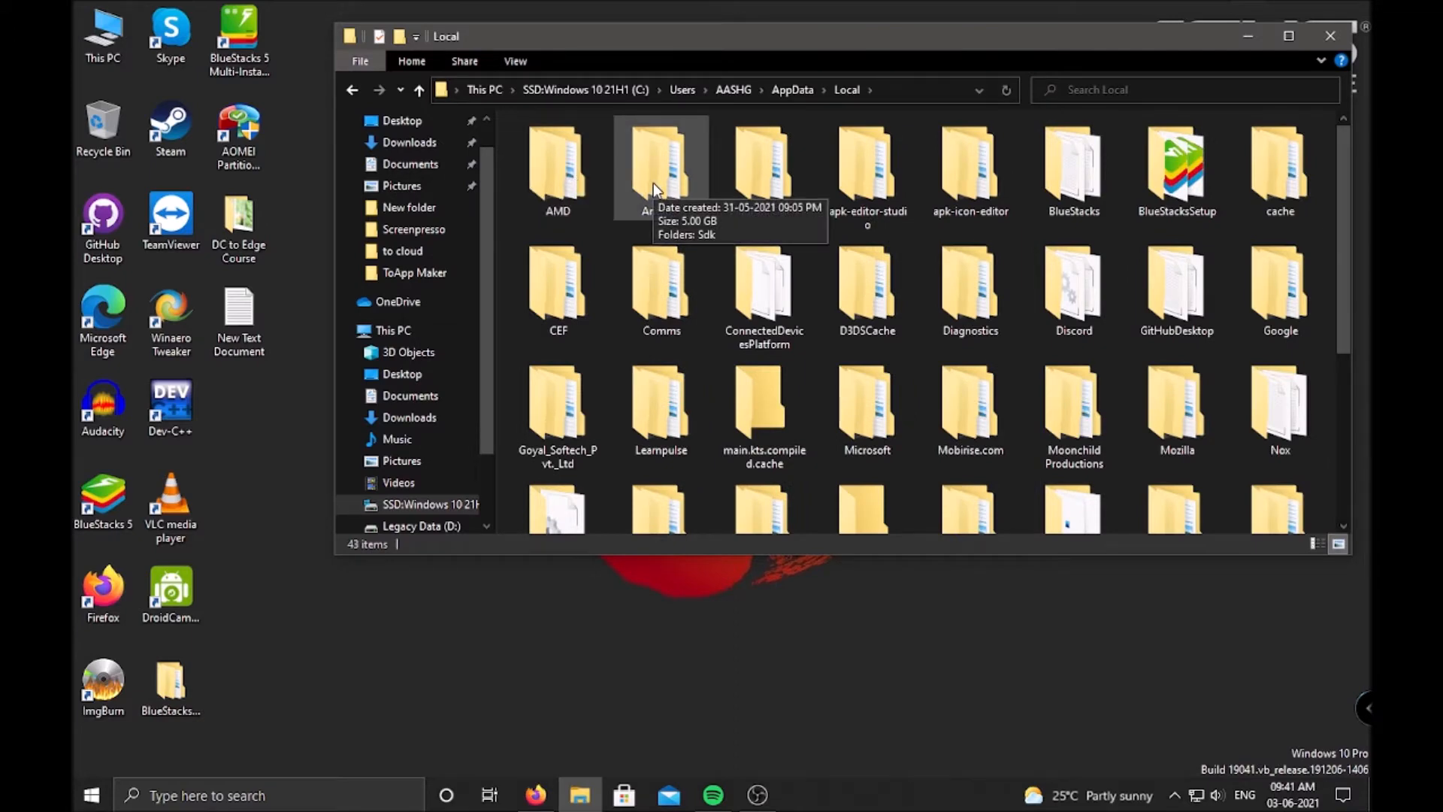
double_click(661, 166)
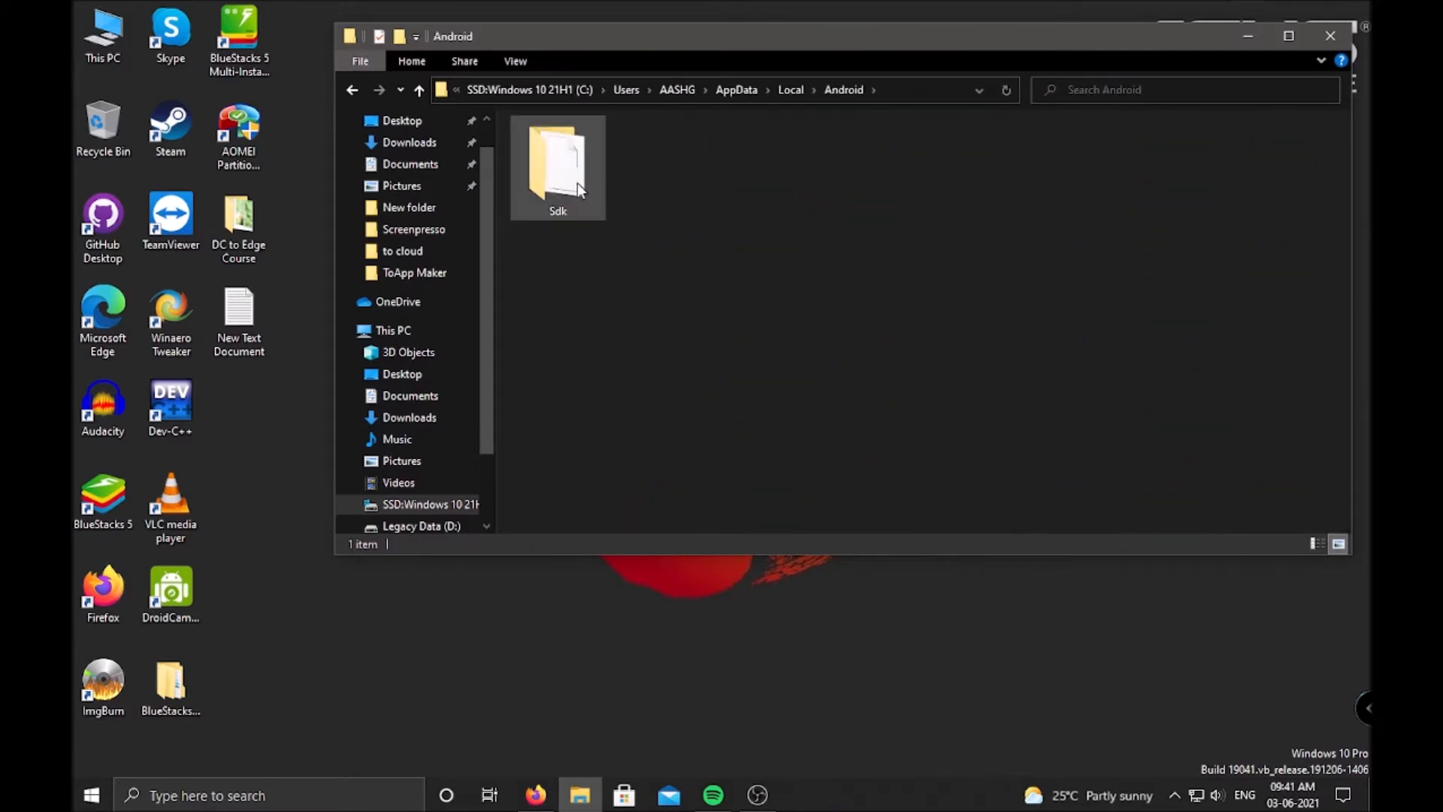
double_click(557, 165)
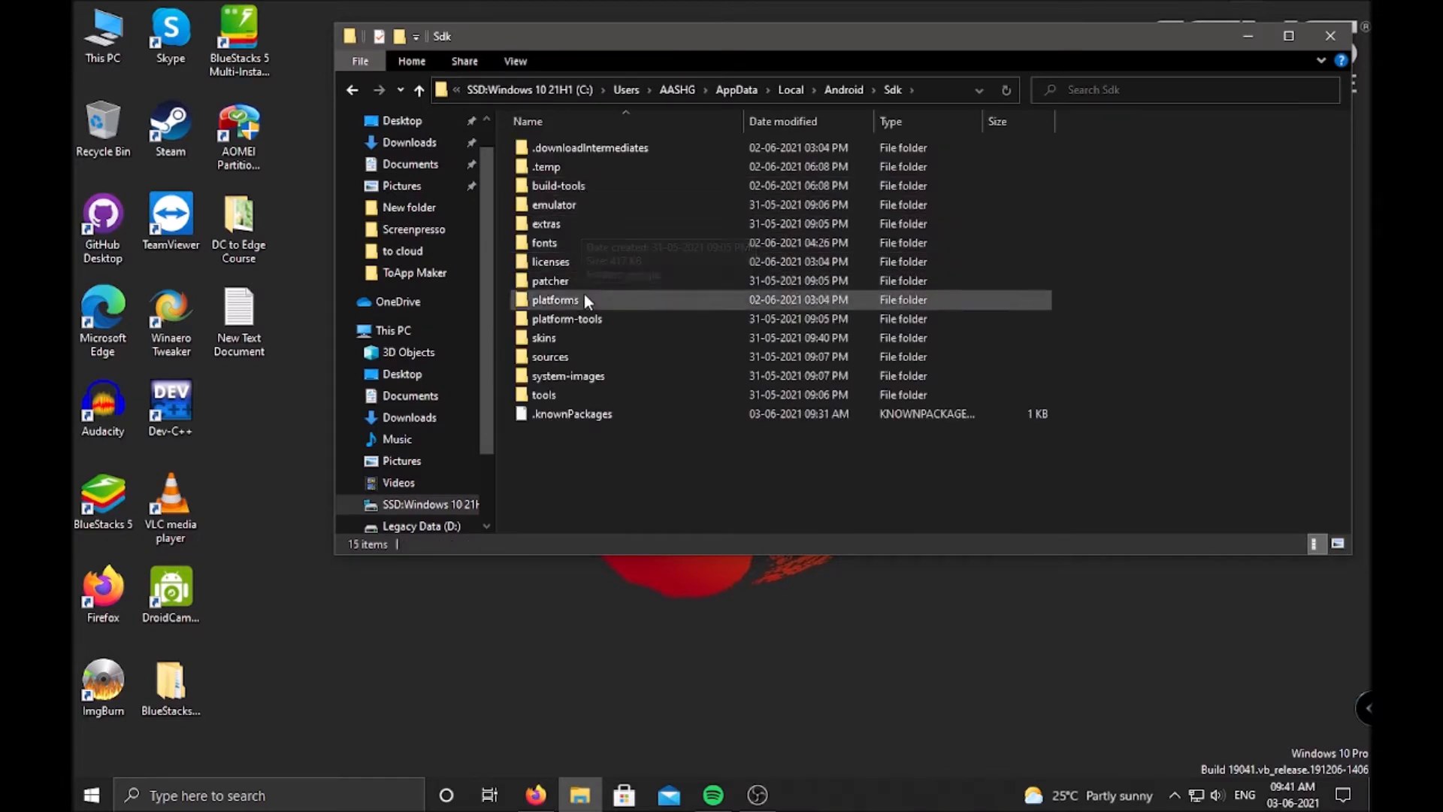
mouse_move(566, 318)
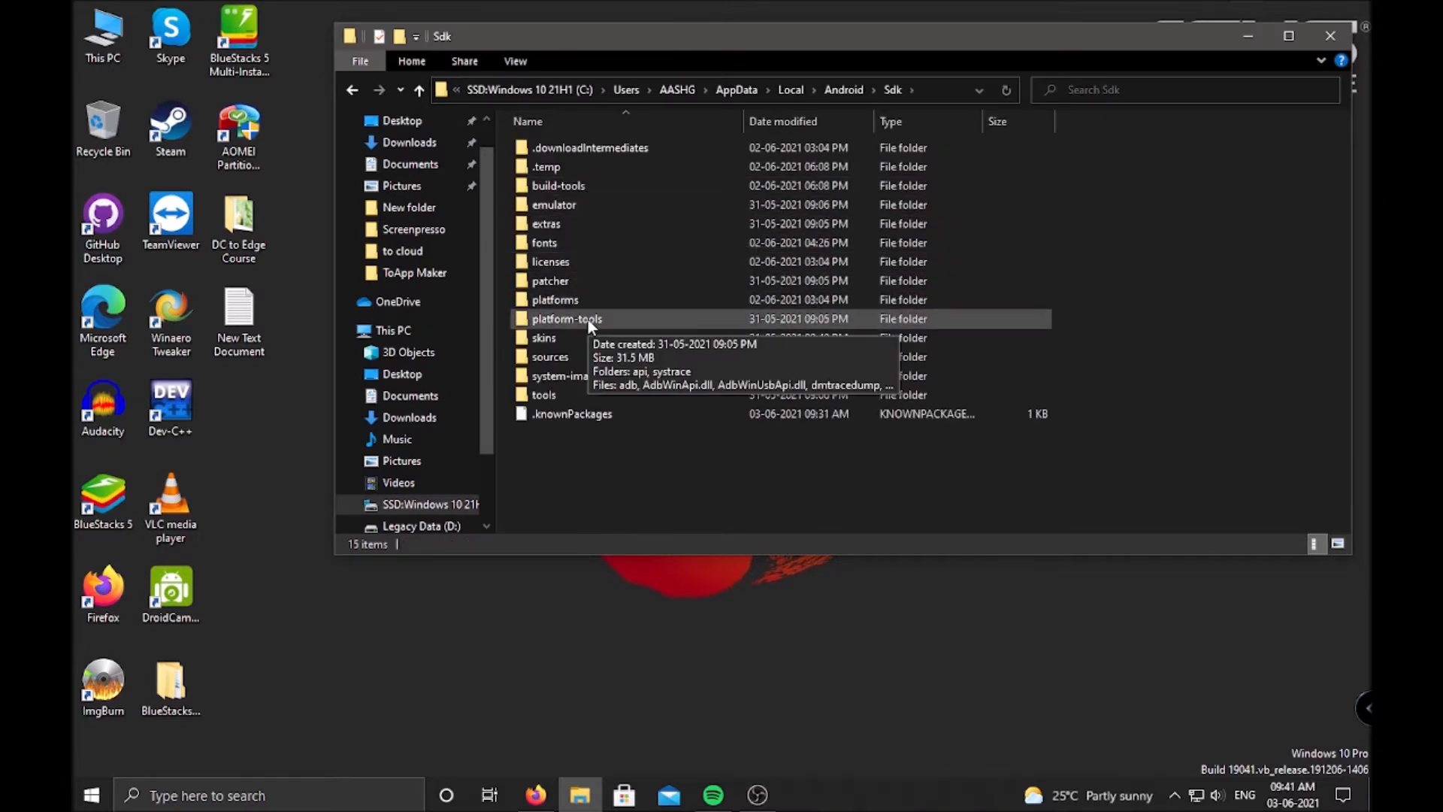
double_click(566, 319)
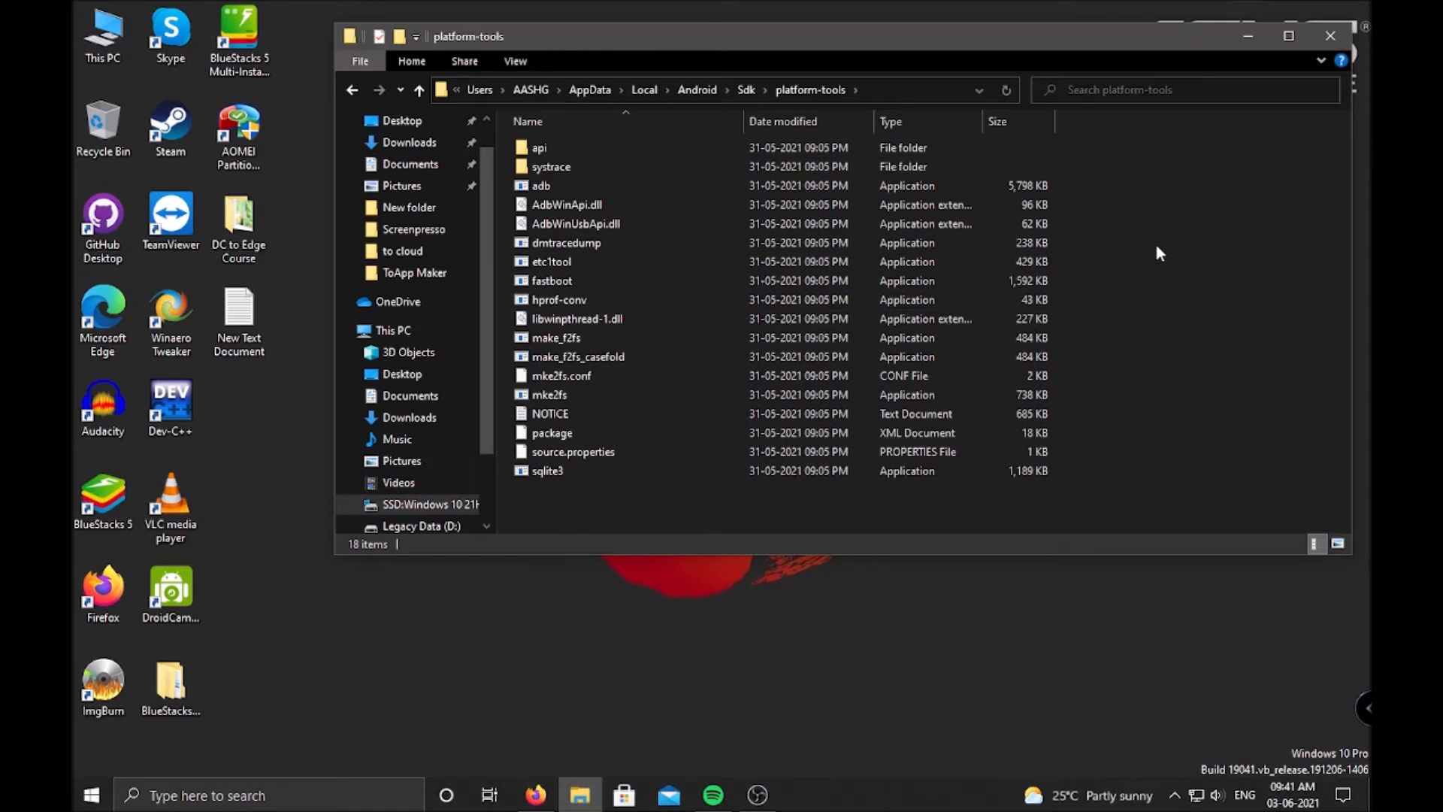
Choose 'Open PowerShell window here' from the platform-tools folder's context menu.
right_click(1157, 258)
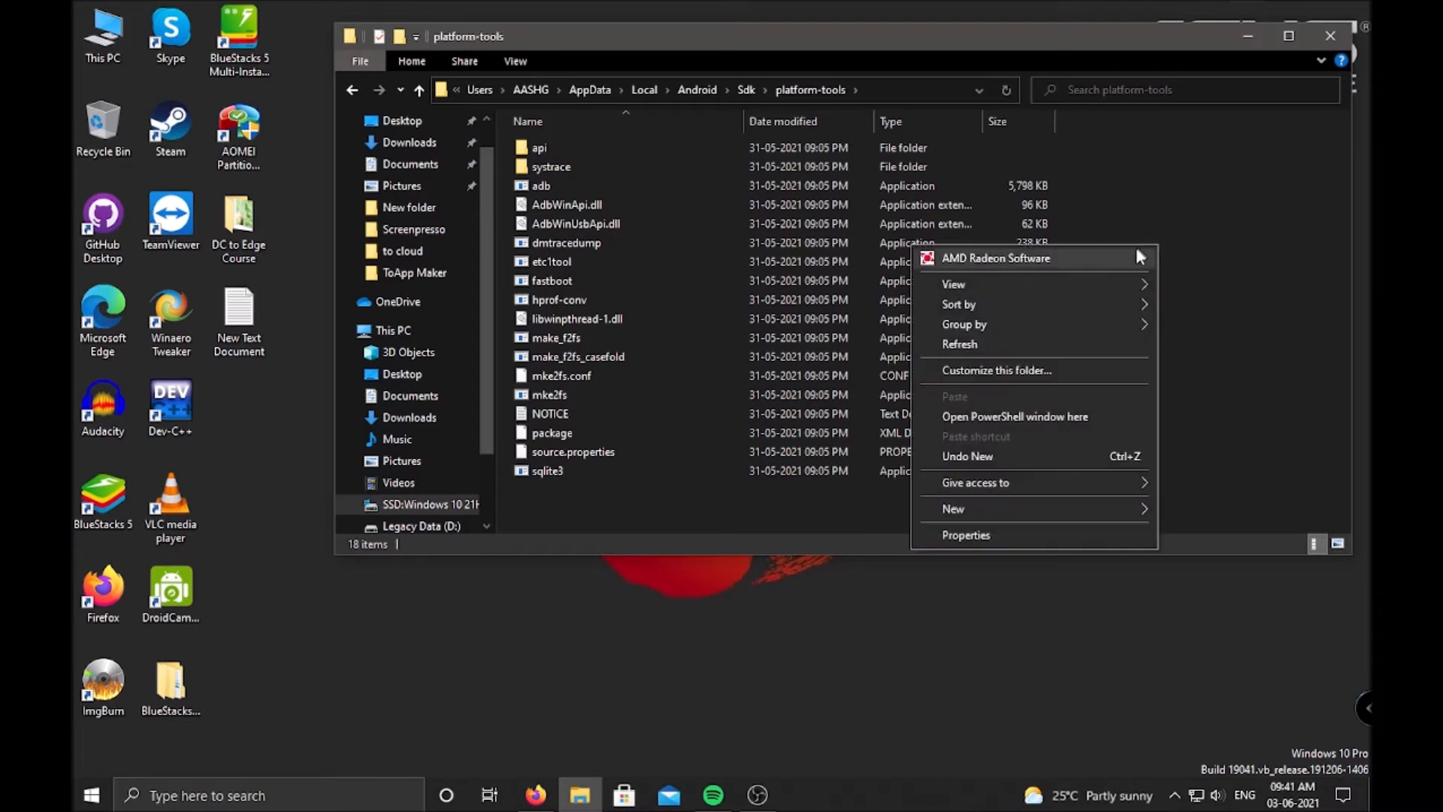
mouse_move(1123, 425)
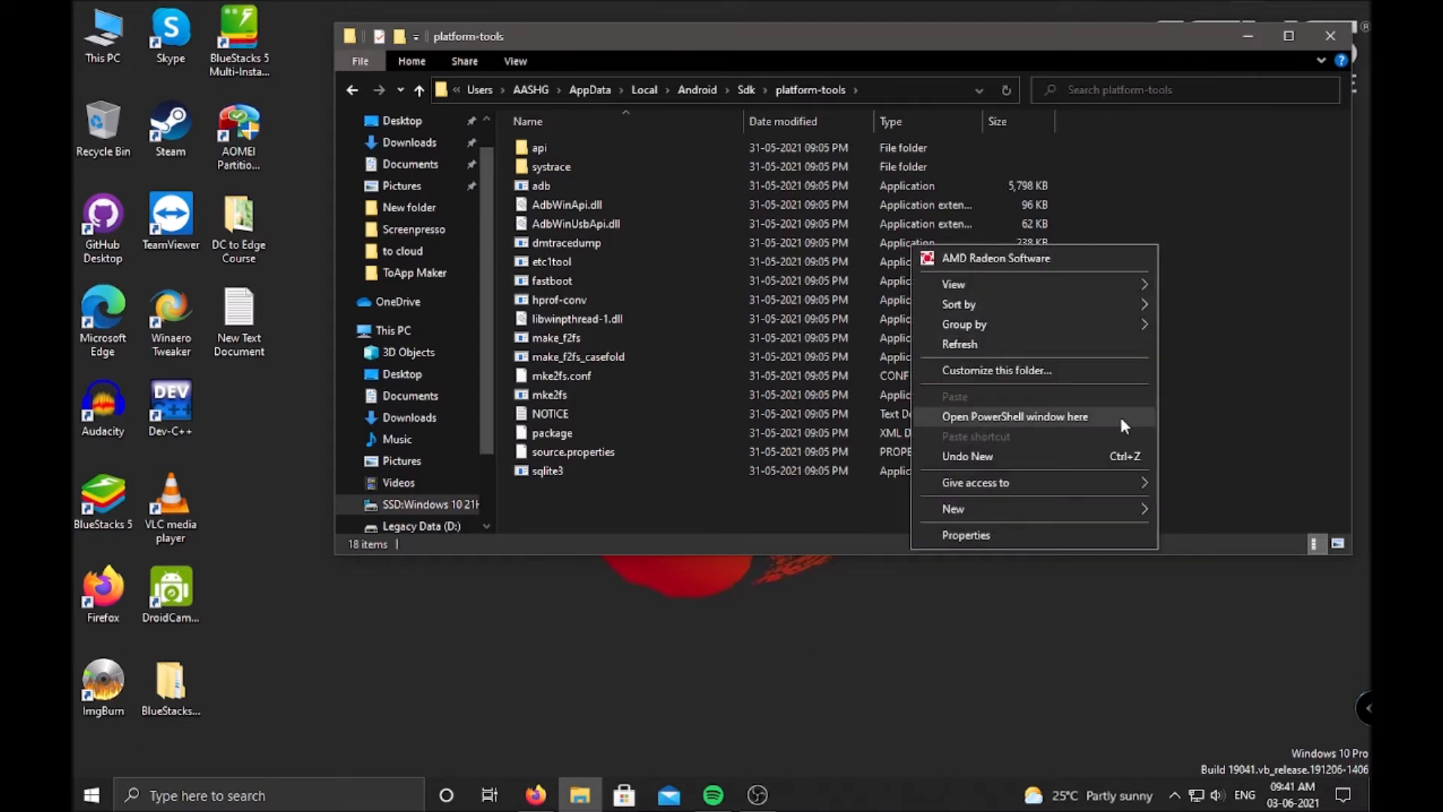
click(1015, 415)
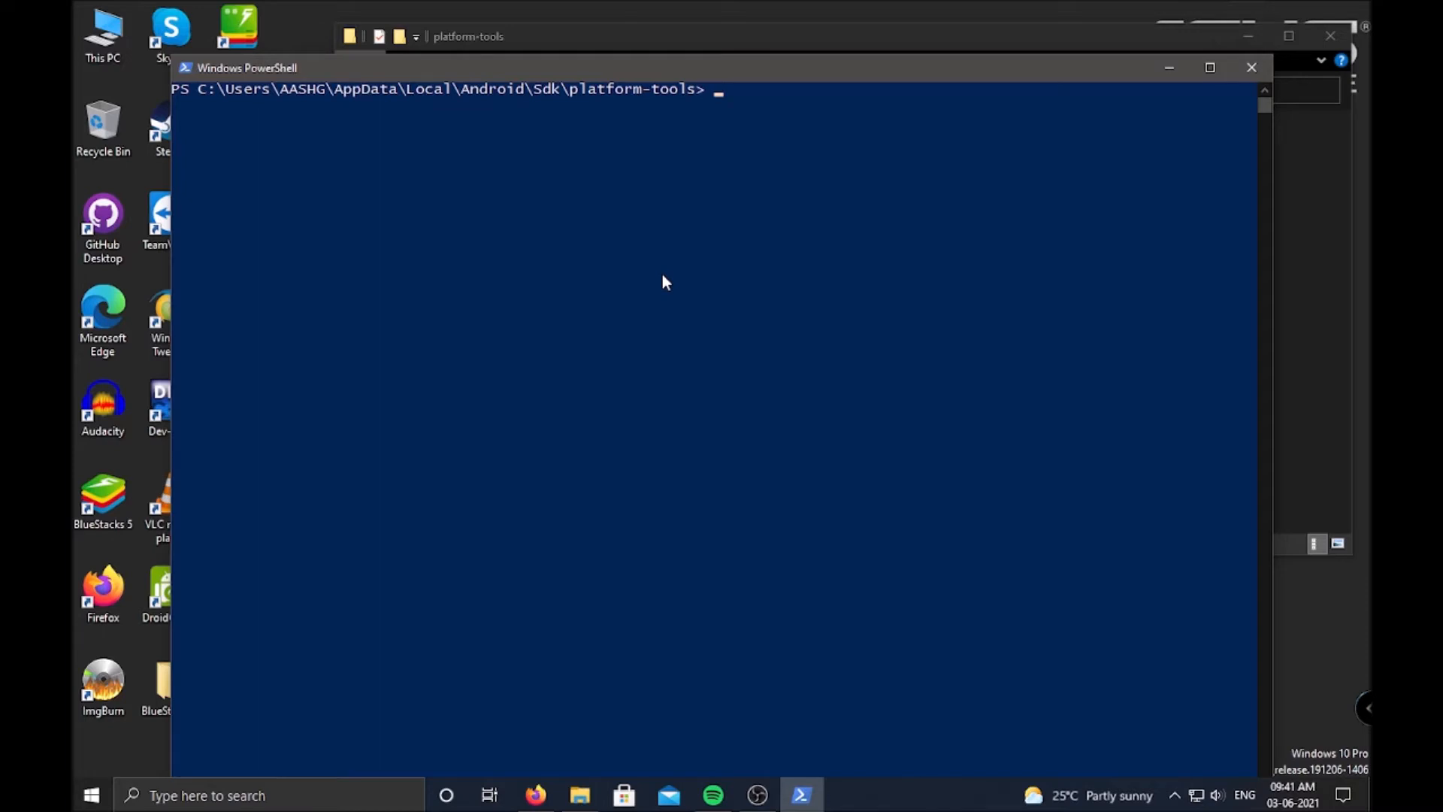
Switch to cmd and run 'adb connect localhost:5555', which starts the daemon but is refused.
text(cmd)
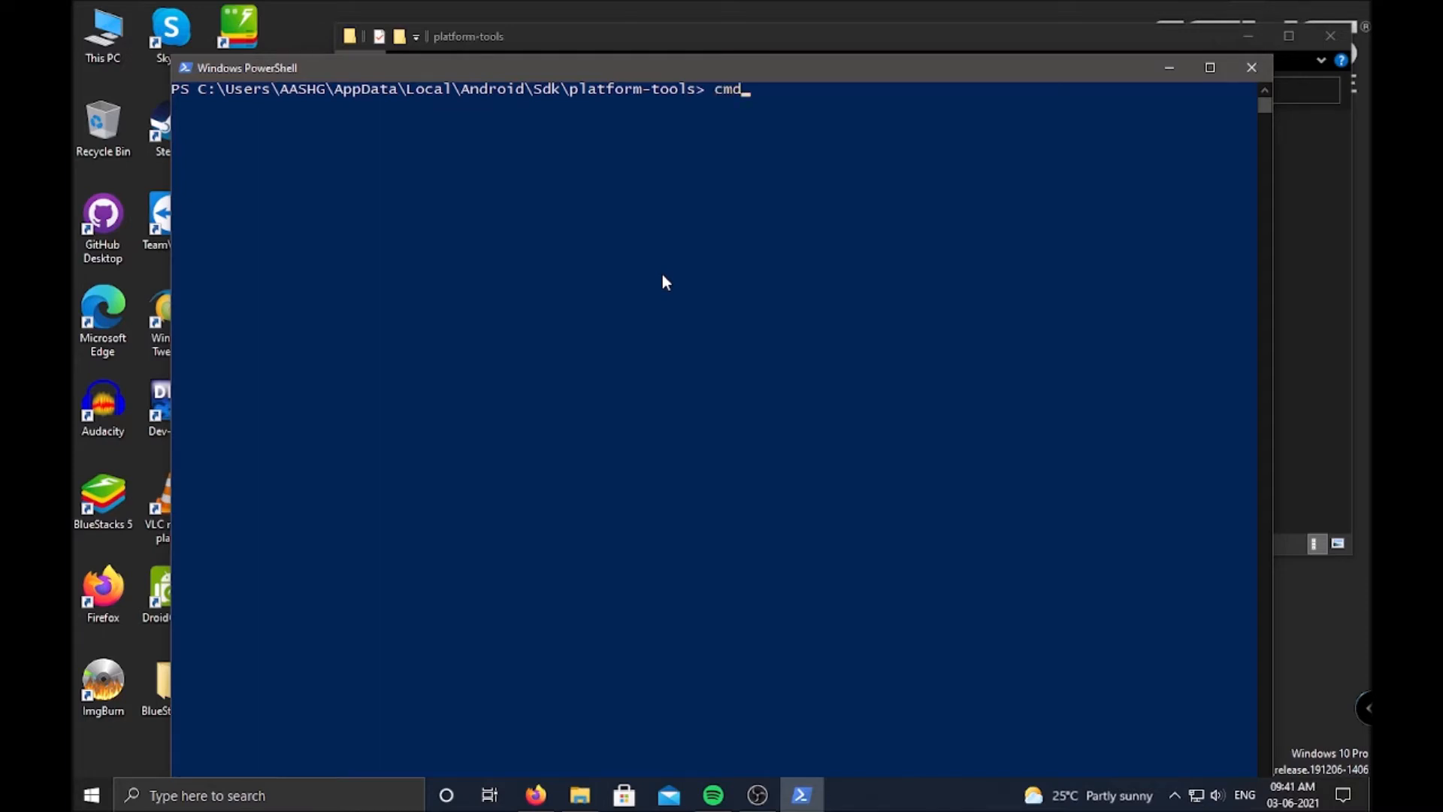
key(Return)
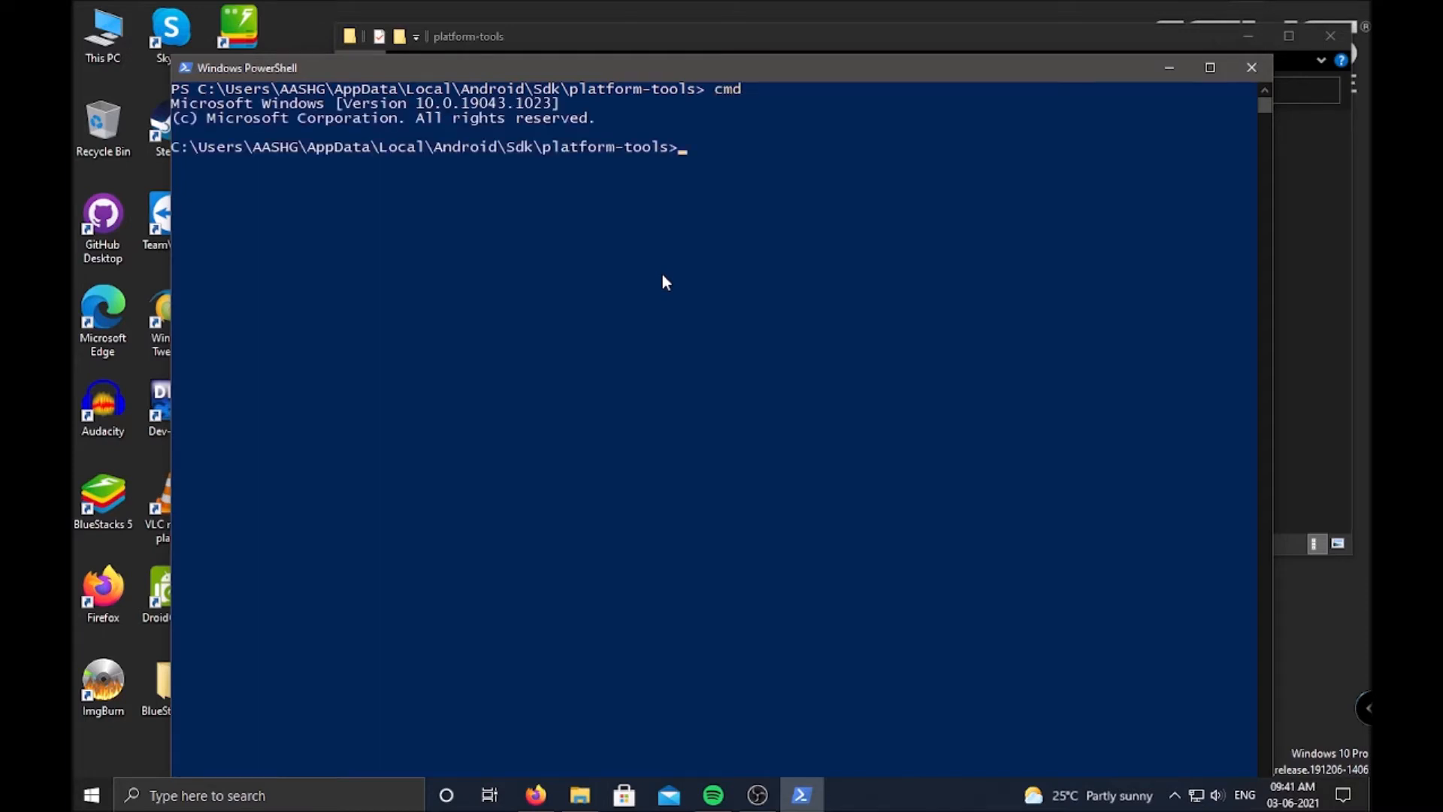
text(adb)
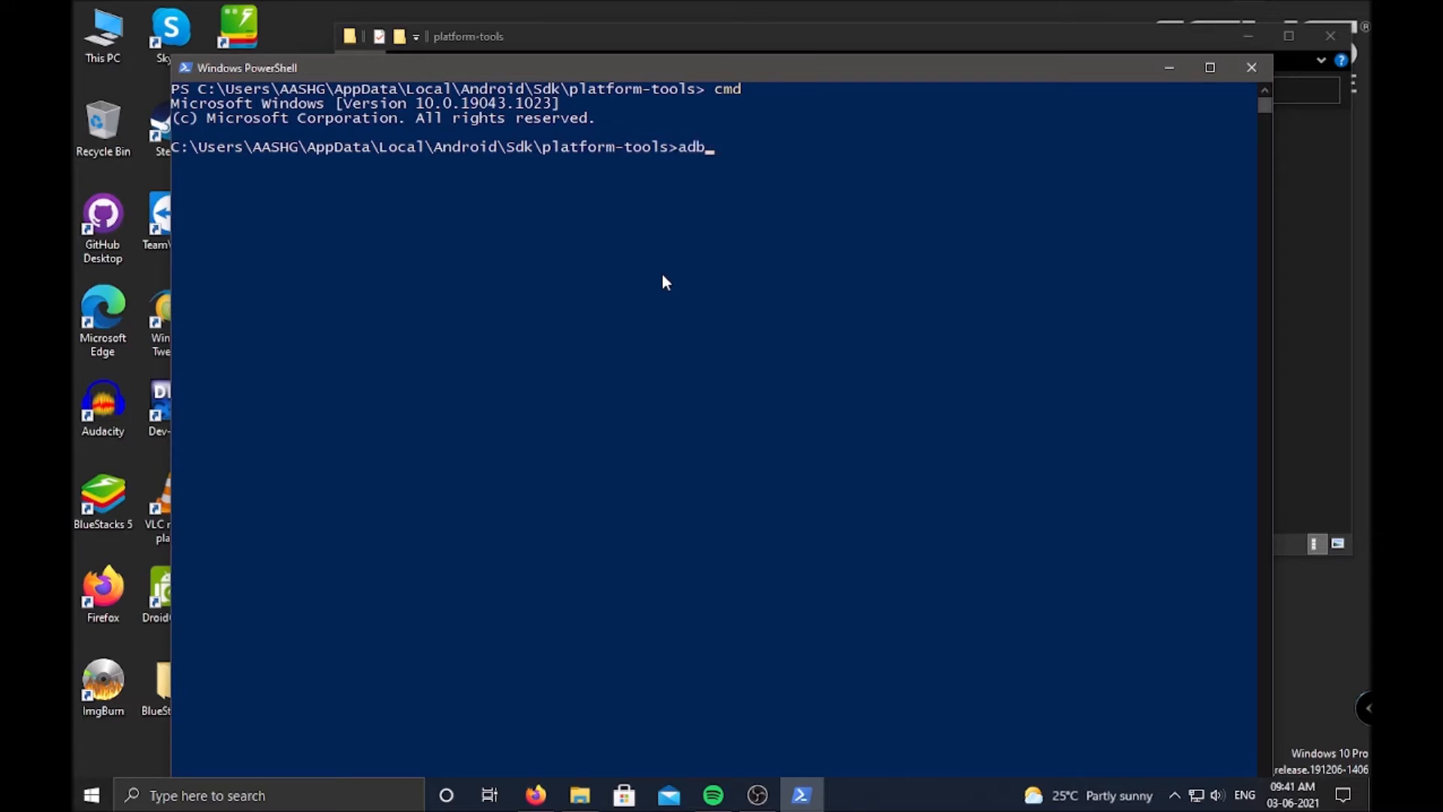
text(connect)
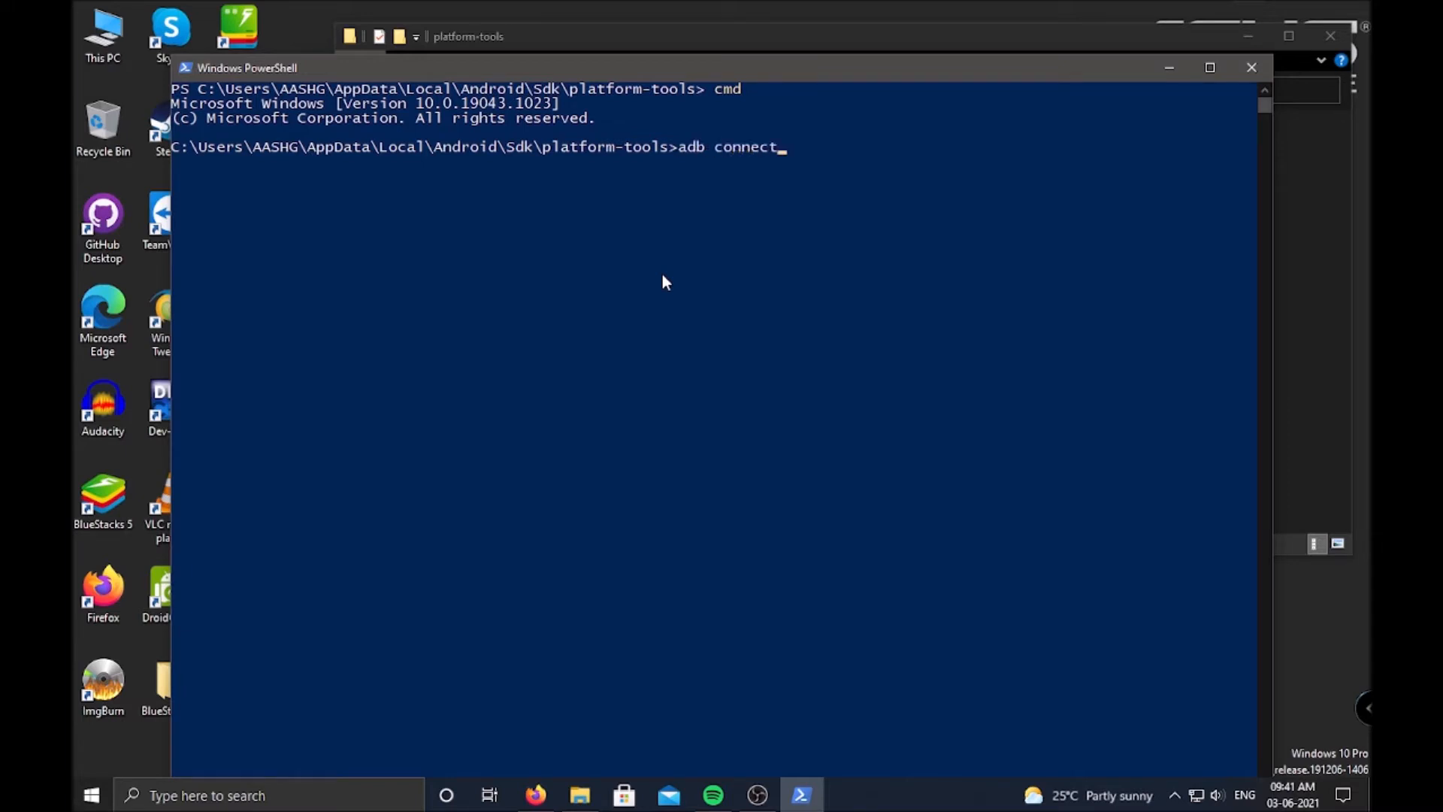
text(loa)
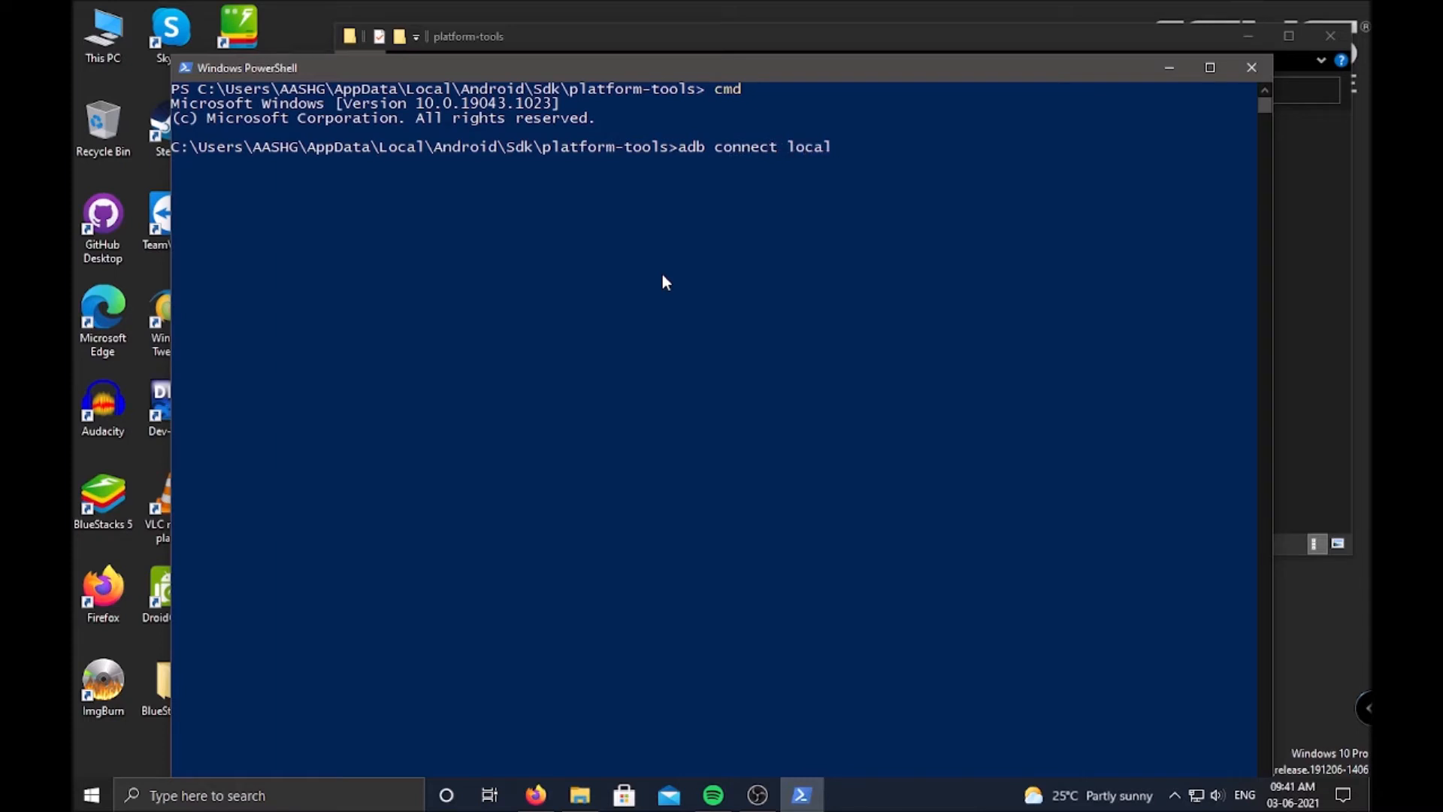
text(host)
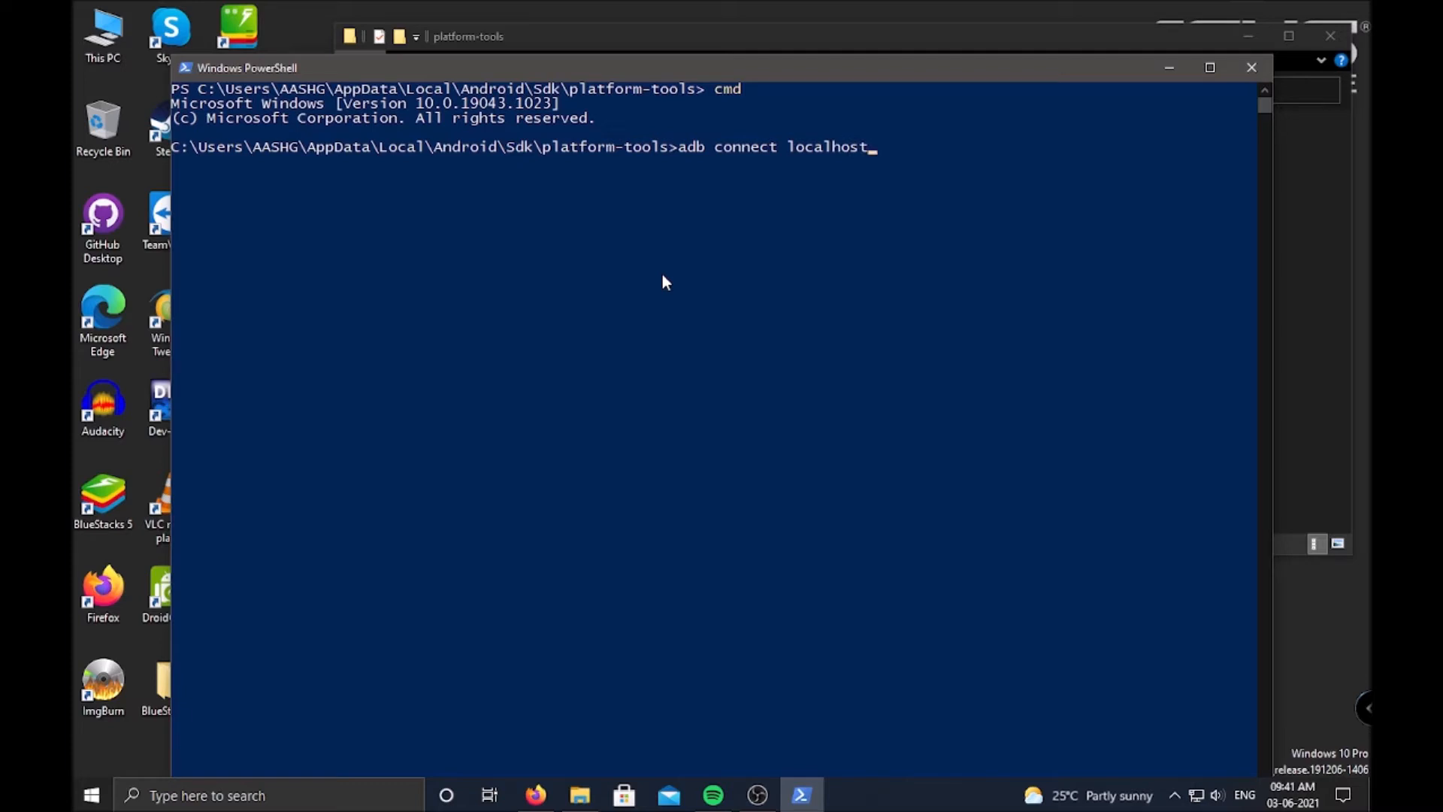
text(:5)
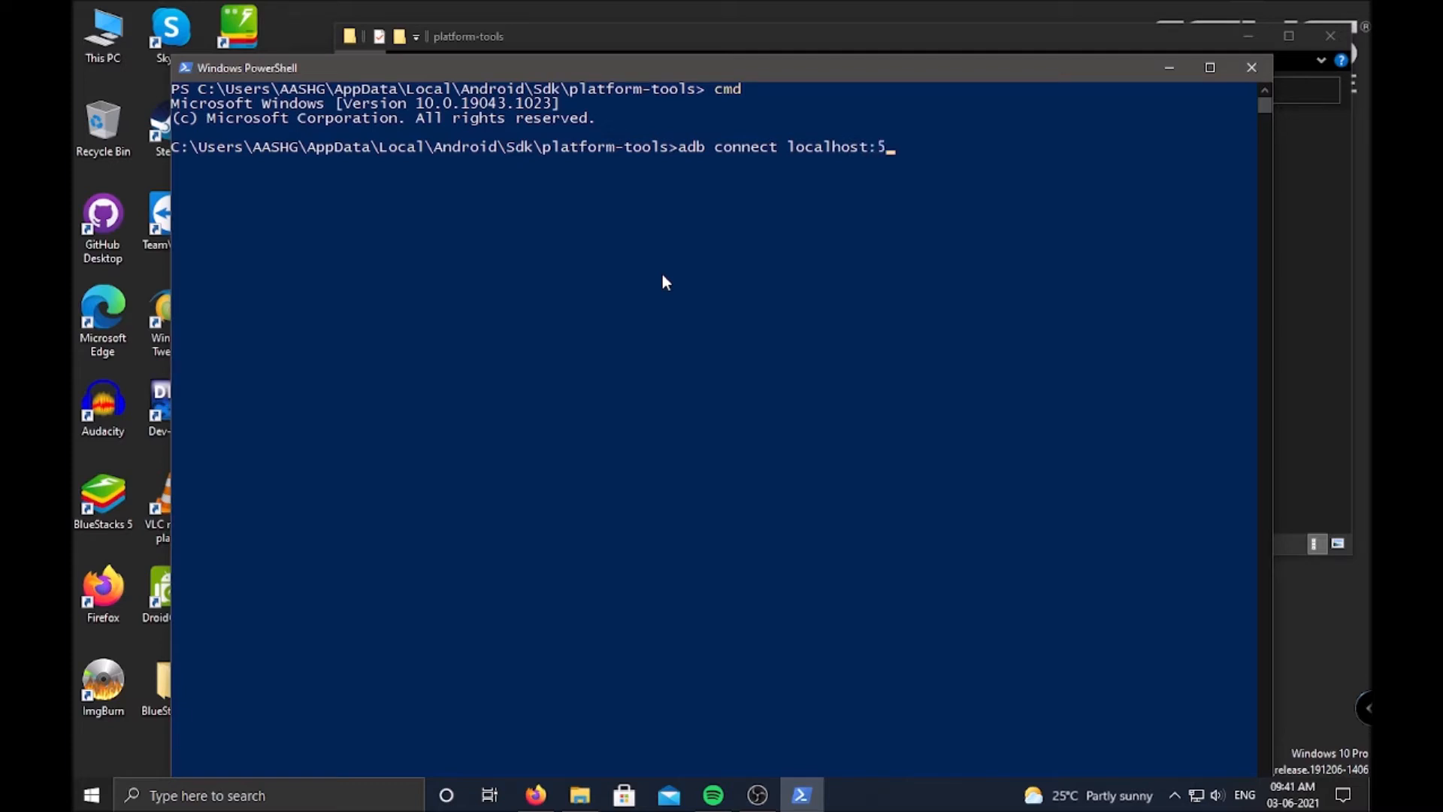
text(555)
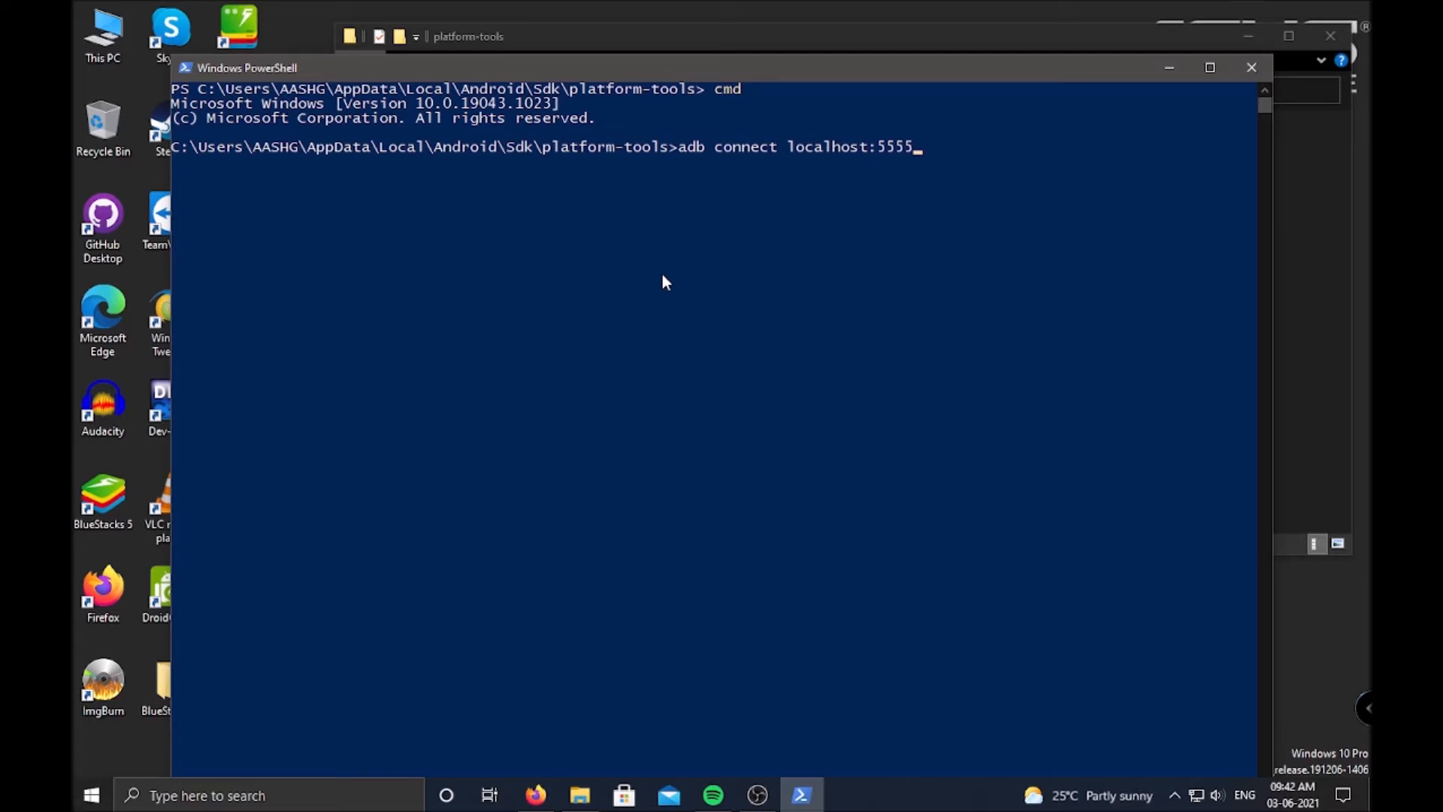
text(5)
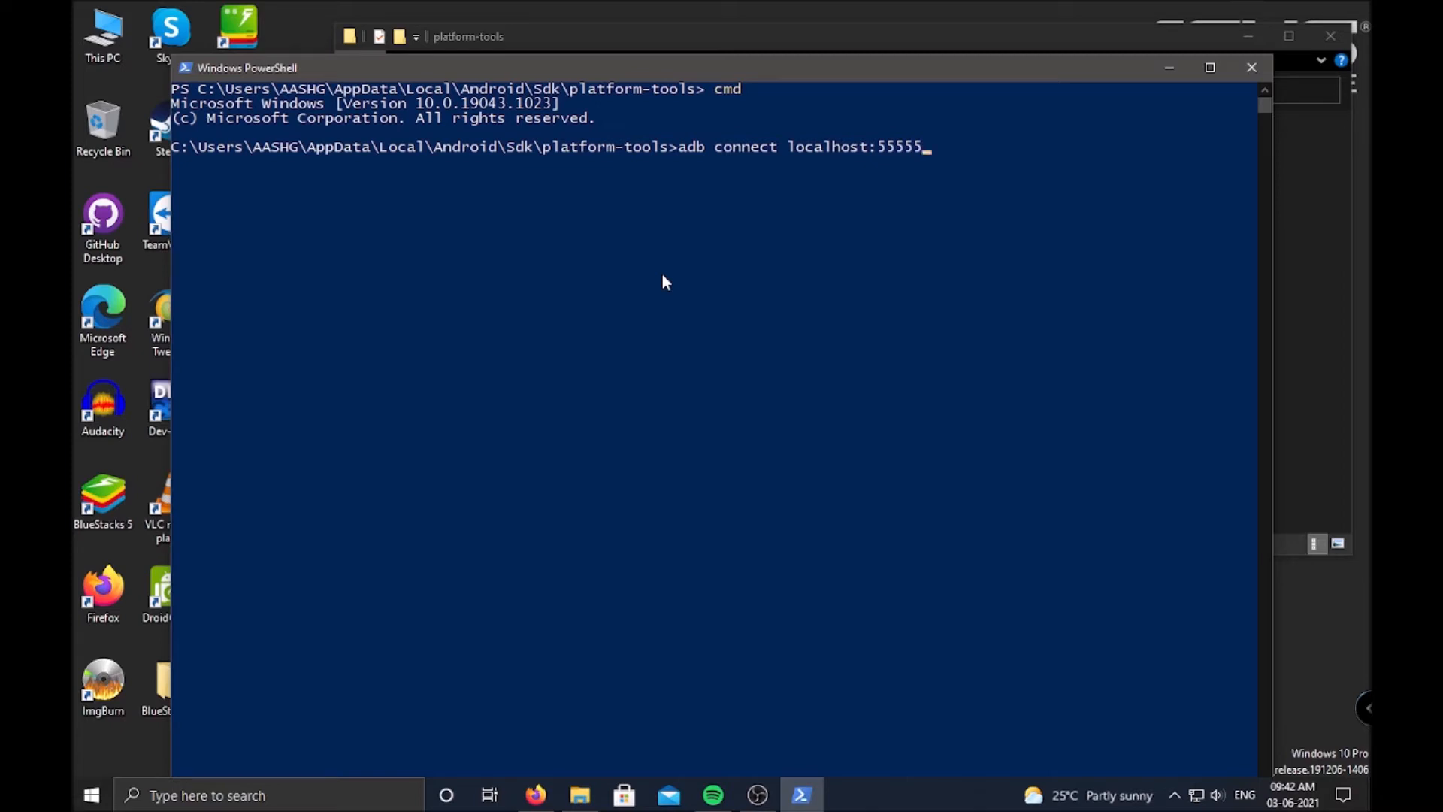
key(Backspace)
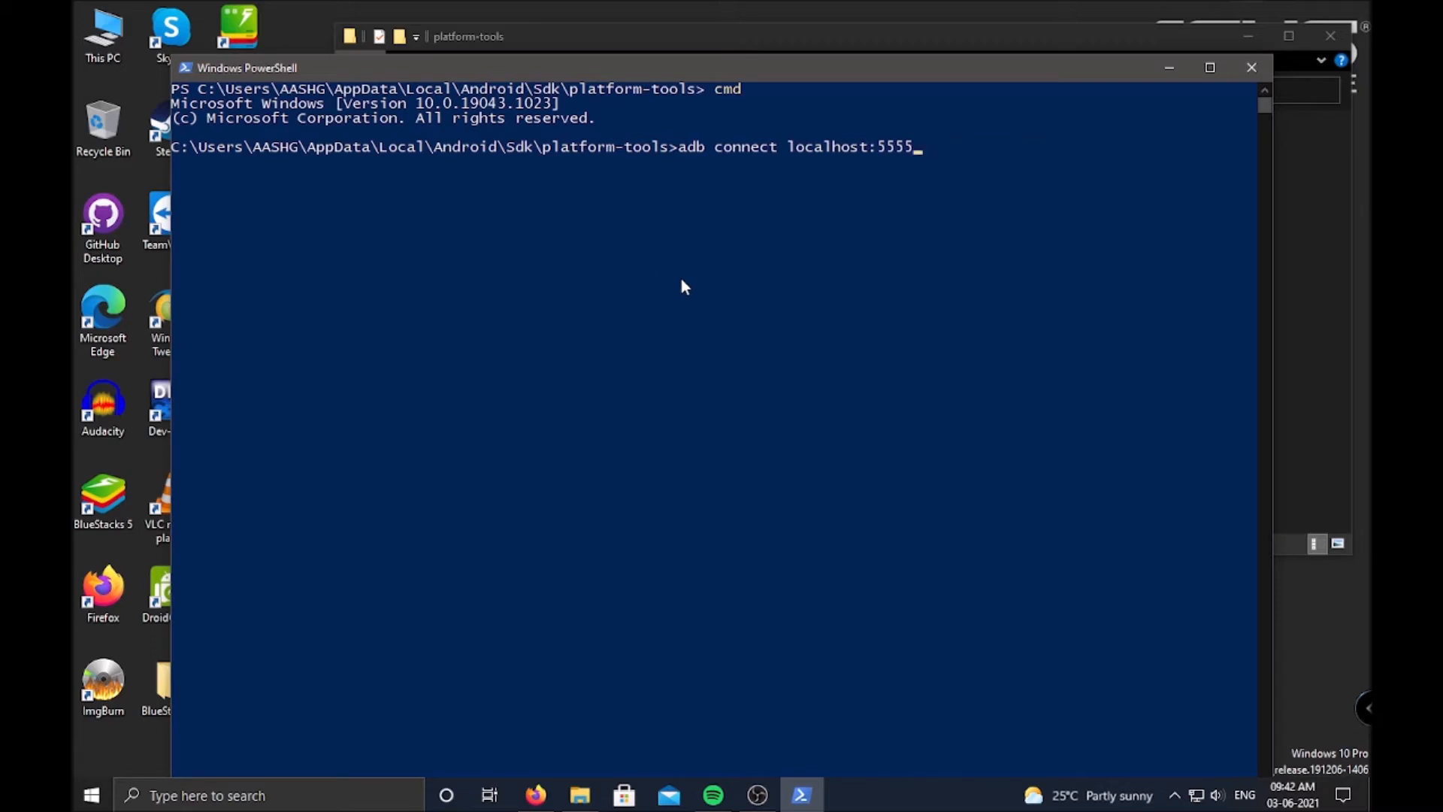
key(Return)
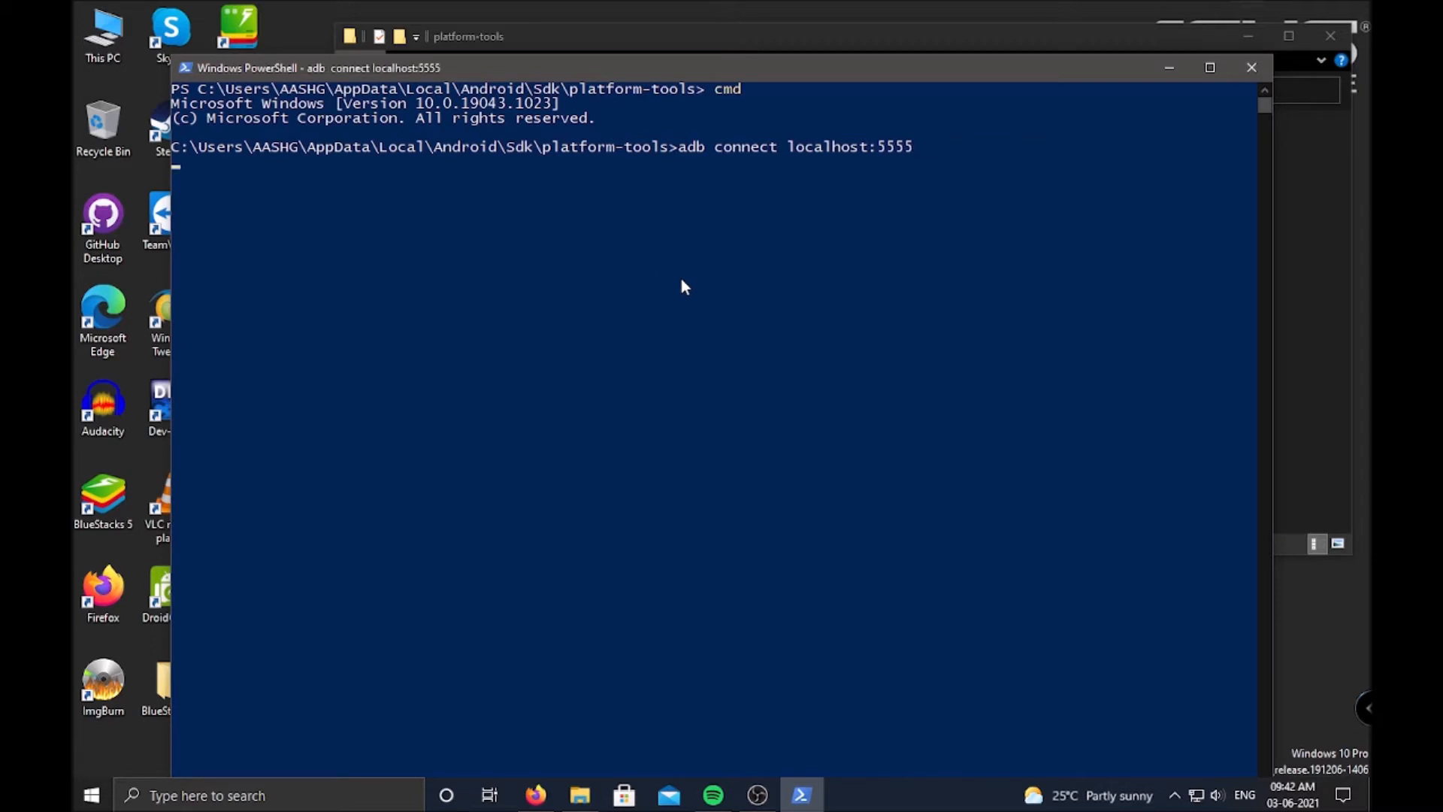
key(Return)
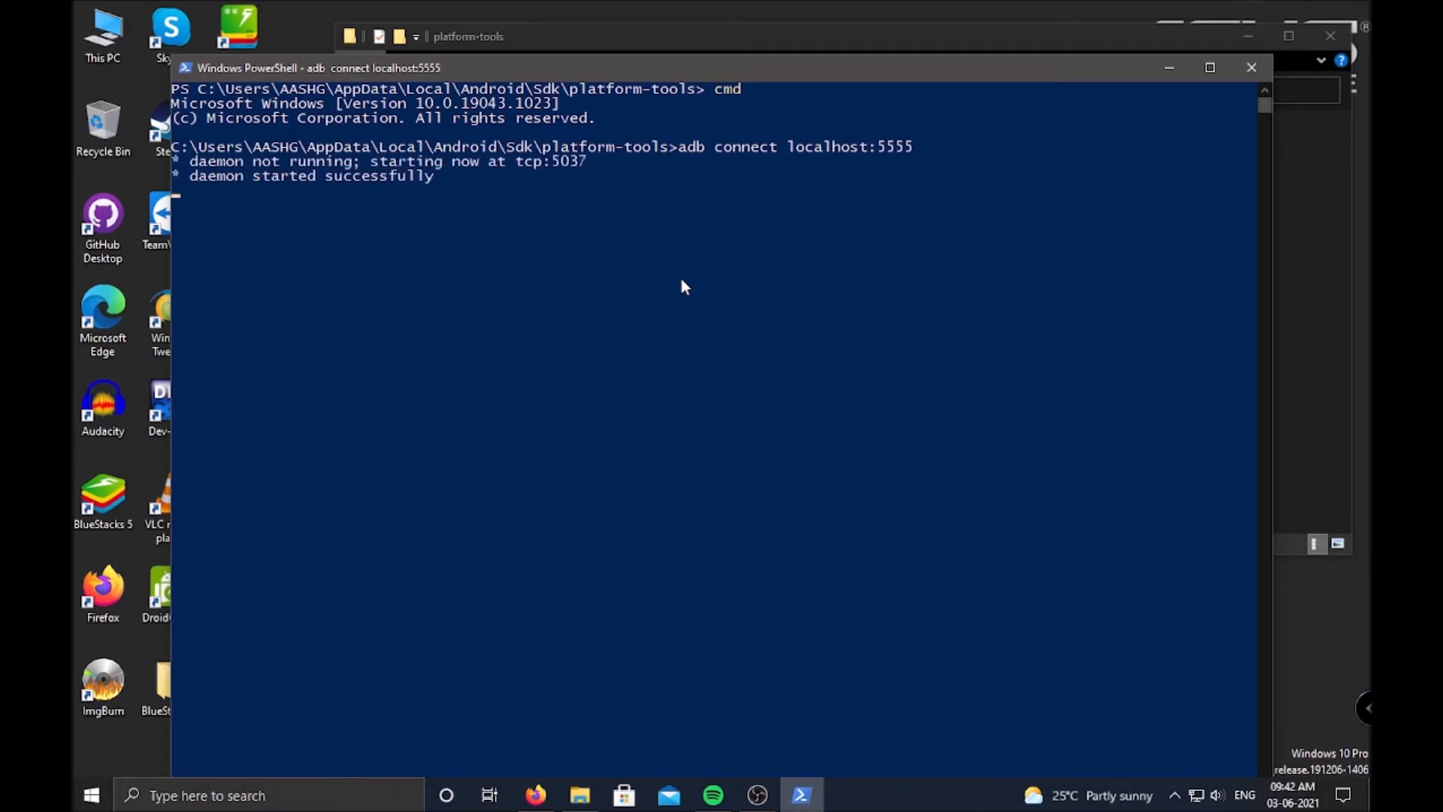
key(Return)
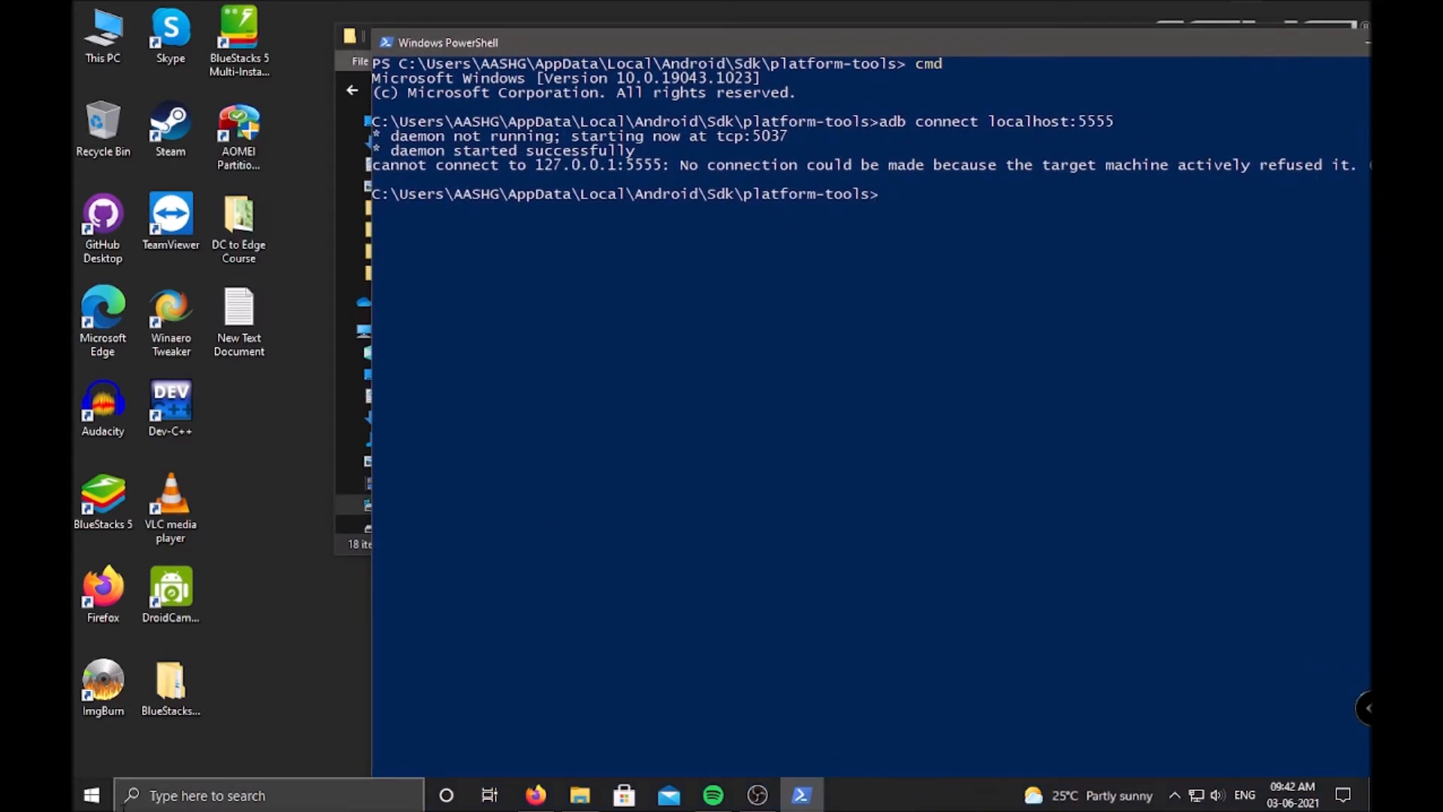
Launch BlueStacks 5 from its desktop shortcut.
click(103, 497)
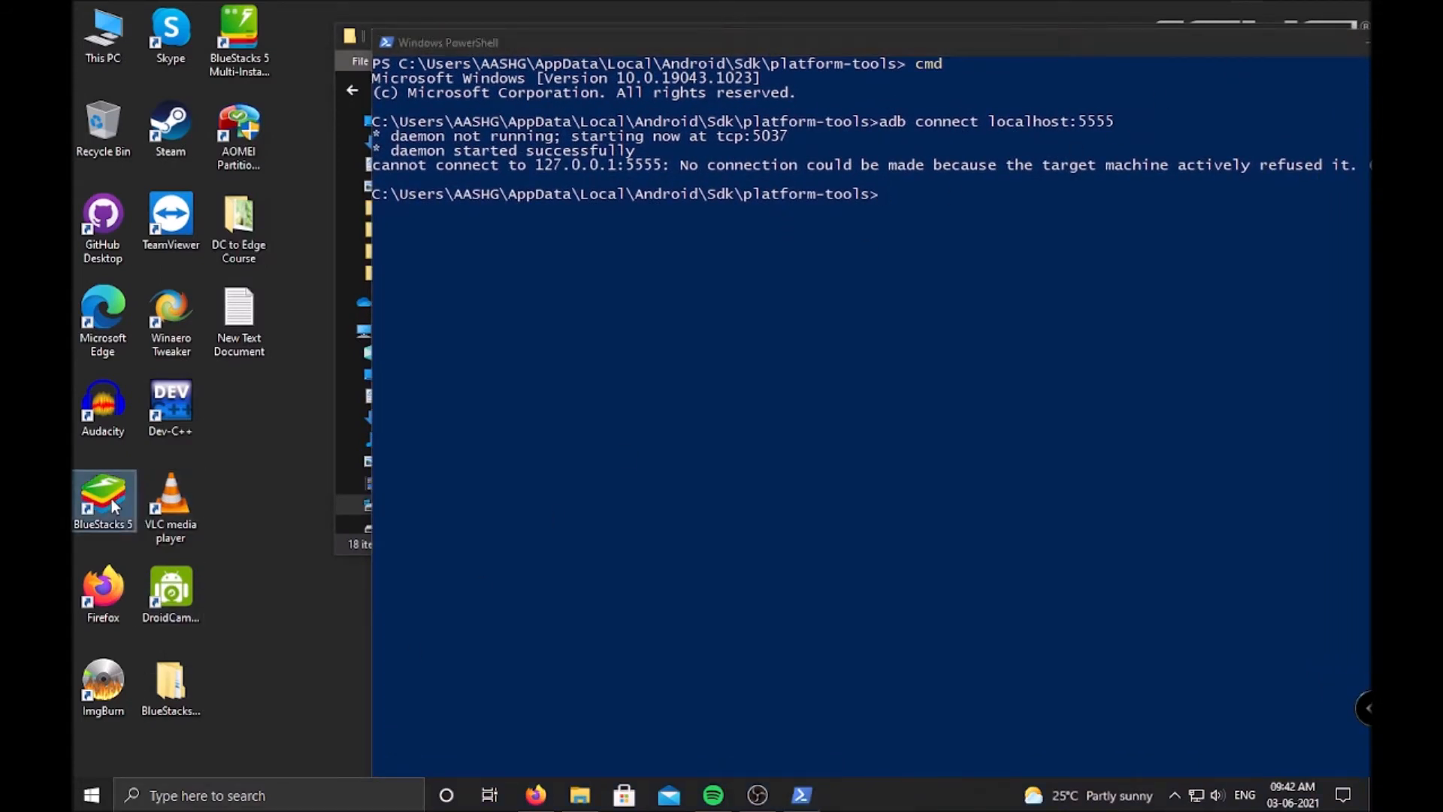
double_click(103, 494)
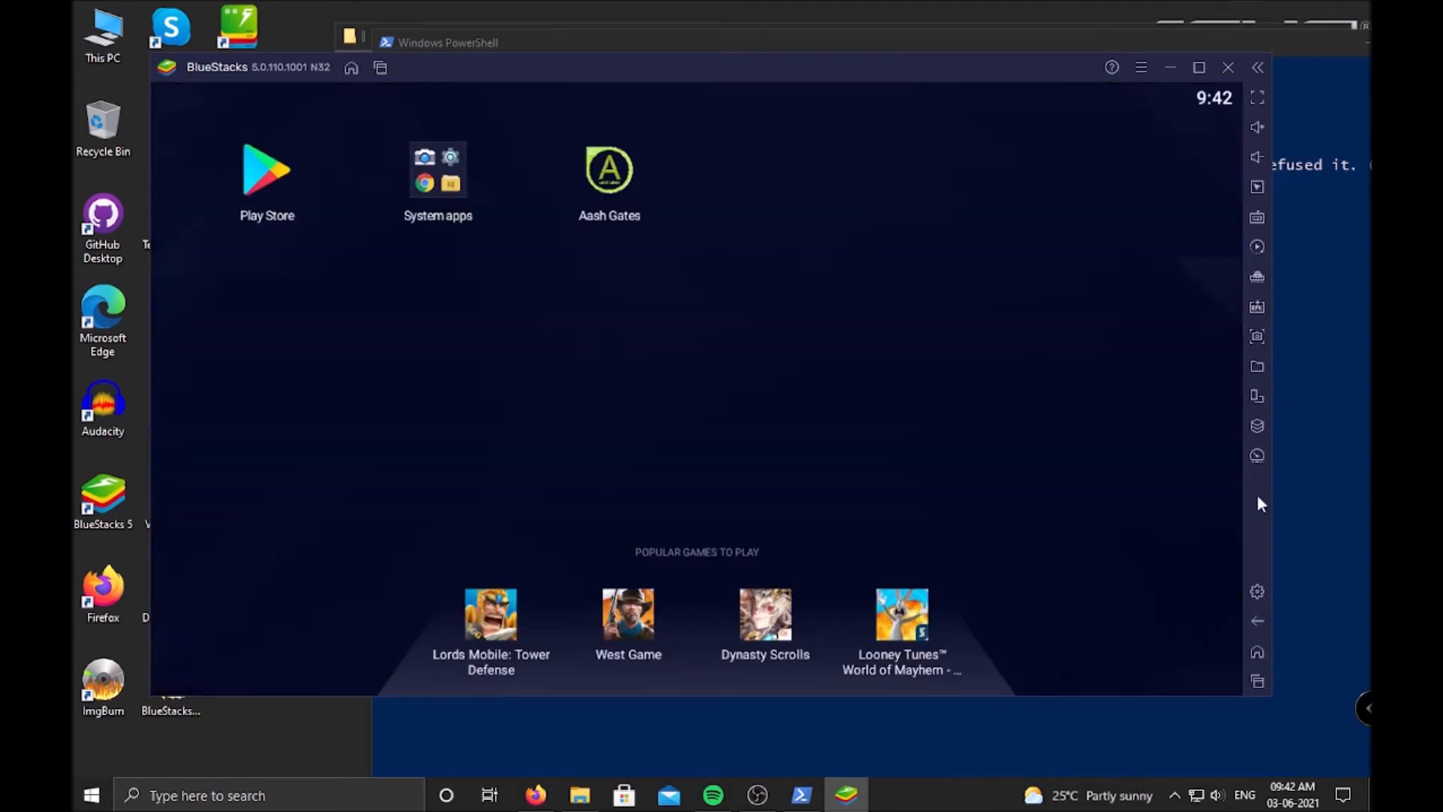
Enable Android debug bridge (127.0.0.1:5555) in BlueStacks advanced settings and save.
click(1258, 591)
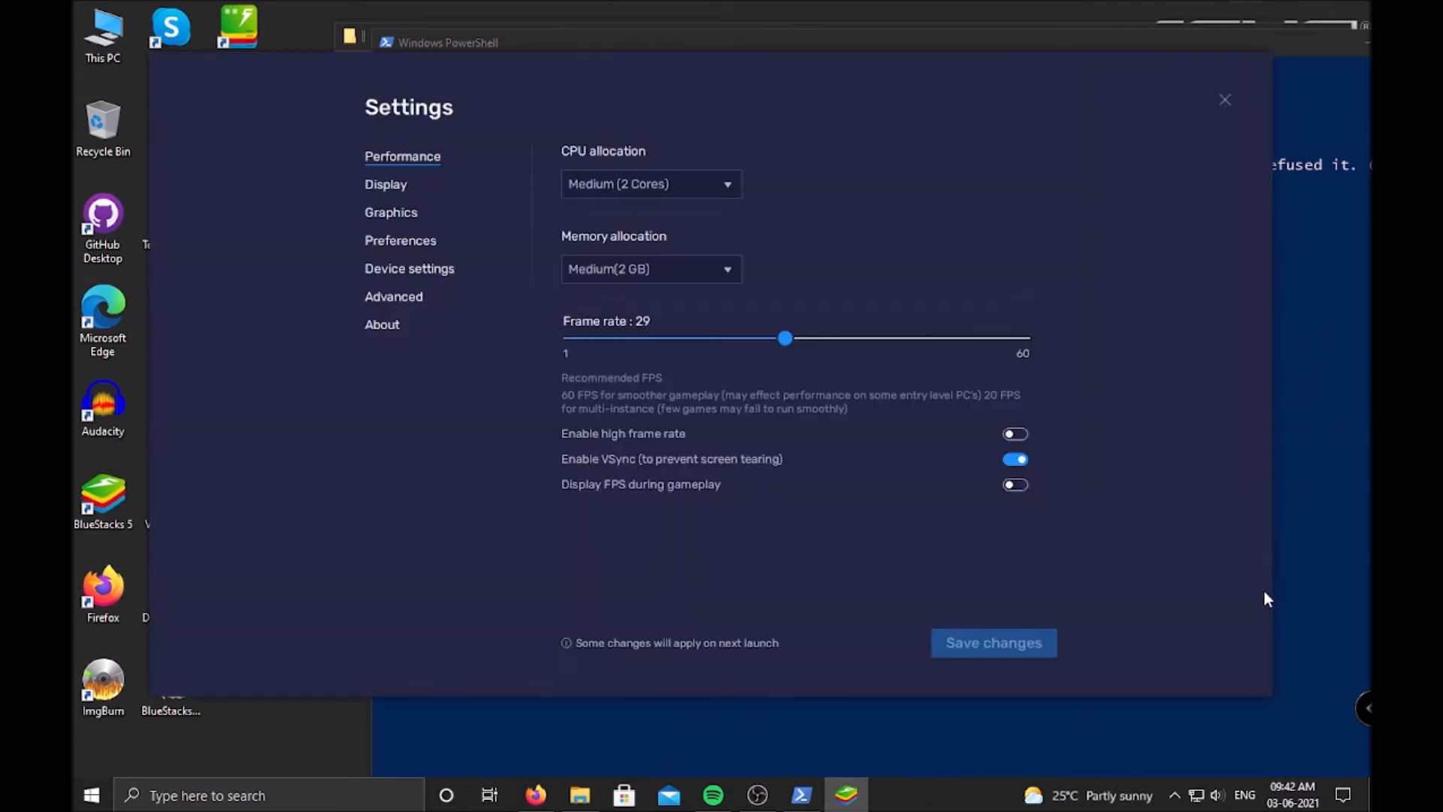
mouse_move(426, 283)
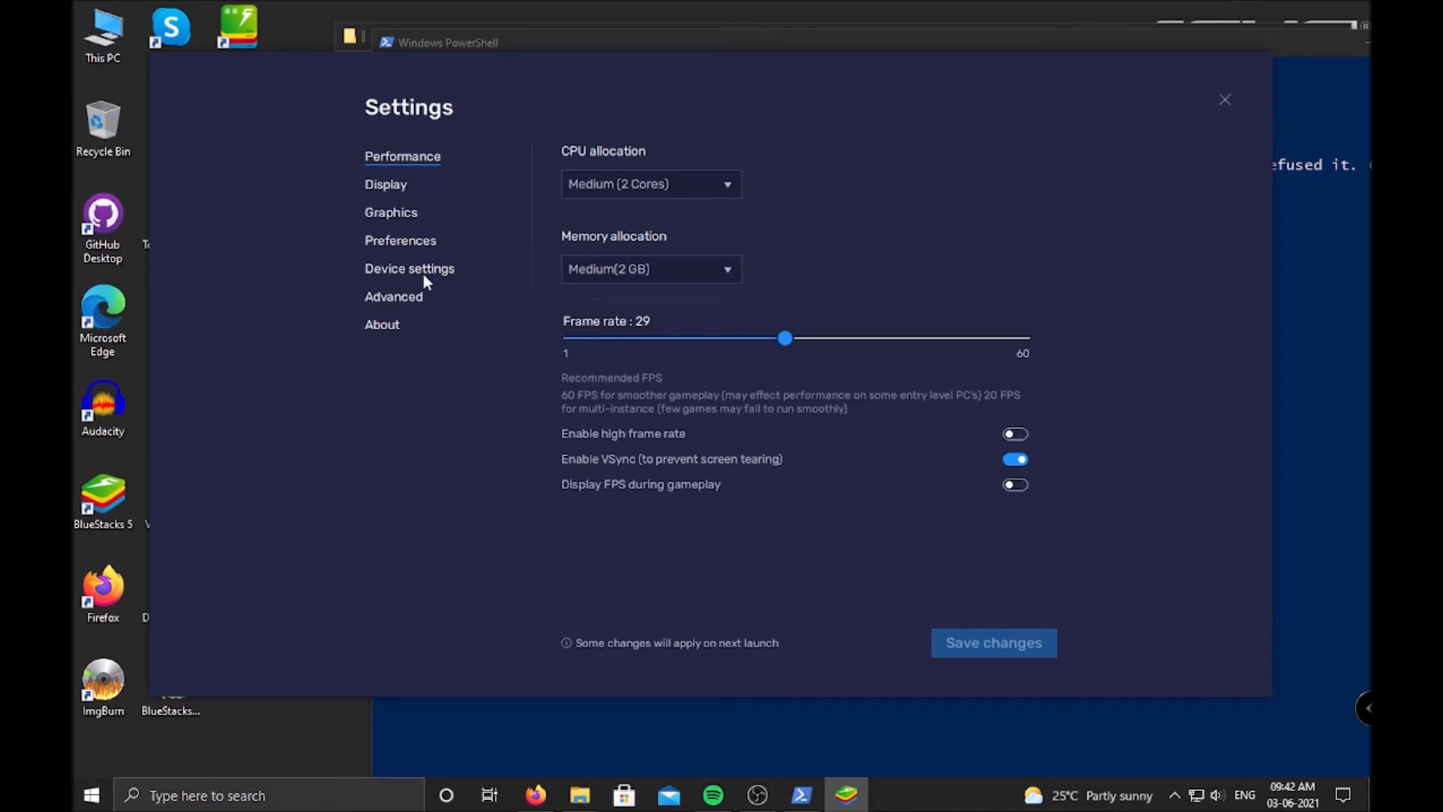
click(393, 295)
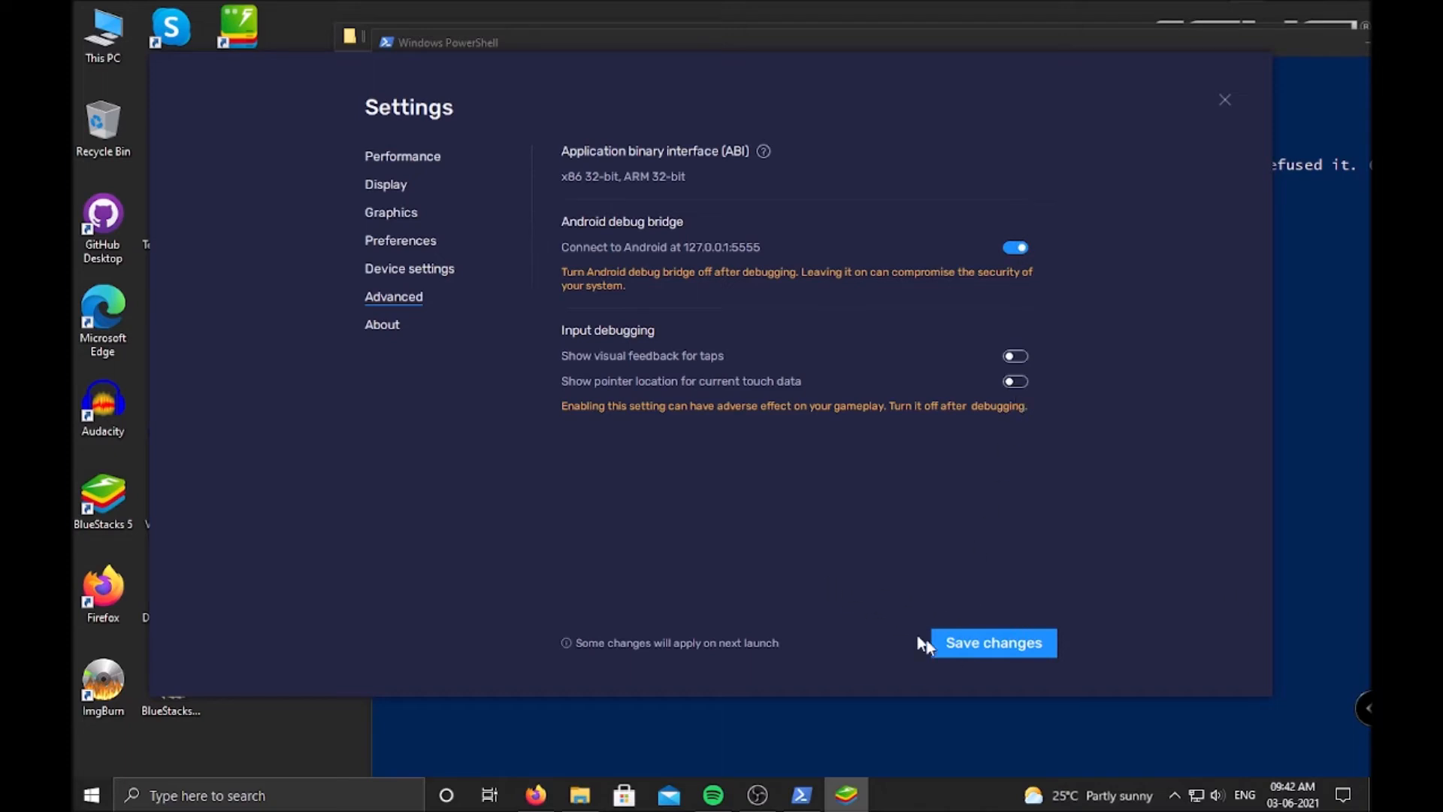
click(993, 642)
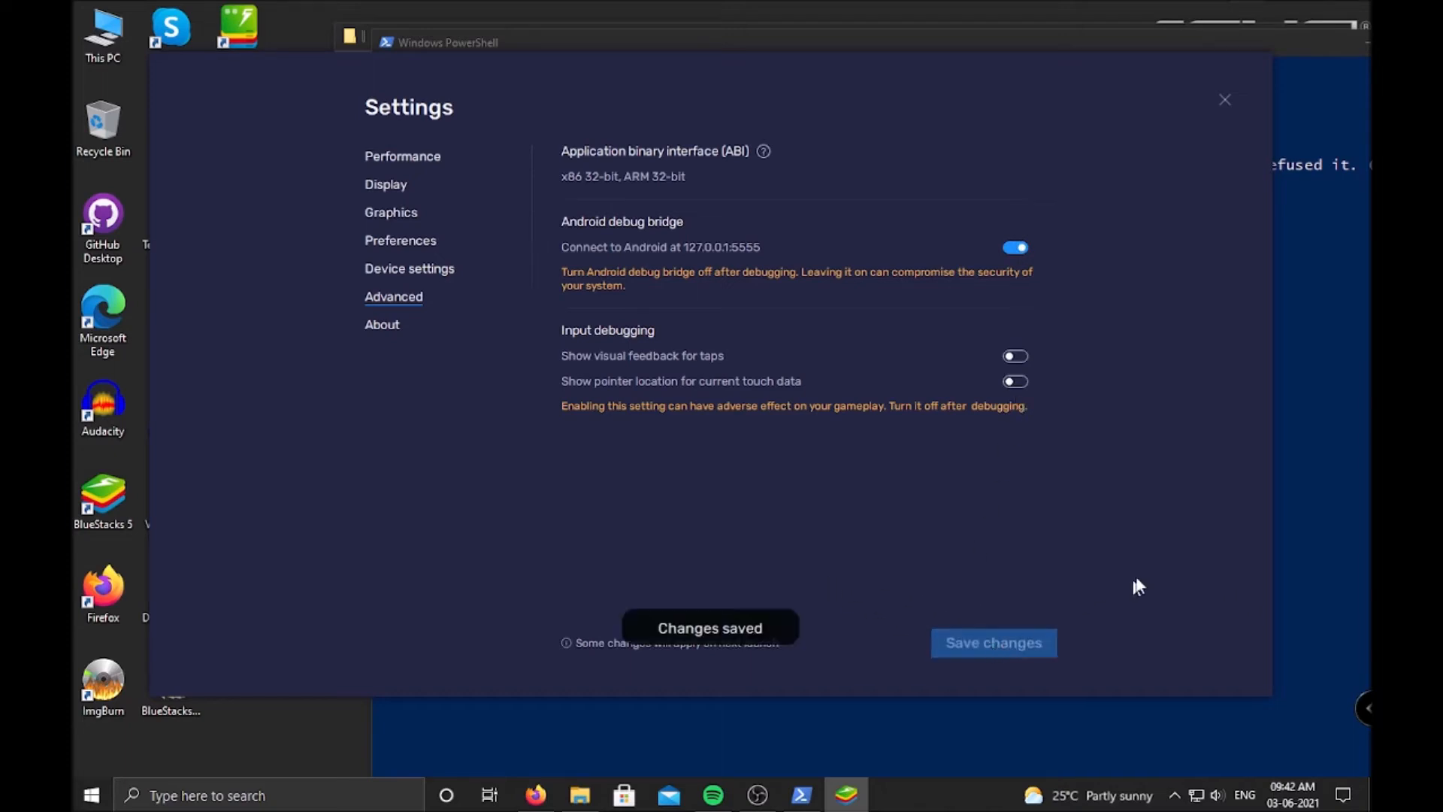
Set the display orientation to Portrait 720x1280 and save changes.
click(385, 184)
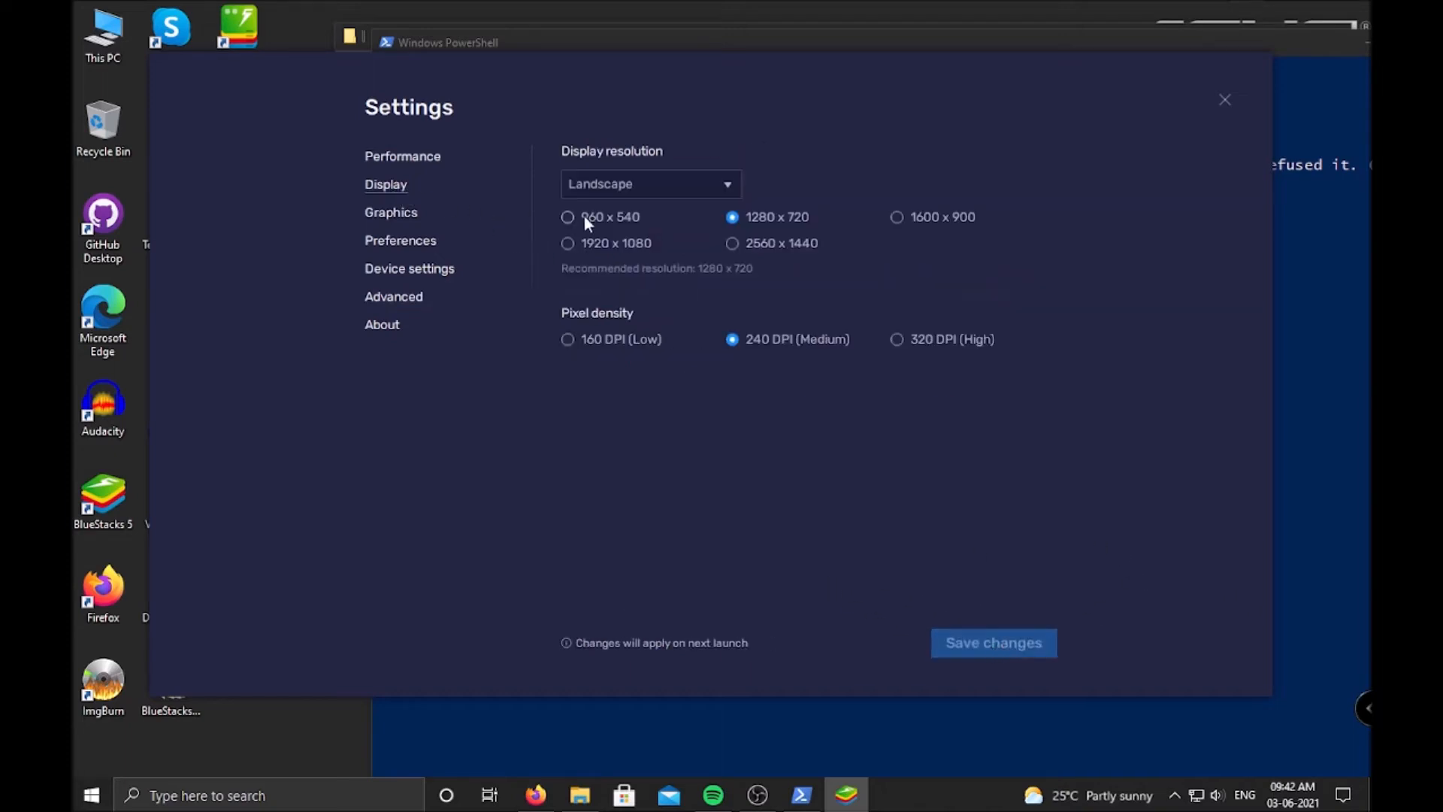
click(649, 184)
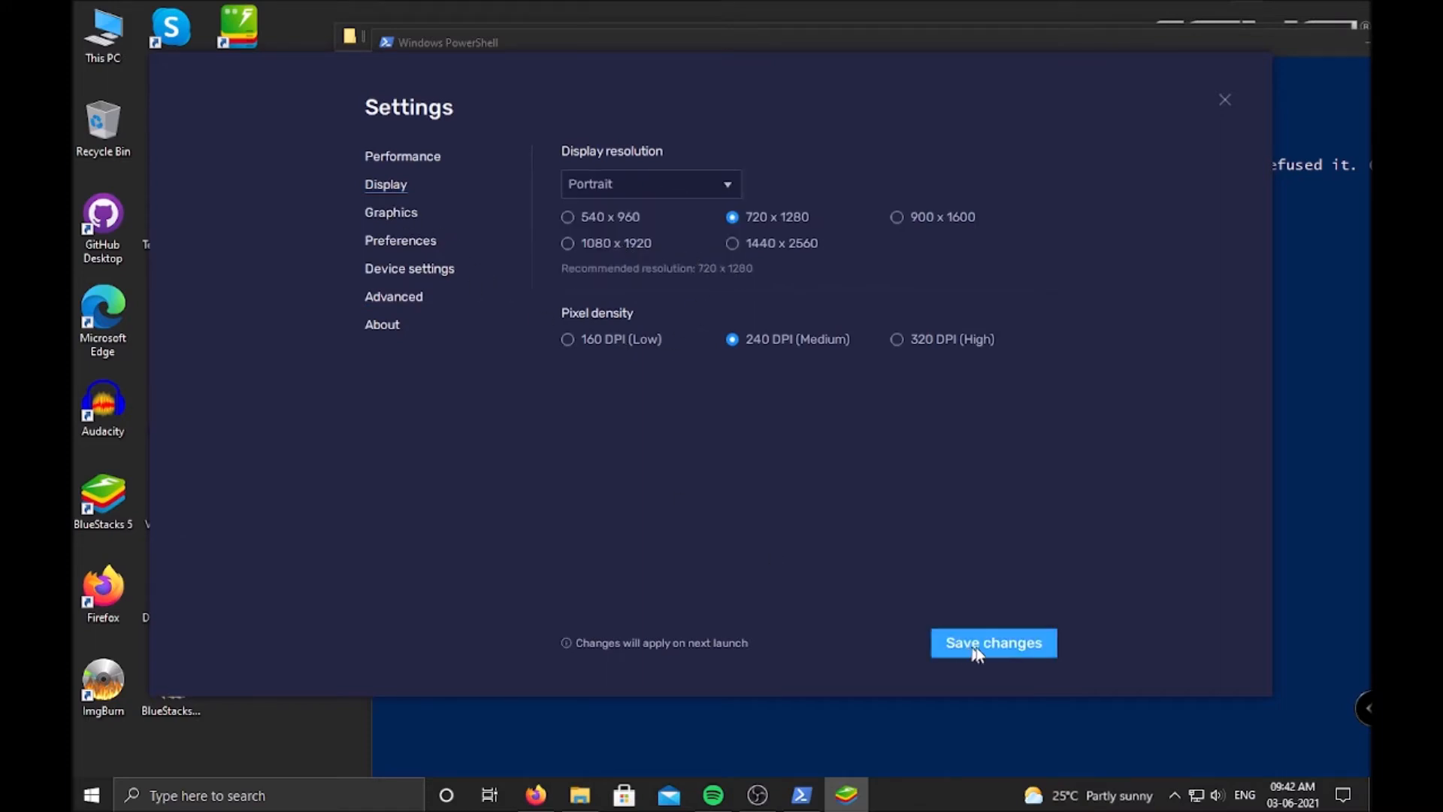
mouse_move(1073, 685)
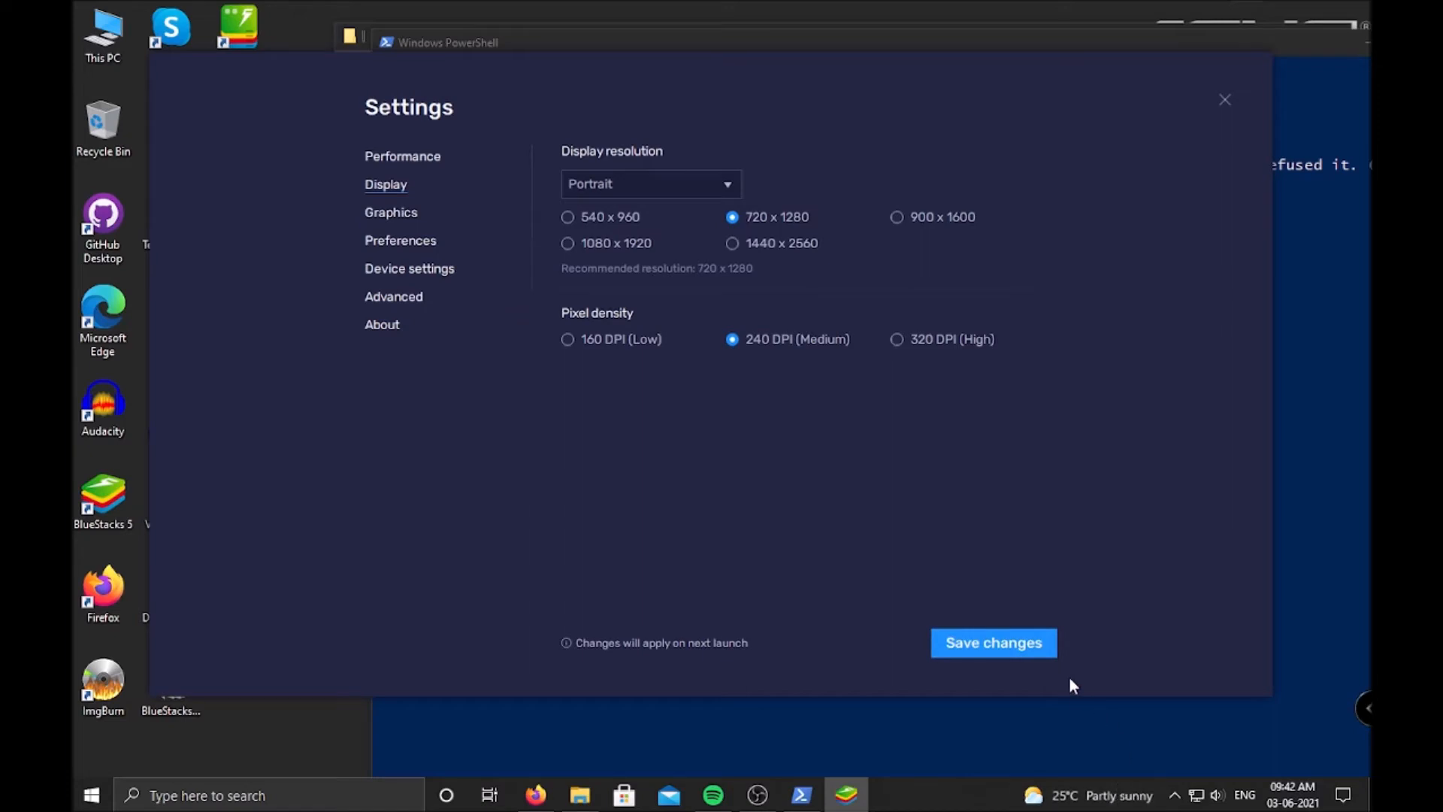
click(992, 643)
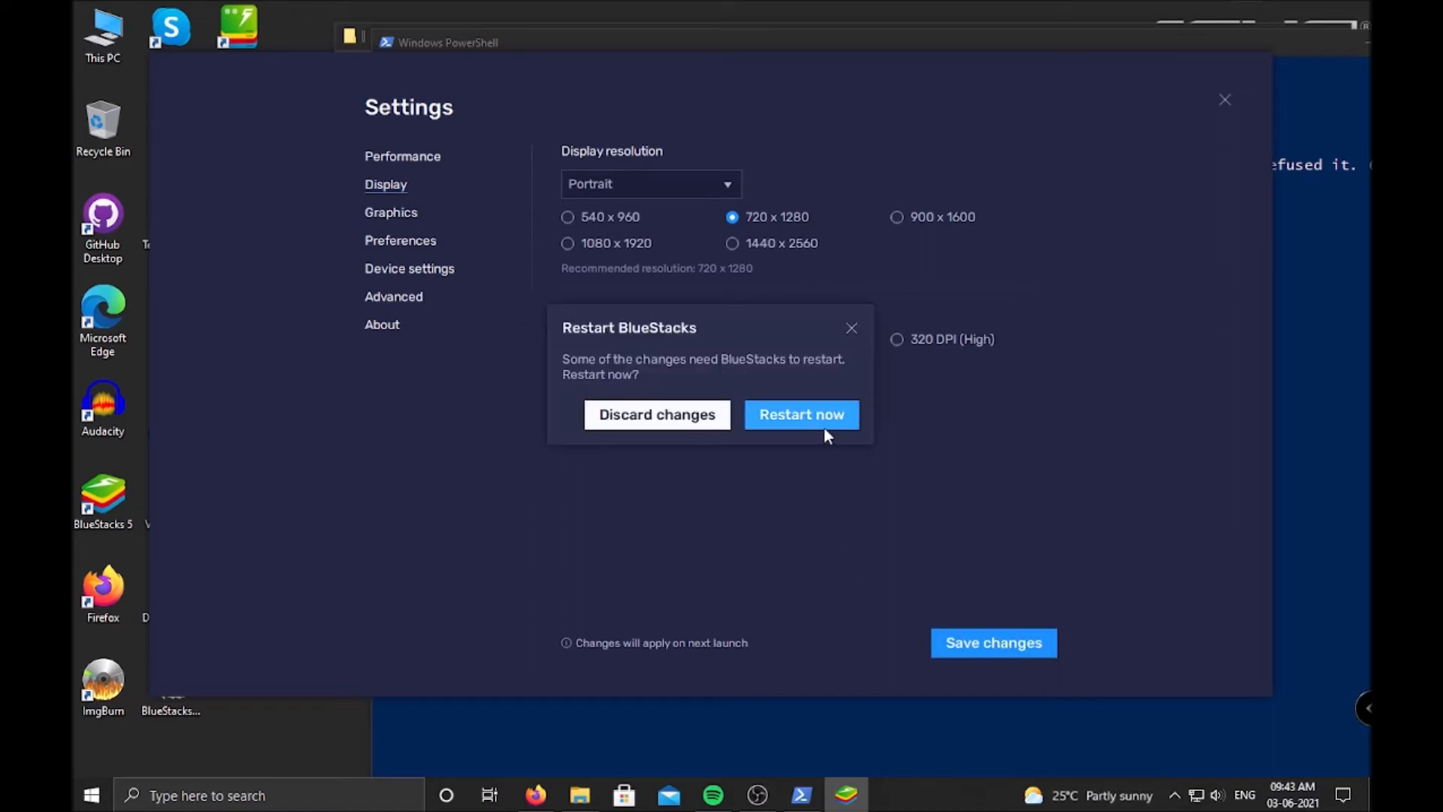
Restart BlueStacks now, then rerun 'adb connect localhost:5555' in PowerShell.
click(798, 414)
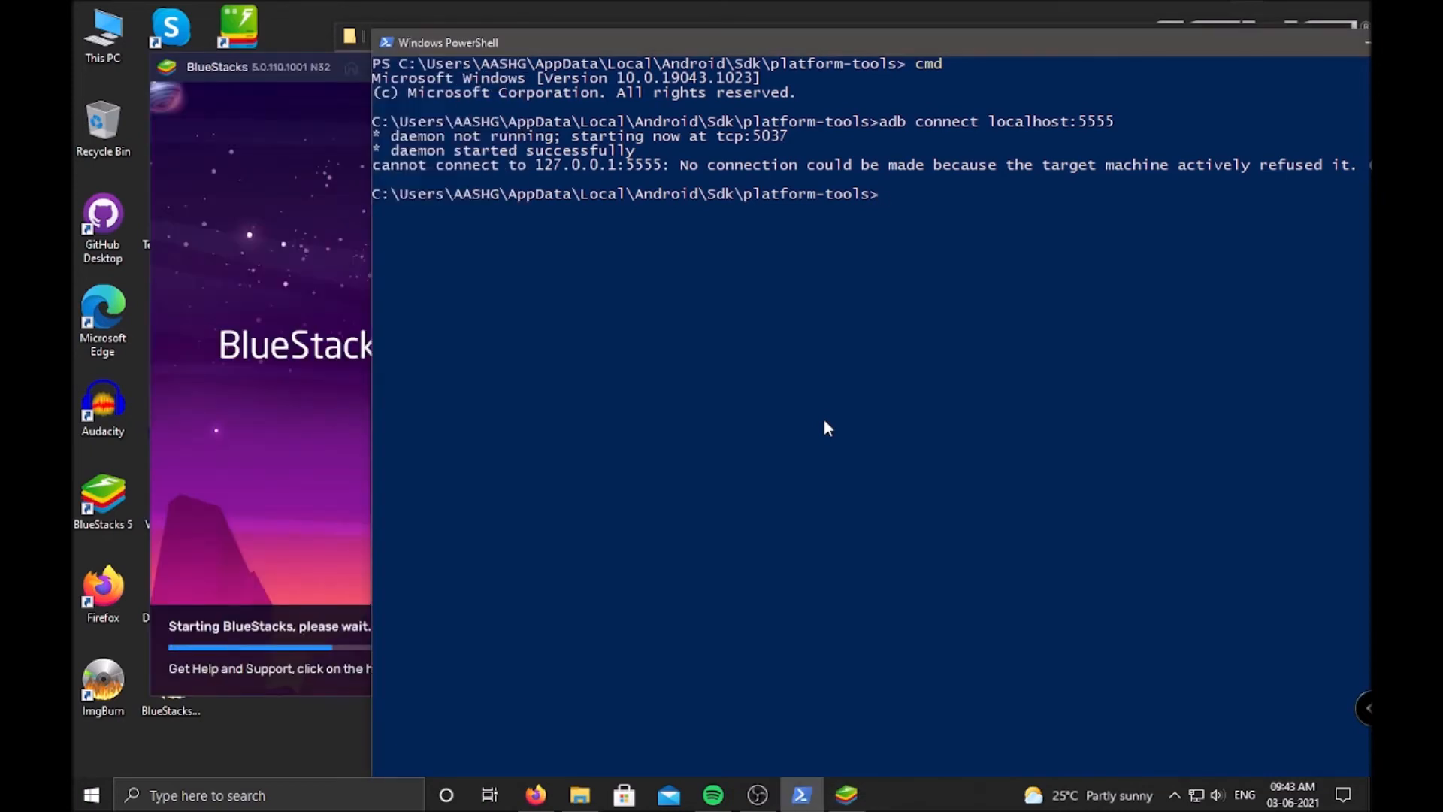
text(adb connect localhost:5555)
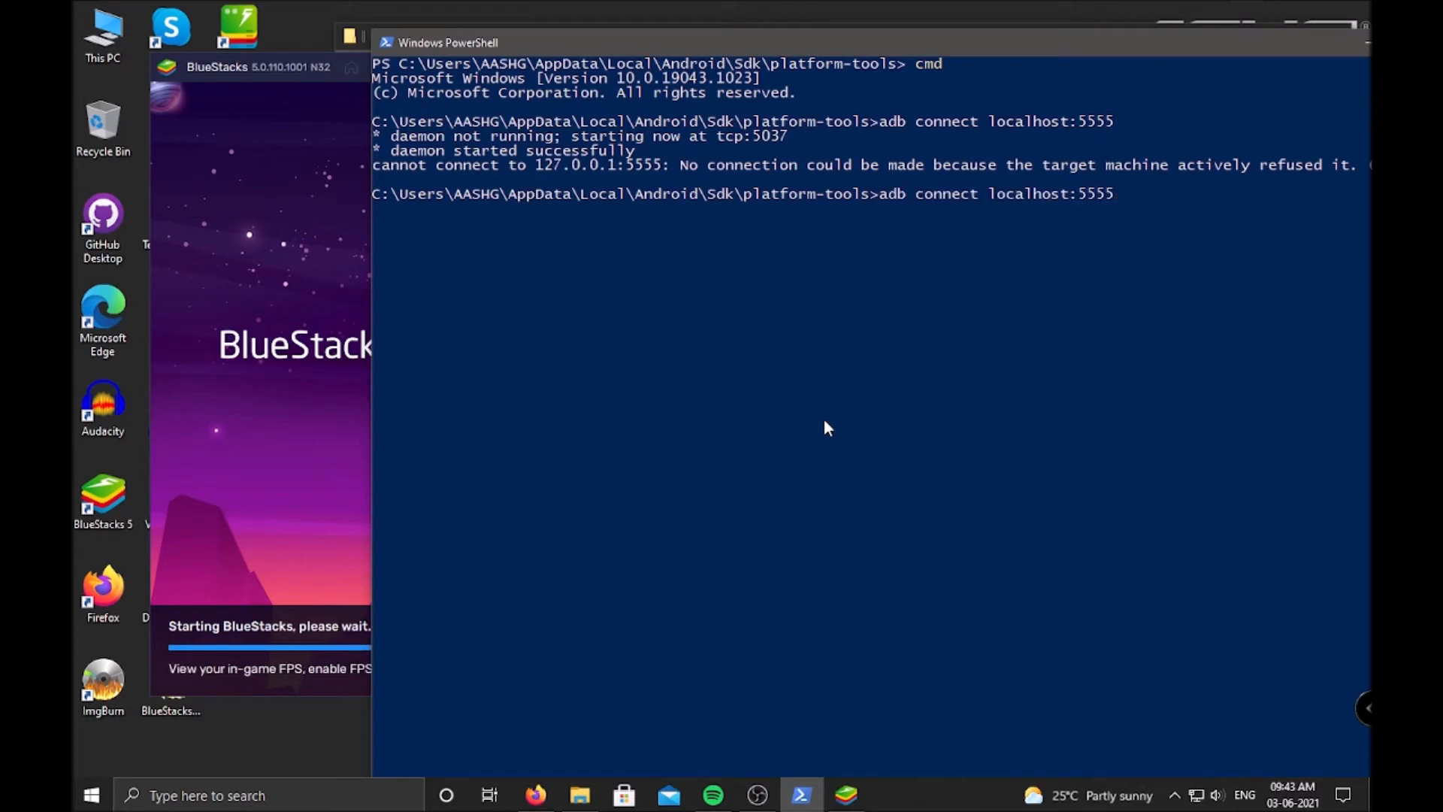
key(Return)
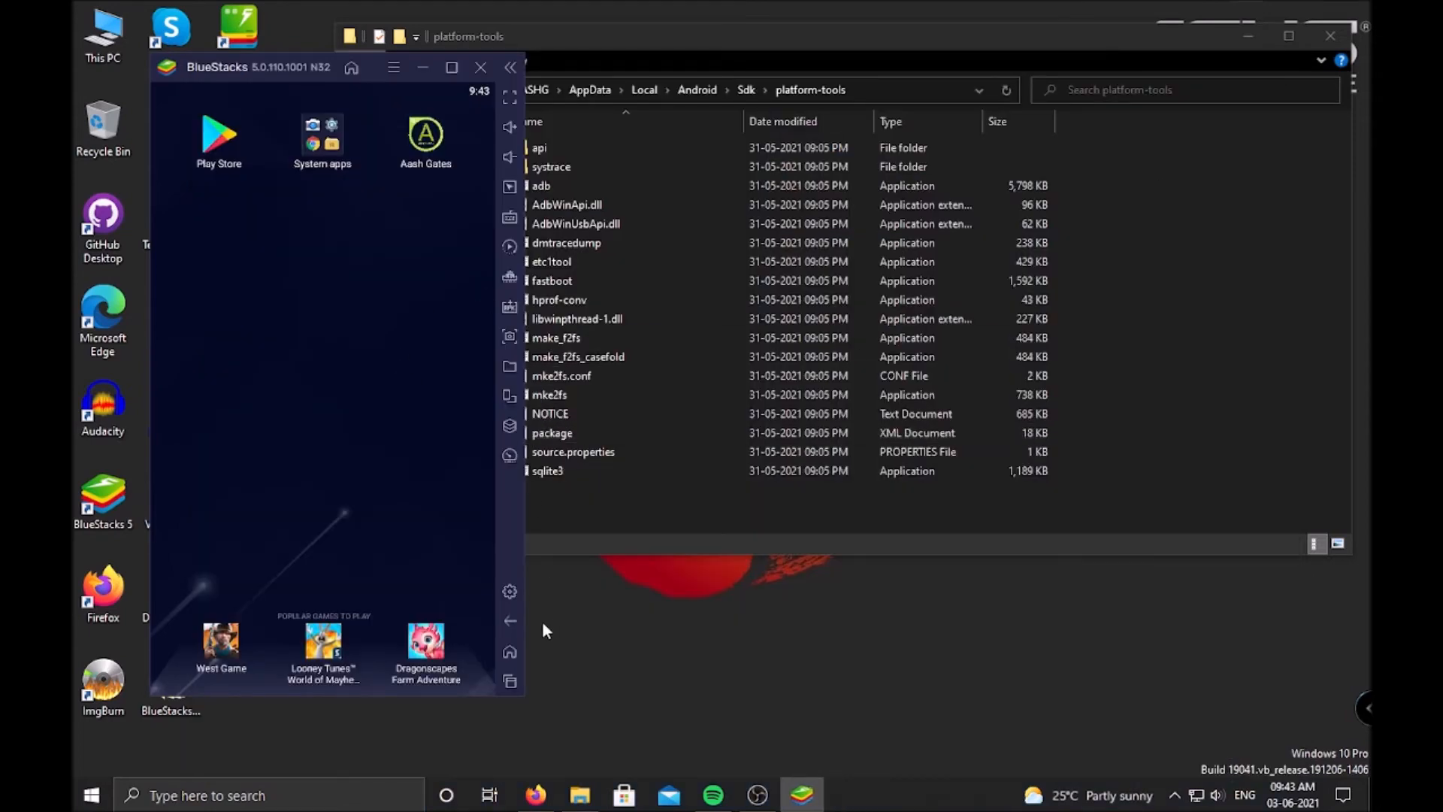
Set Performance to CPU Low (1 Core) and Memory Low (1GB), then save.
click(509, 592)
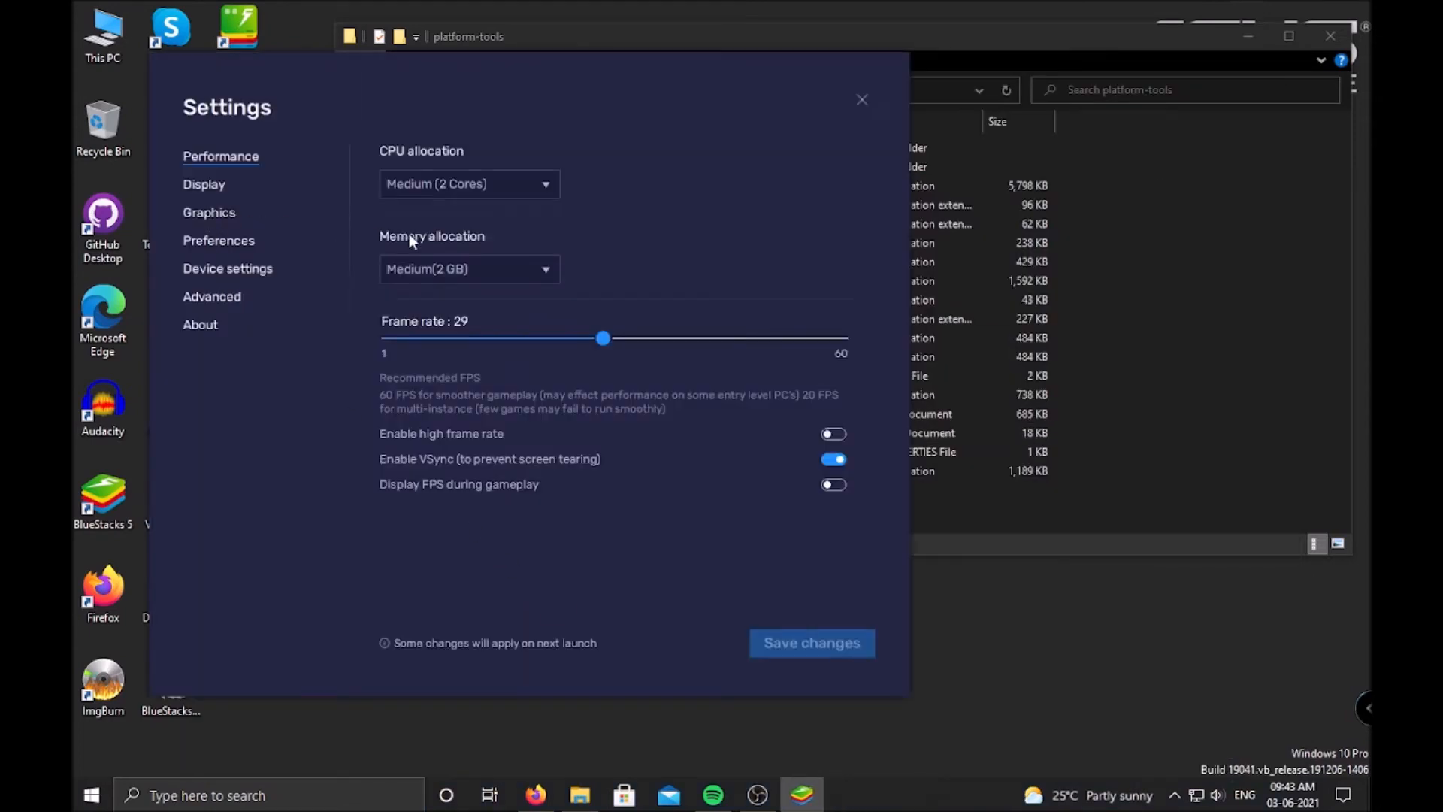
click(468, 269)
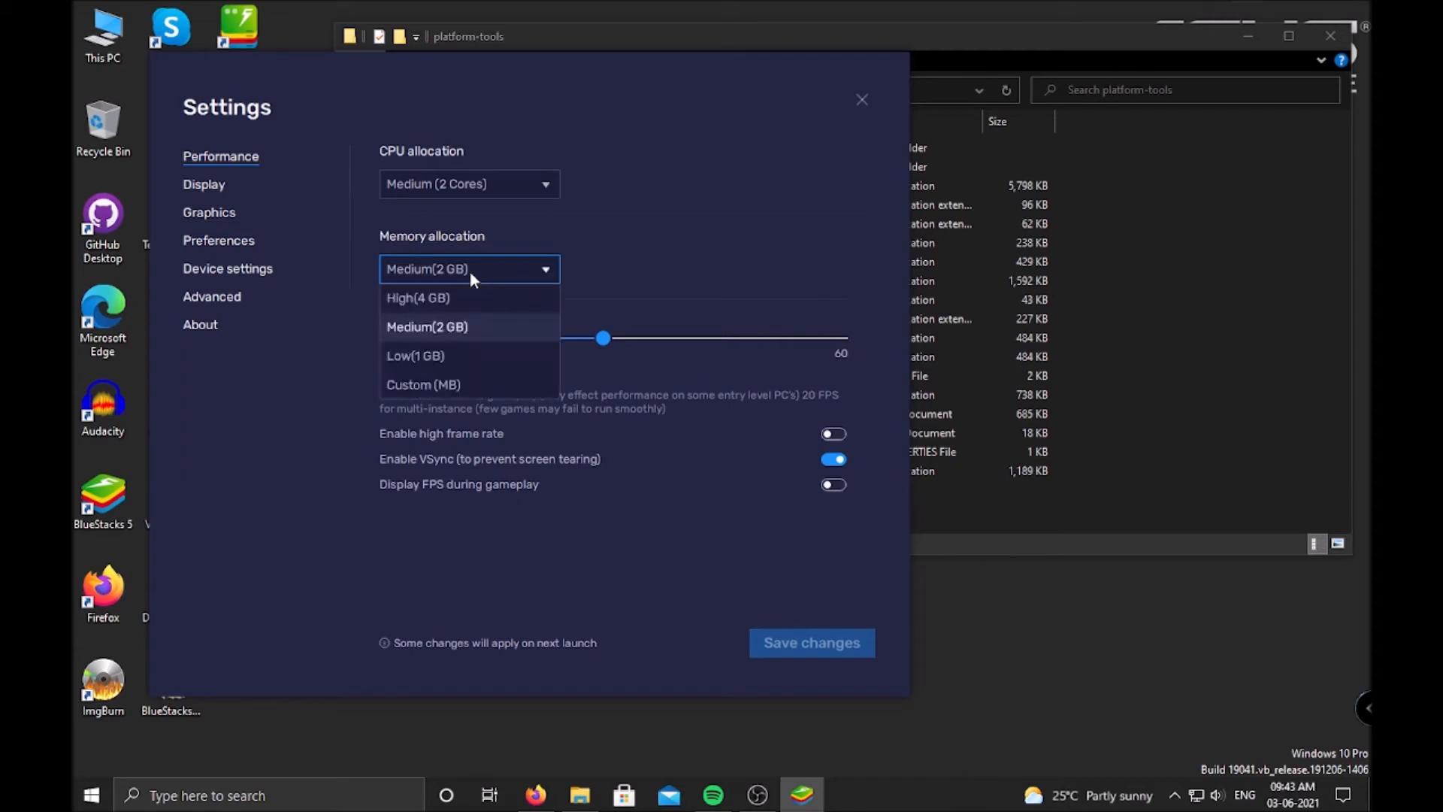
click(415, 356)
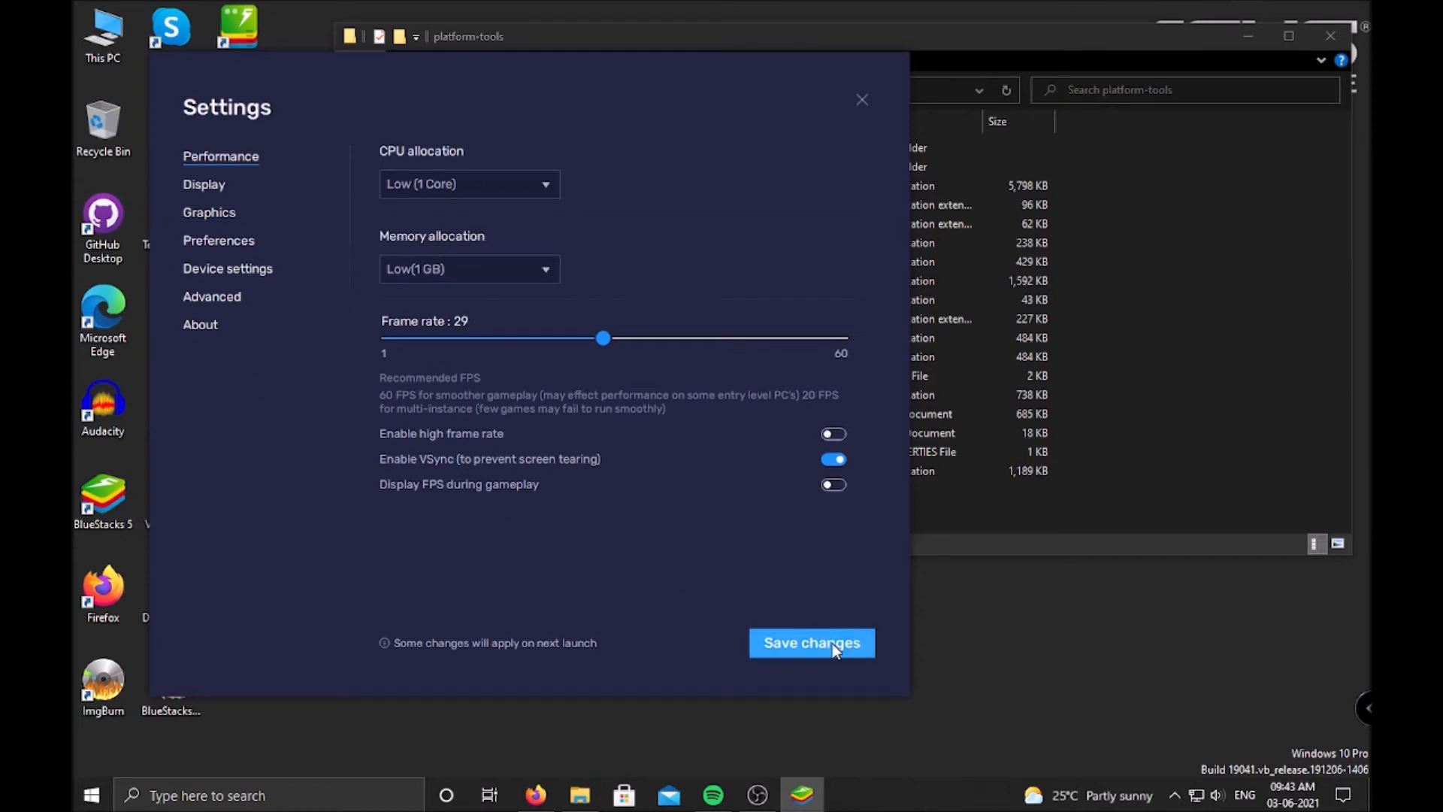
click(810, 642)
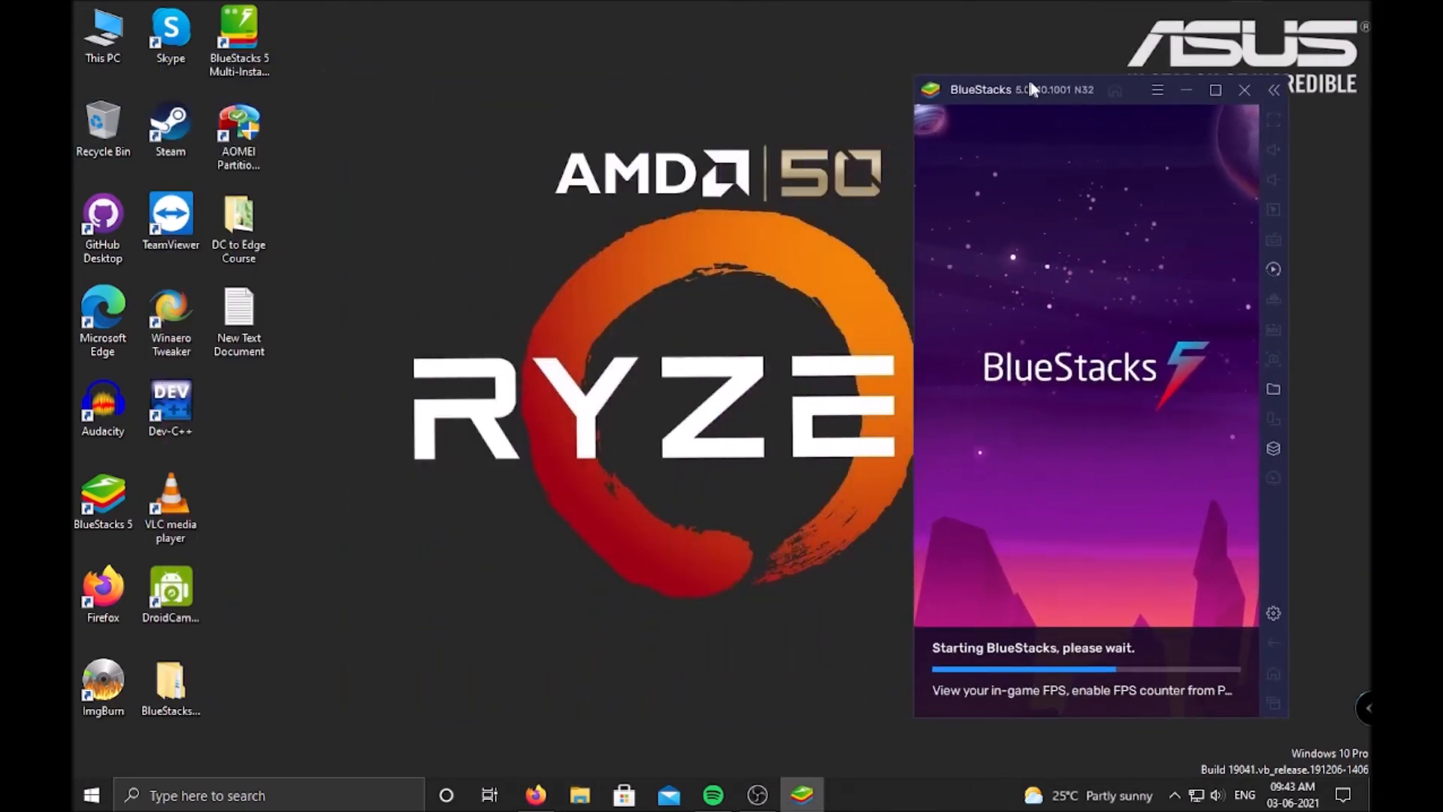
Shift BlueStacks right and launch Android Studio to load the p3-LoginActivity project.
drag(1030, 90, 1104, 89)
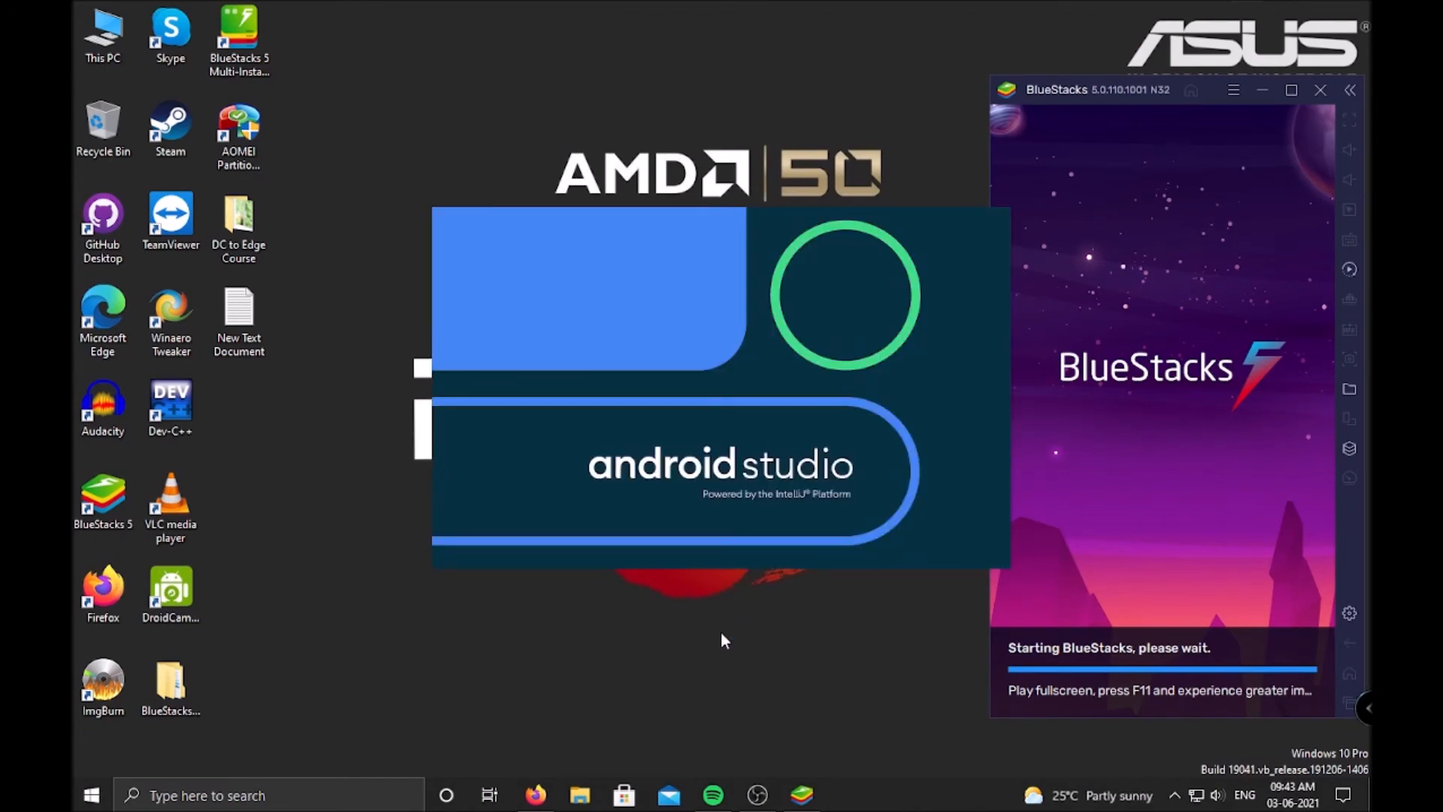
click(713, 795)
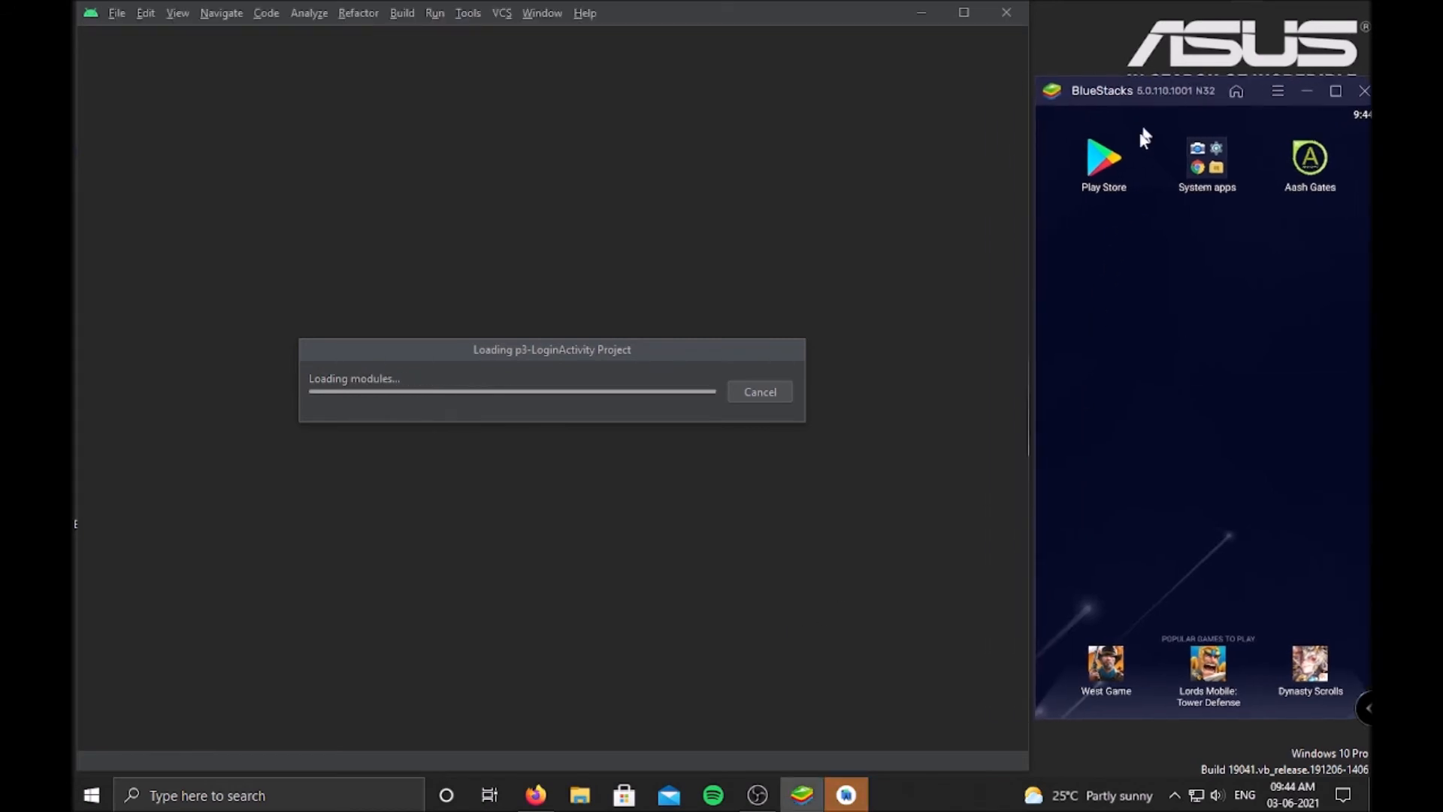
mouse_move(1120, 91)
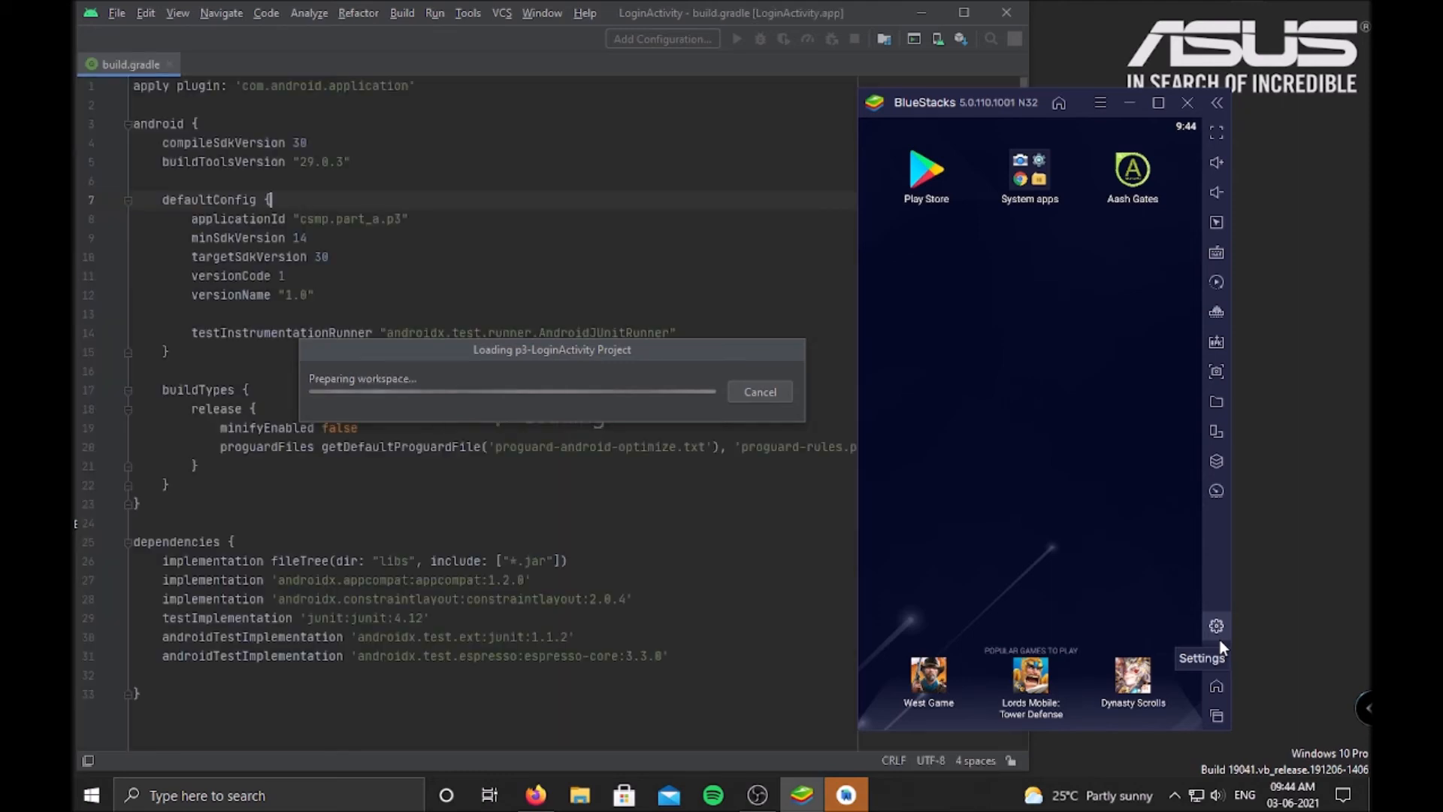
mouse_move(1005, 118)
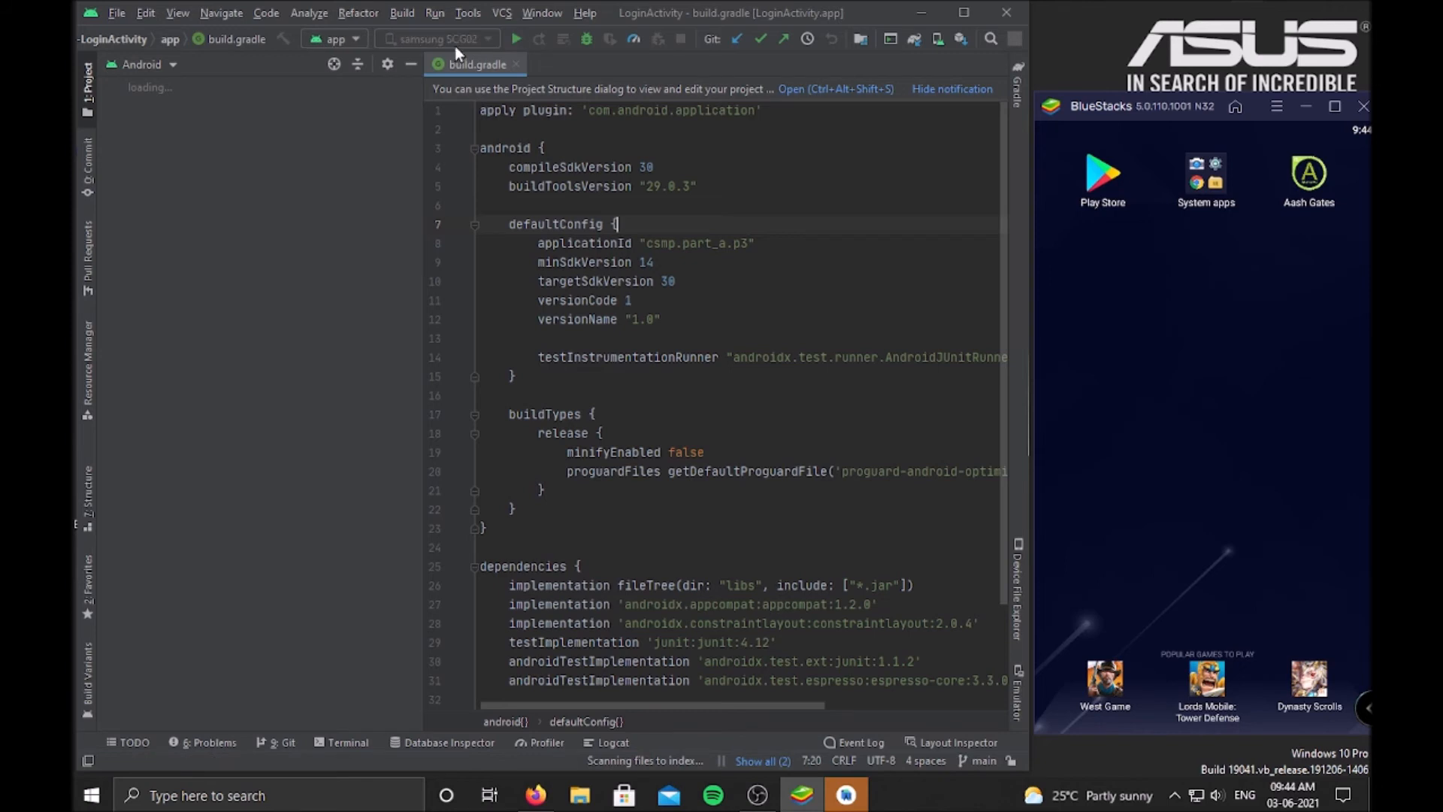
mouse_move(1116, 106)
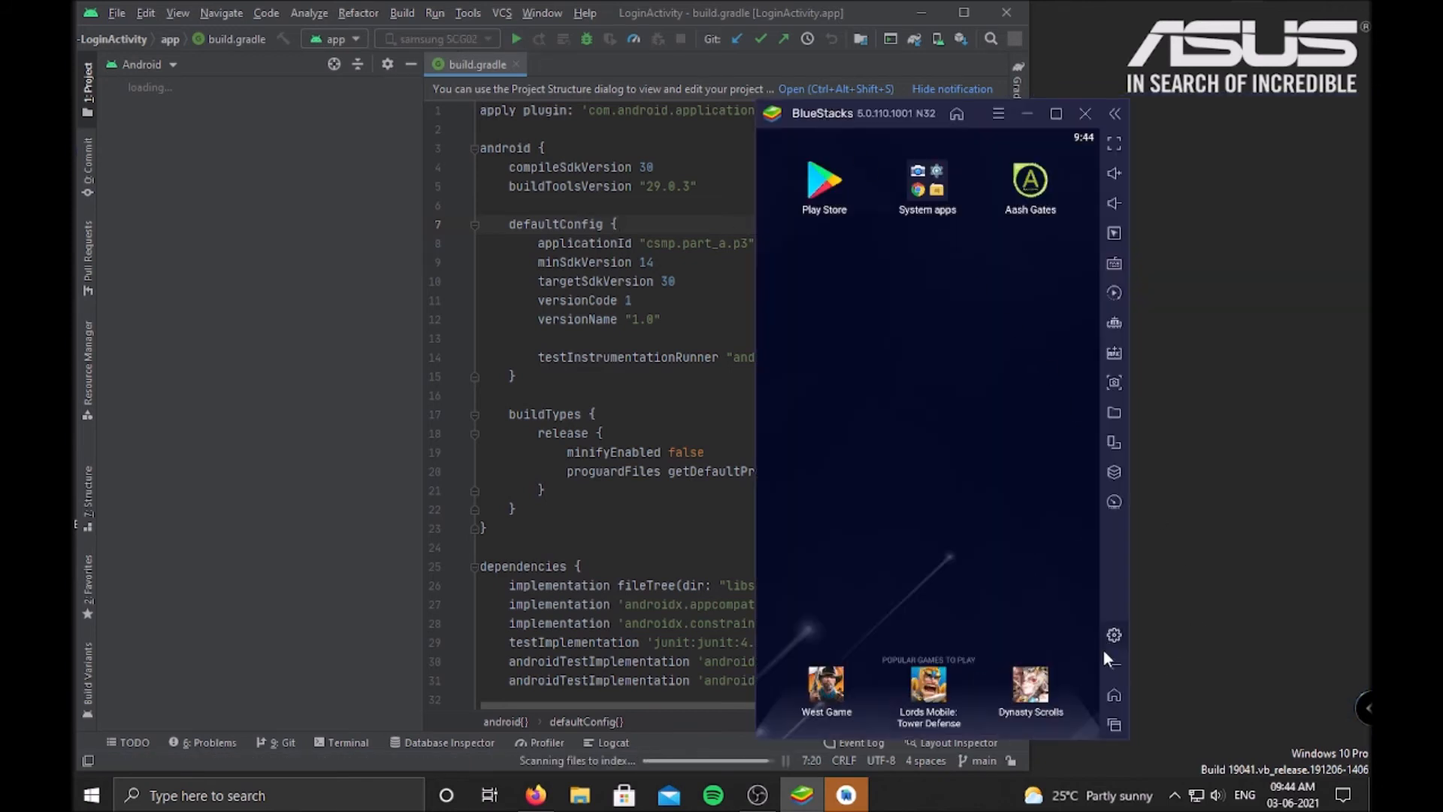
click(1112, 634)
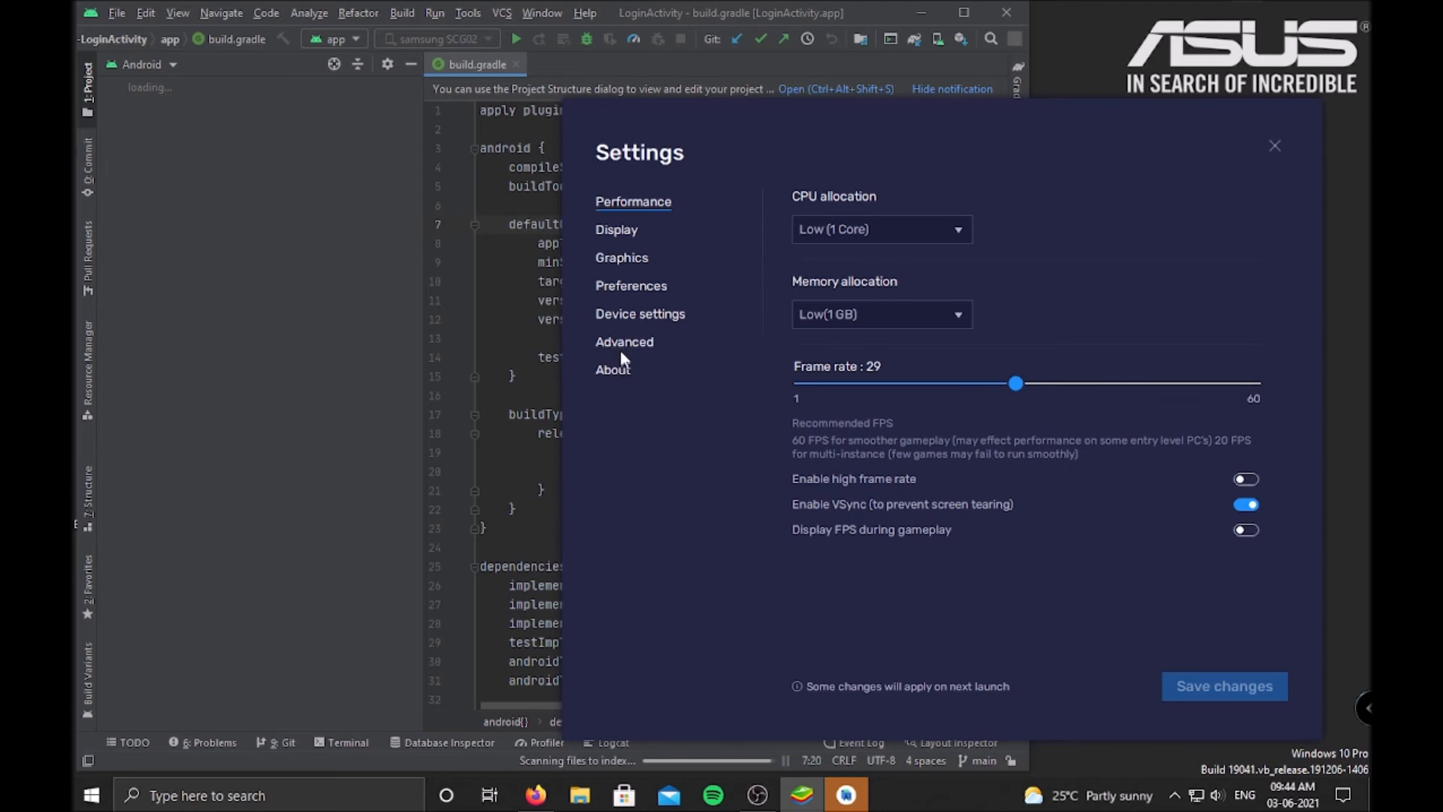
click(612, 369)
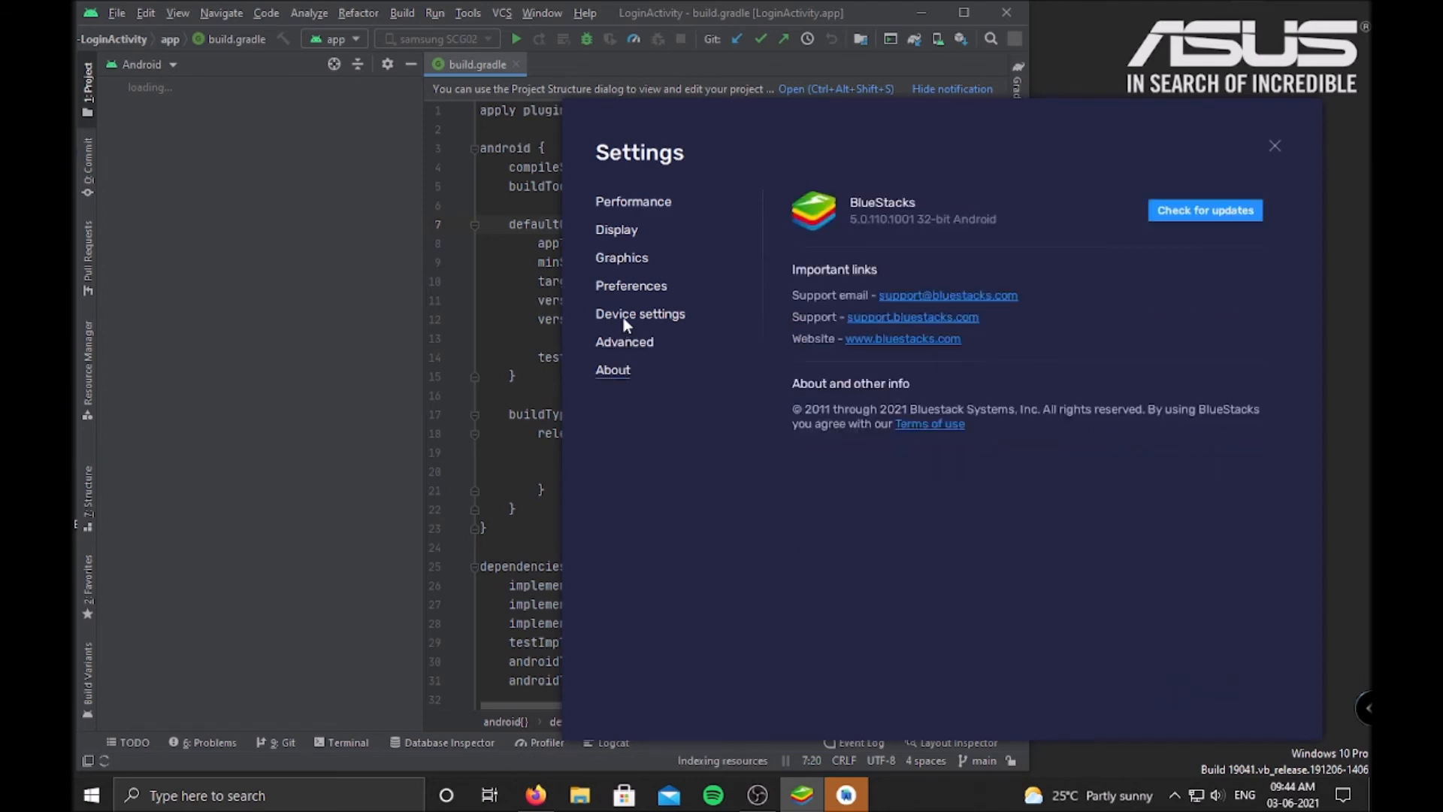
click(640, 314)
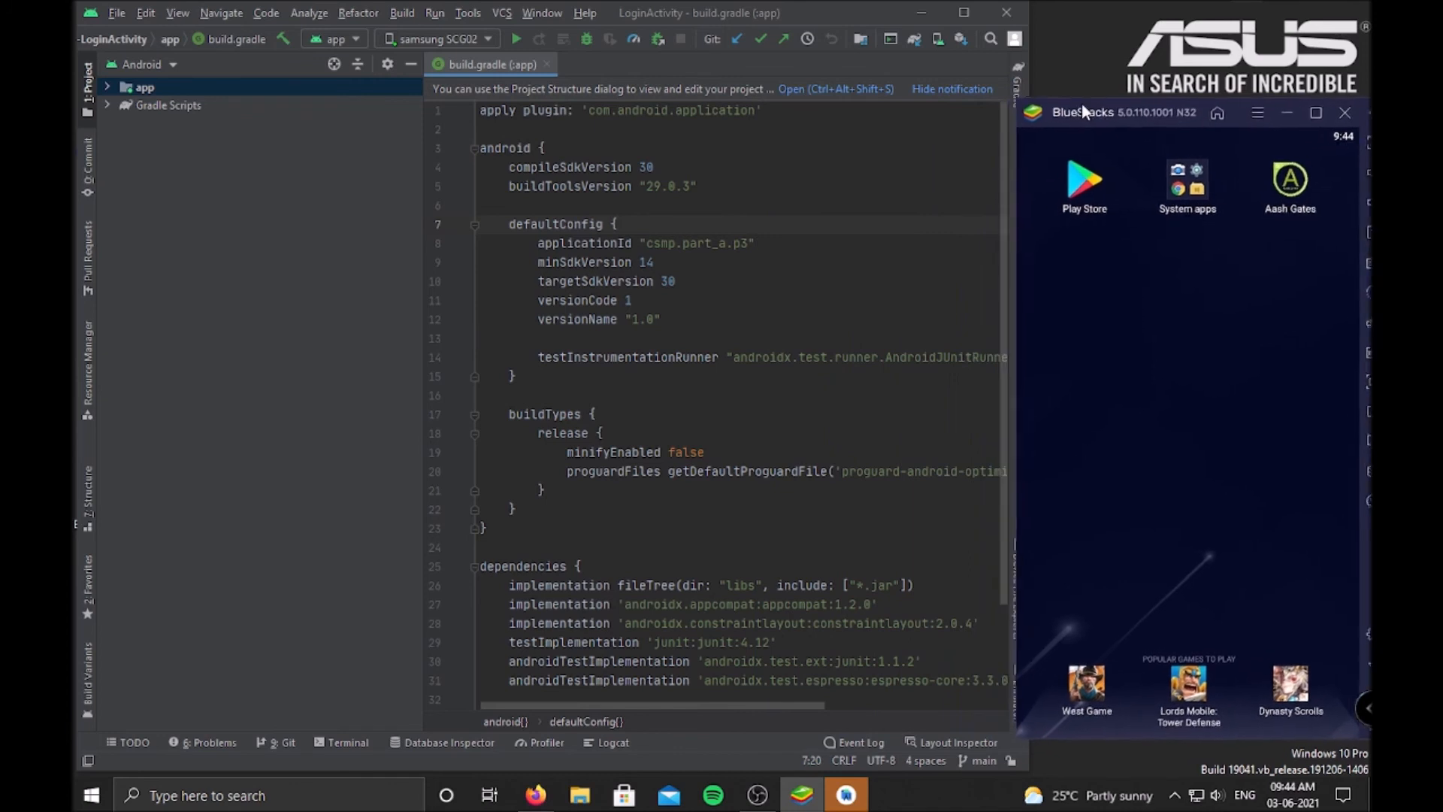
mouse_move(515, 38)
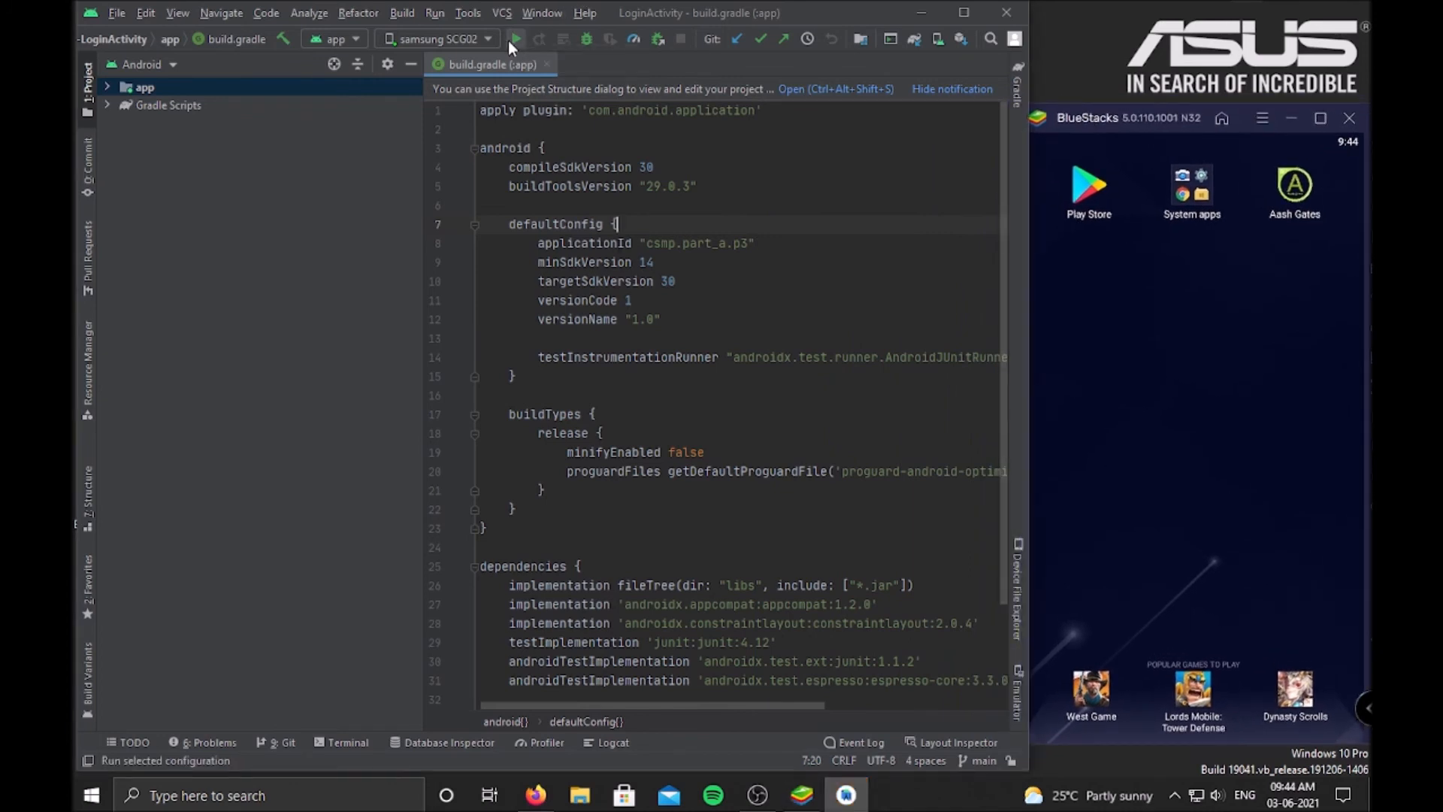
Run the LoginActivity app on the samsung SCG02 emulator device.
click(516, 38)
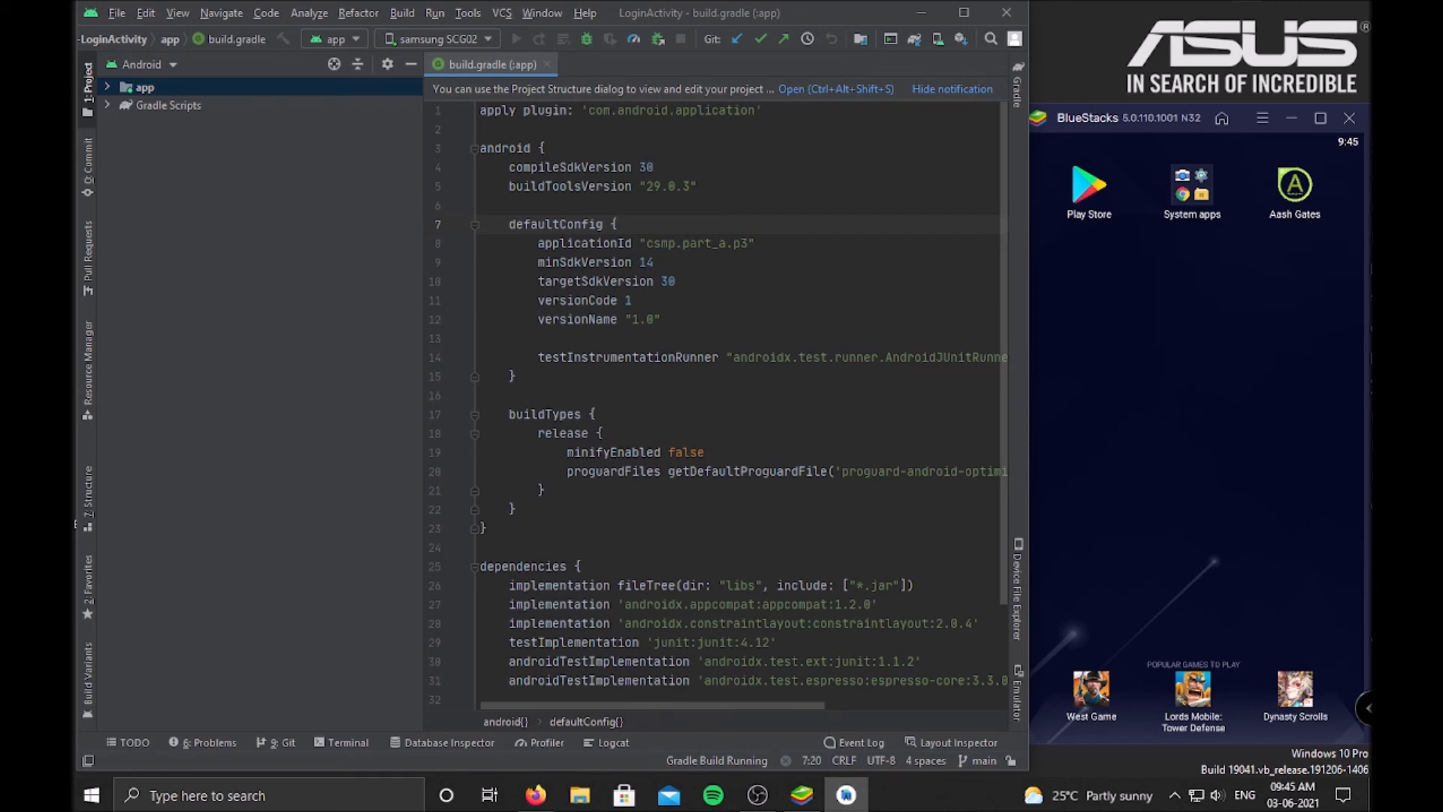
mouse_move(673, 745)
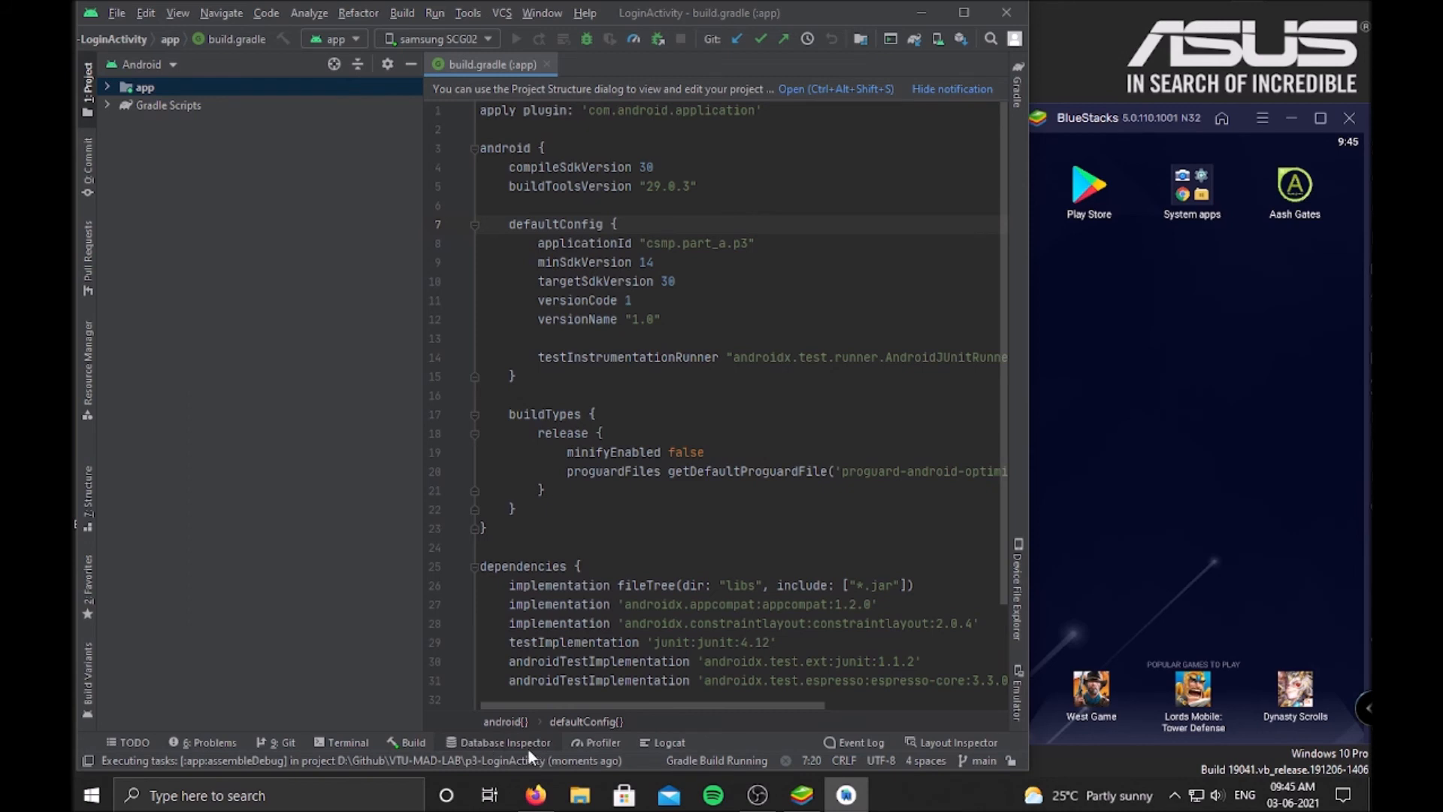
Watch the Build output until BUILD SUCCESSFUL and Launch succeeded appear.
click(413, 742)
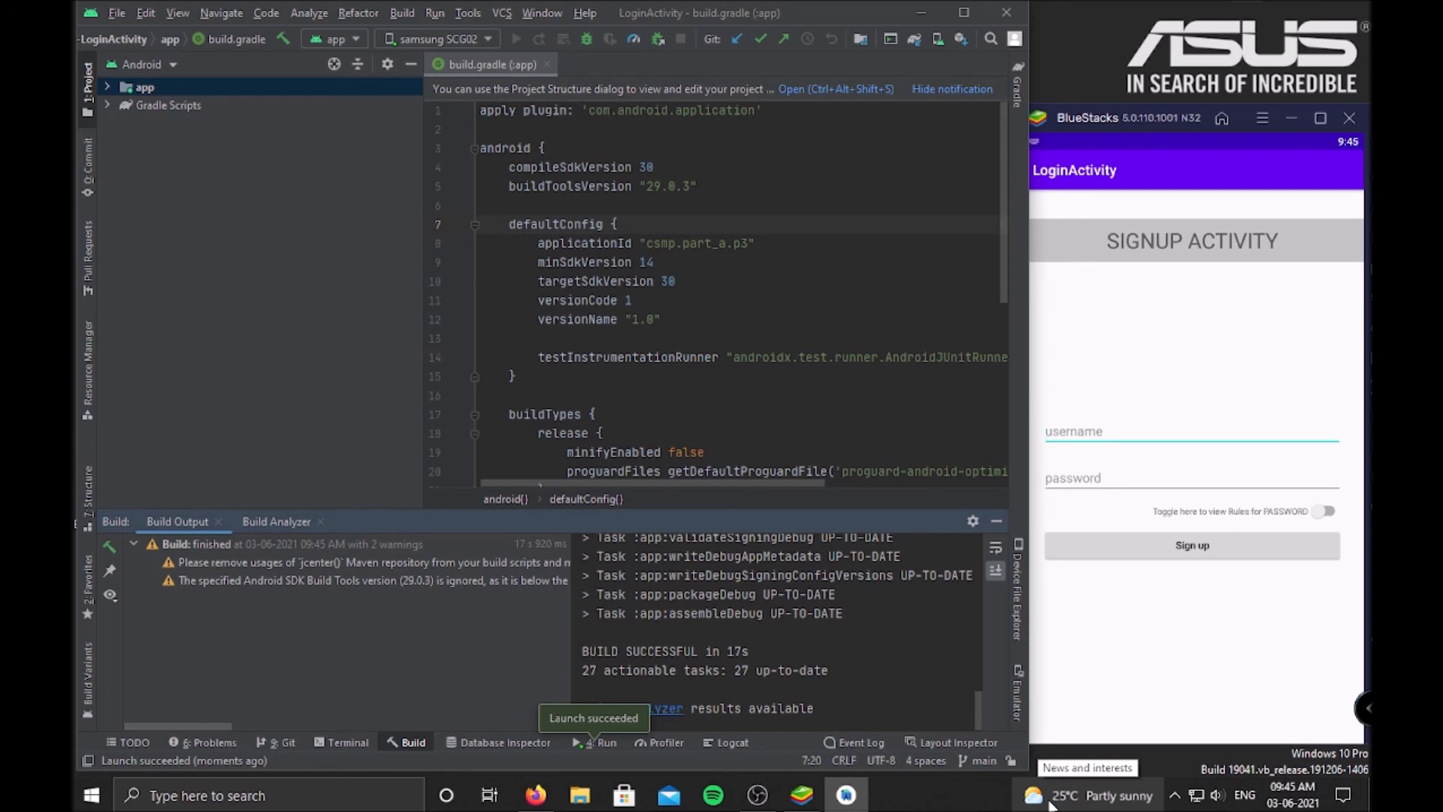
click(116, 13)
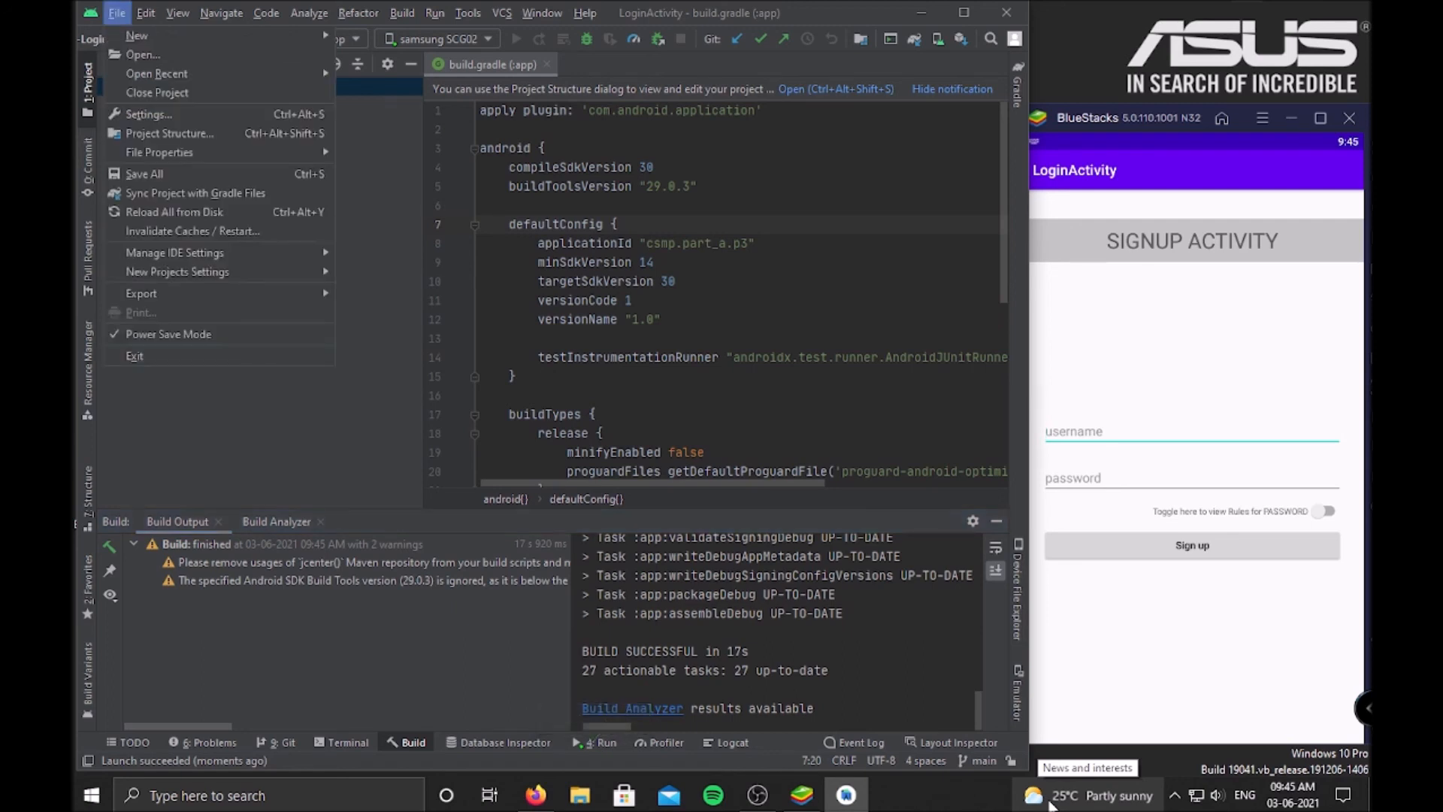